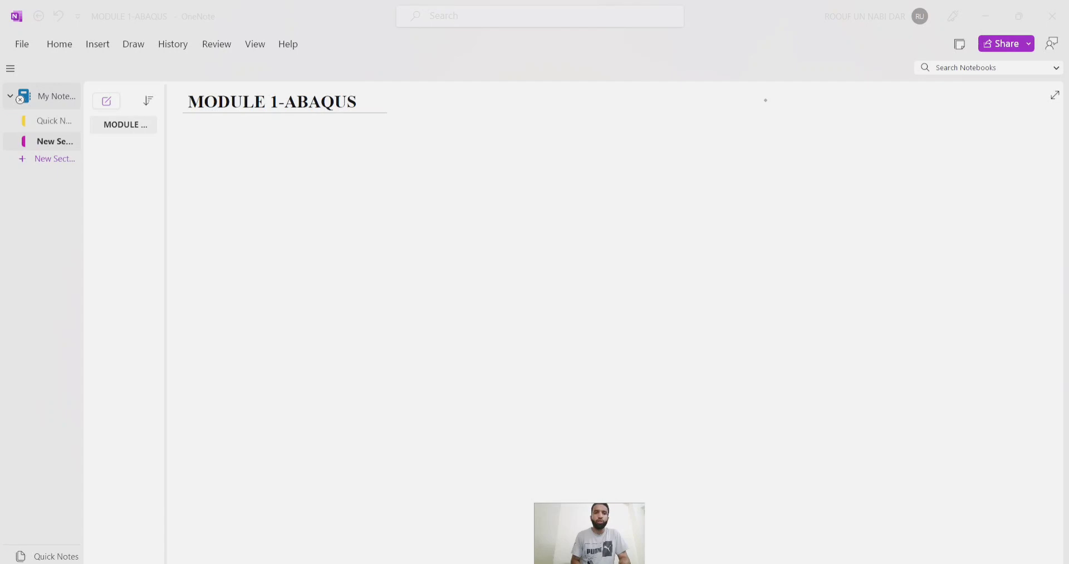
Step: Handwrite 'Submodule - Abaqus for beginners' below the MODULE 1-ABAQUS title
left_click_drag(208, 157, 239, 163)
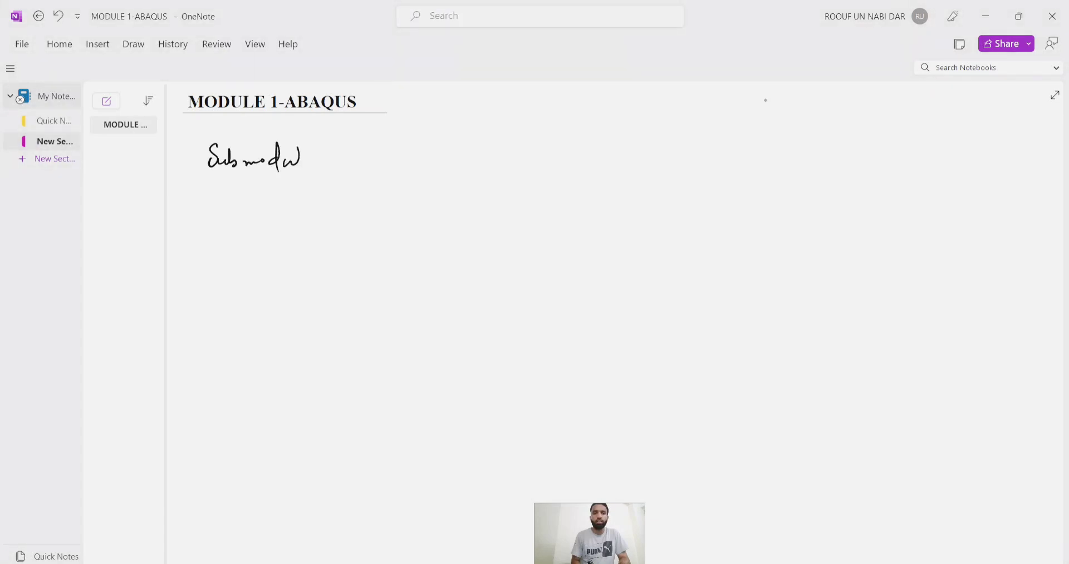
left_click_drag(300, 157, 354, 150)
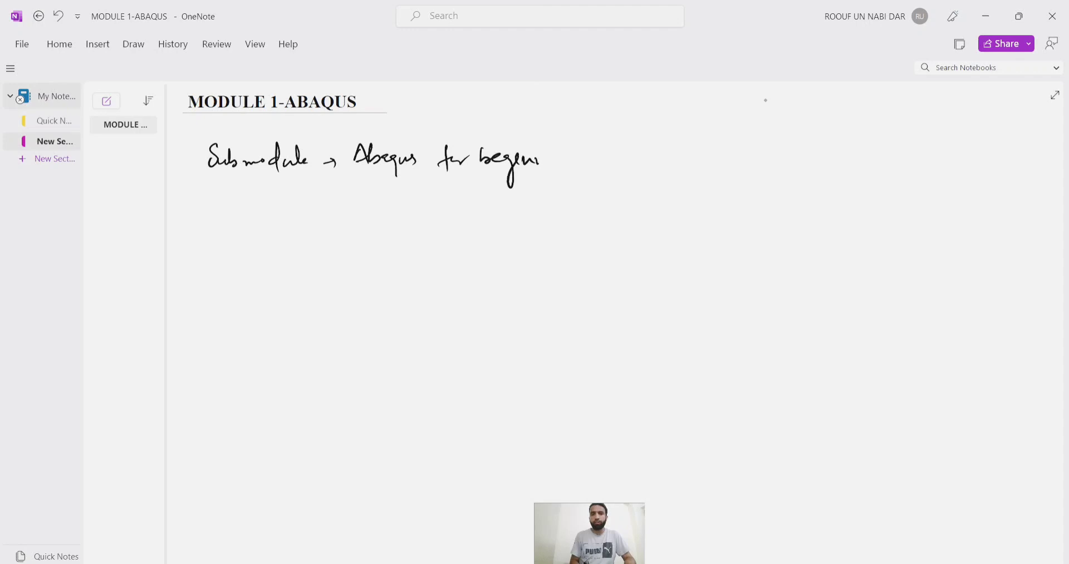
left_click_drag(517, 167, 572, 161)
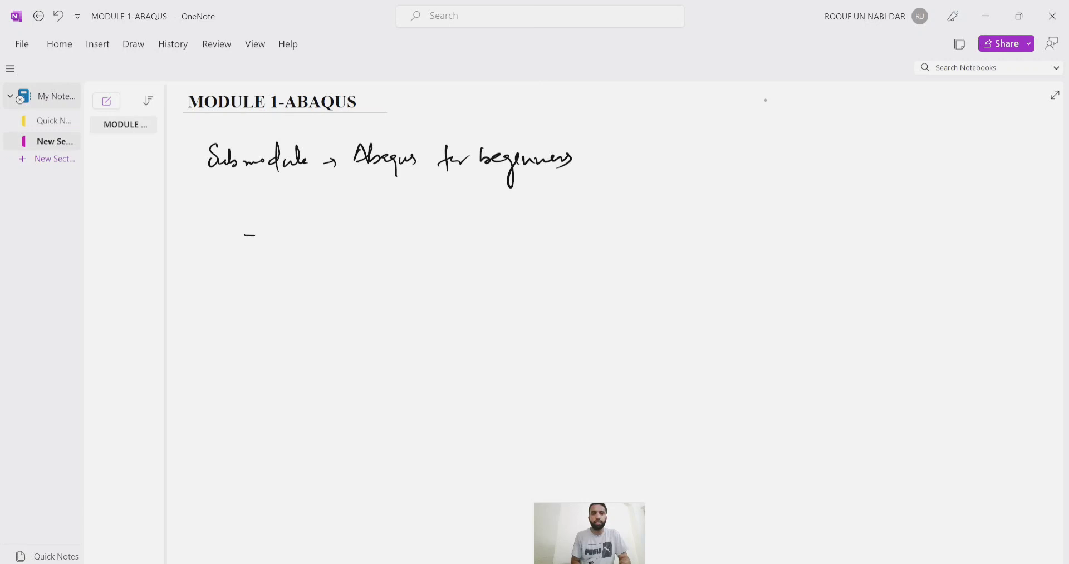
Step: Add an arrow bullet on the GUI of Abaqus and a 'Link- Downloading' line lower on the page
left_click_drag(248, 235, 307, 248)
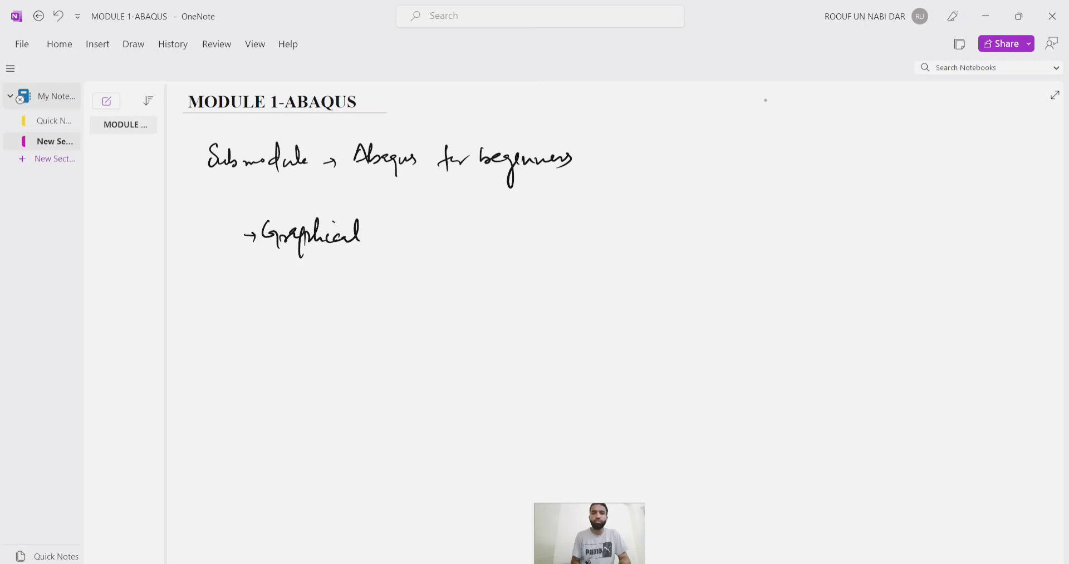
type("user Interface (GUI) of Abaqus")
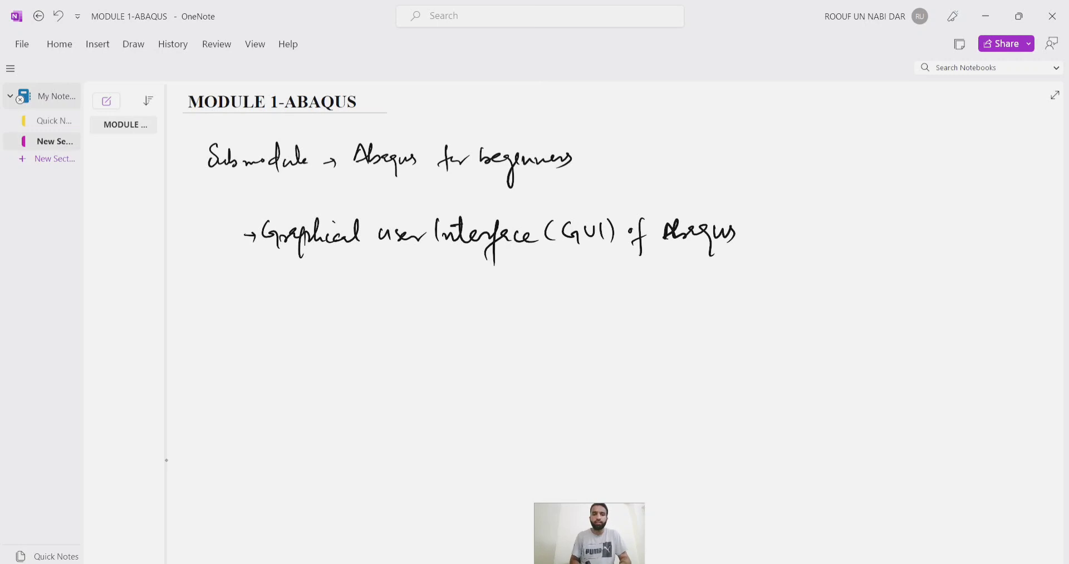
type("Link- Downloading")
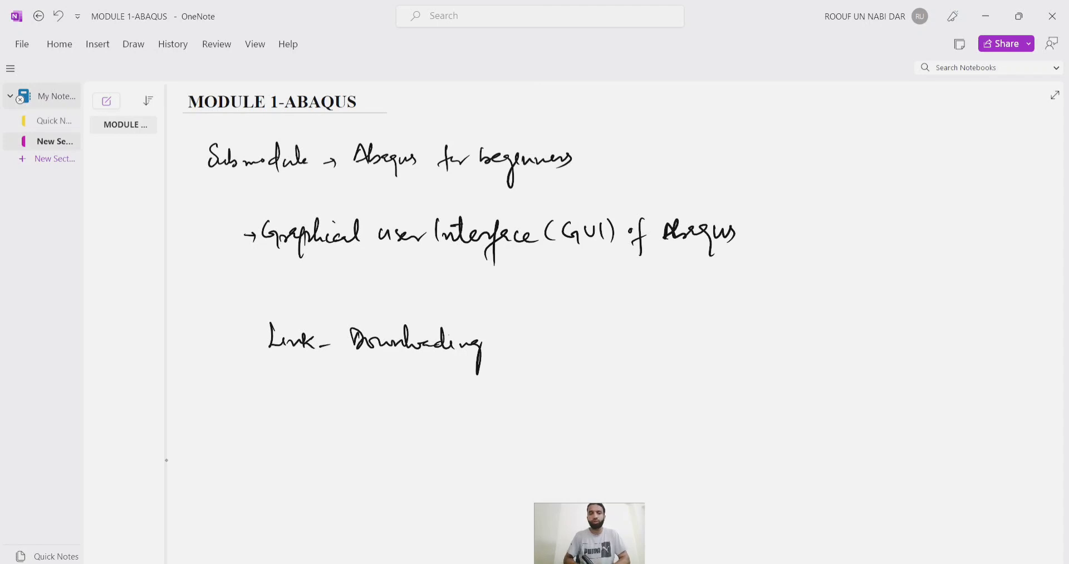
left_click_drag(266, 389, 296, 389)
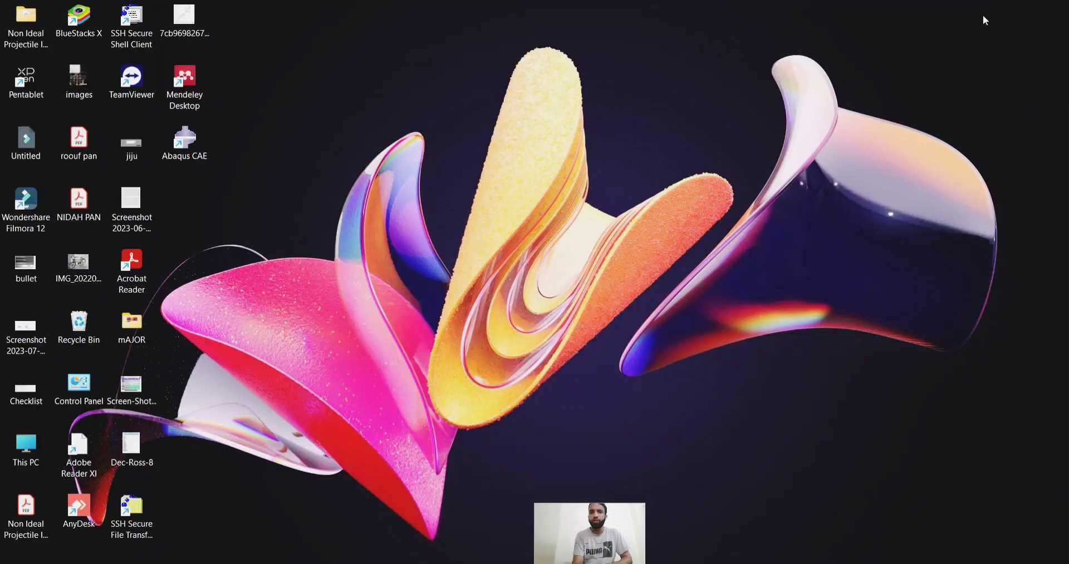
Step: Search the Start menu for 'ABAQUS CAE' so the app appears as best match
left_click(183, 144)
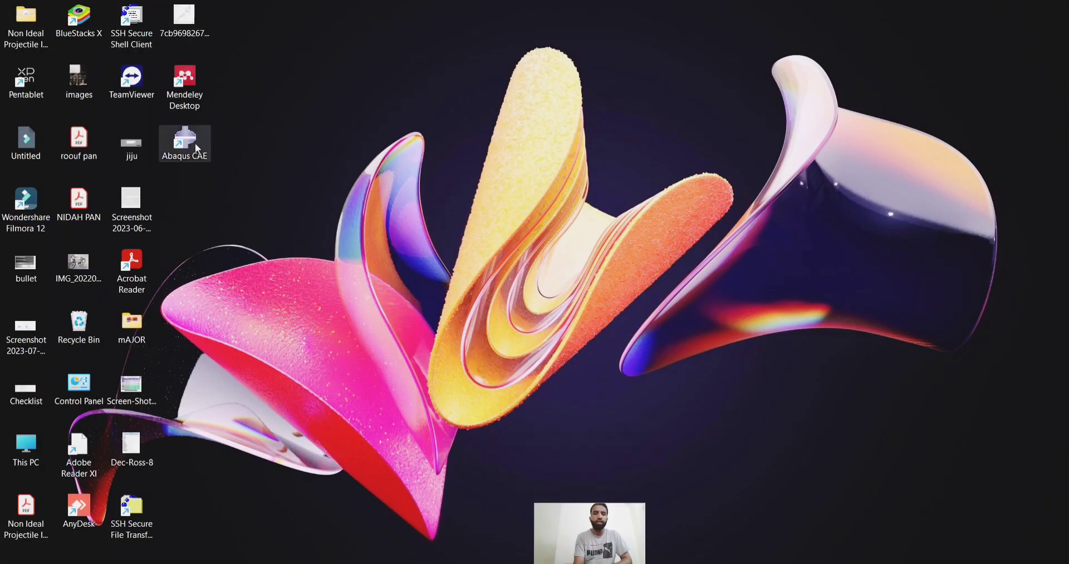
mouse_move(183, 144)
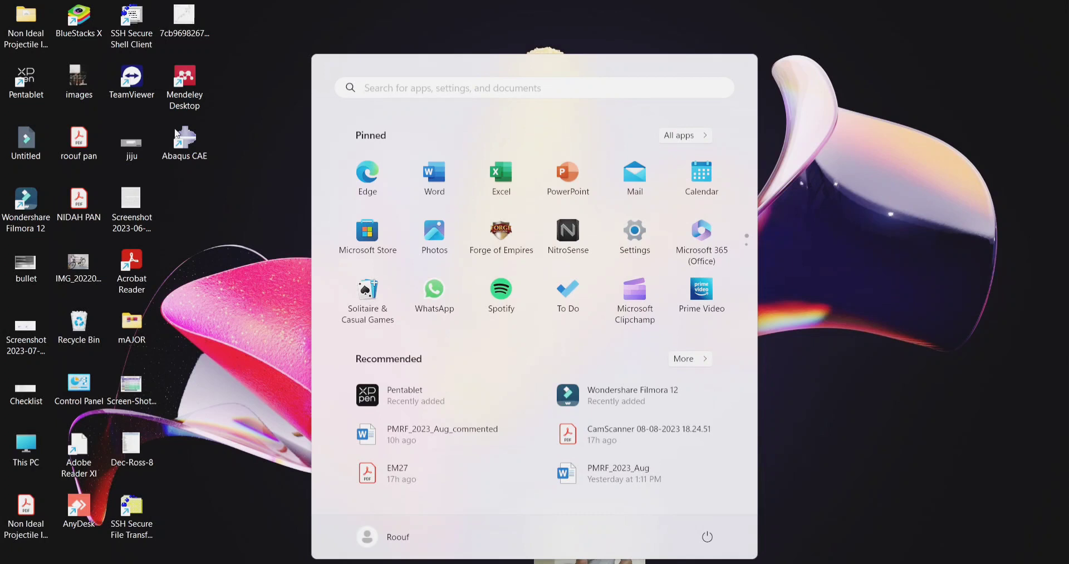
type("ABAQus CAE")
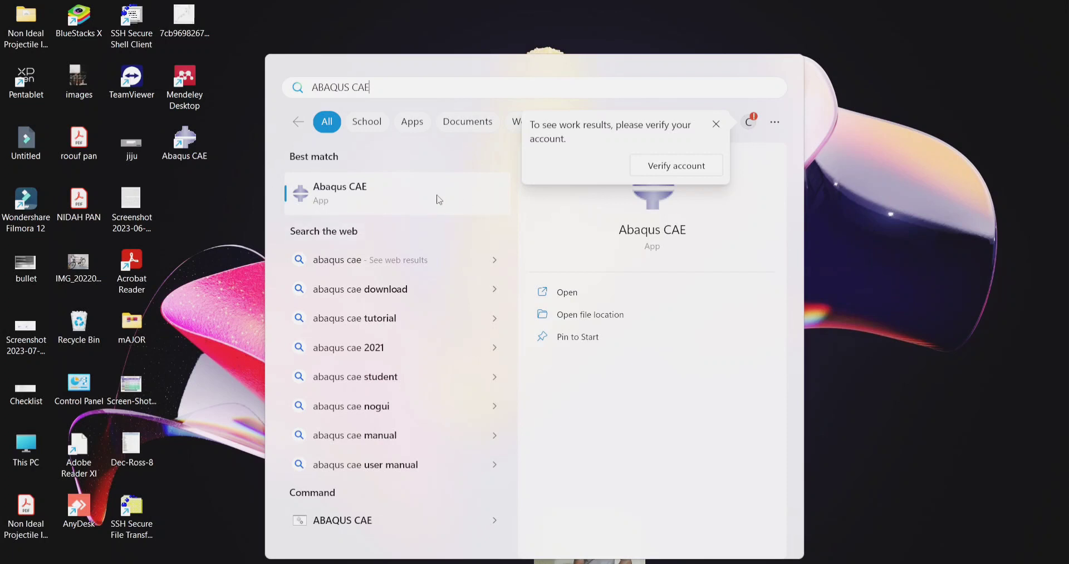
mouse_move(362, 209)
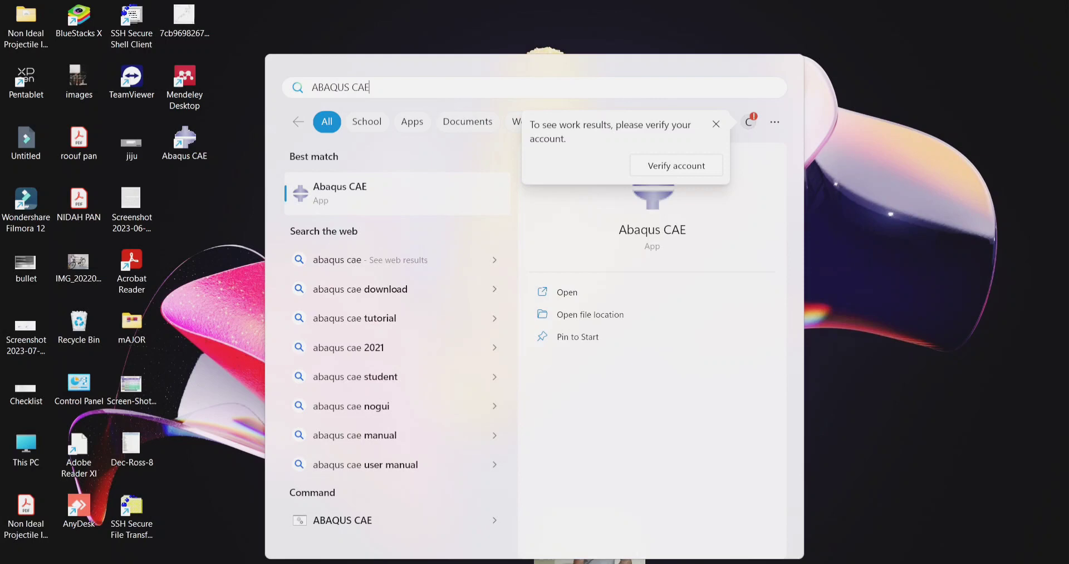
Step: Launch Abaqus CAE with a new Model-1 and select Steps, then Jobs in the model tree
left_click(339, 192)
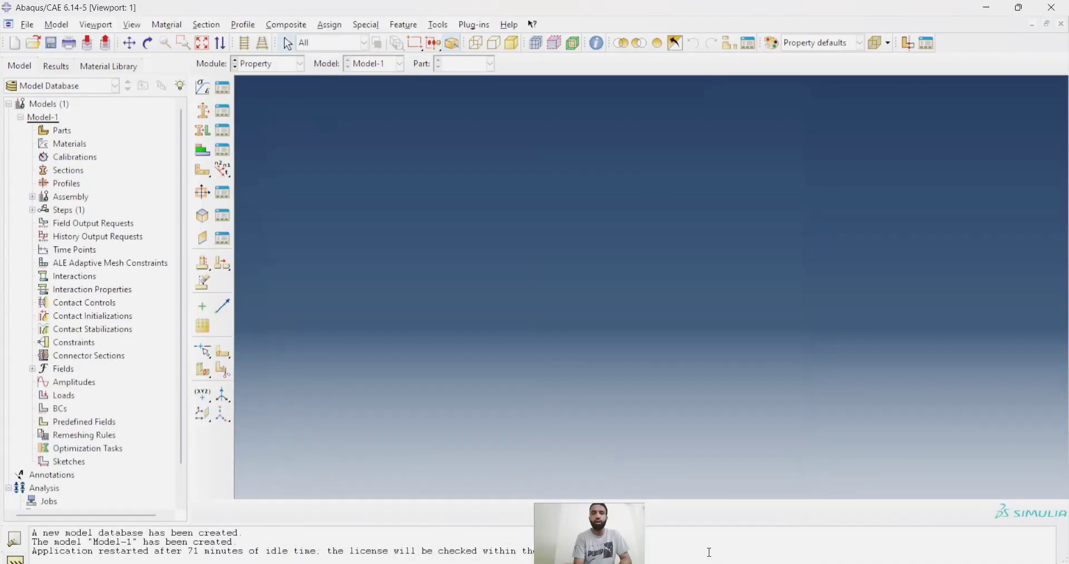
mouse_move(800, 246)
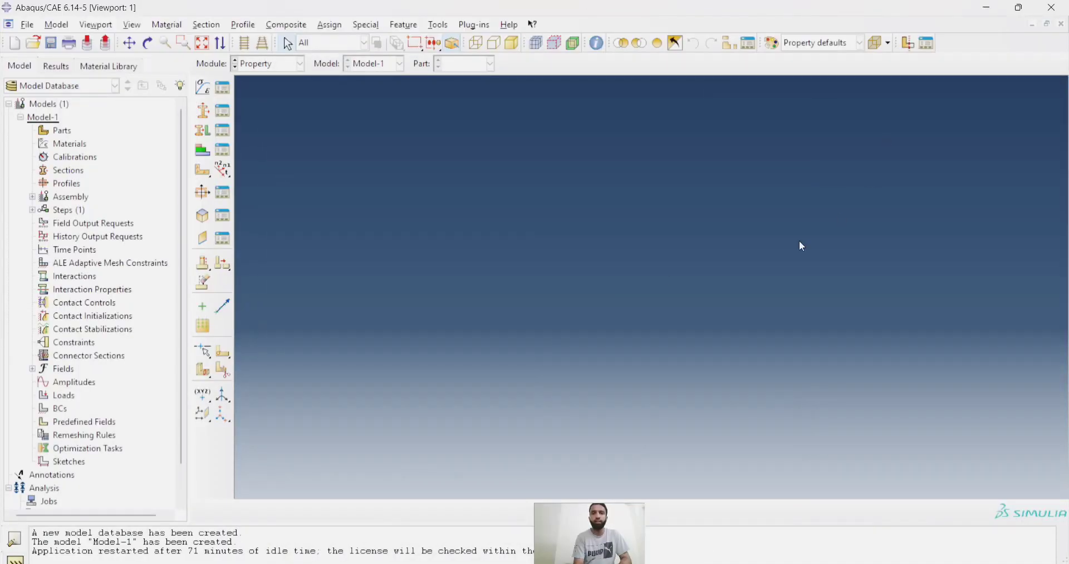
mouse_move(472, 42)
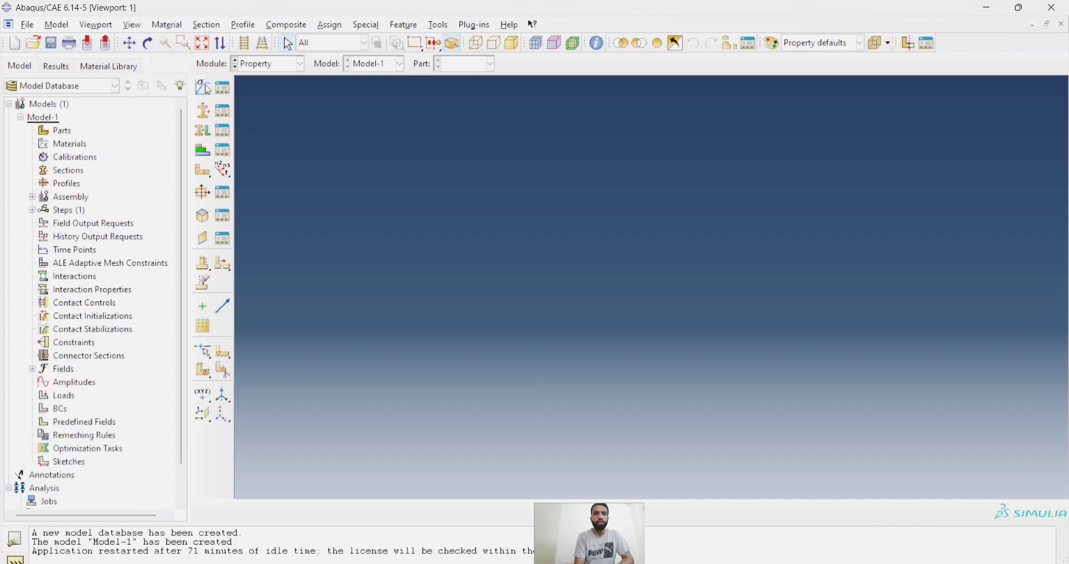
mouse_move(203, 104)
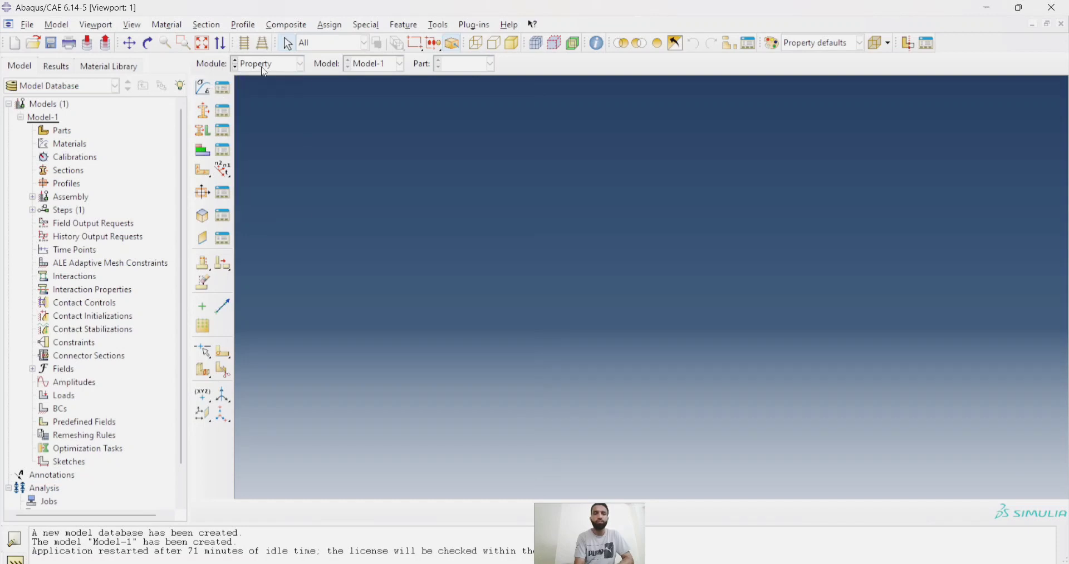
left_click(299, 63)
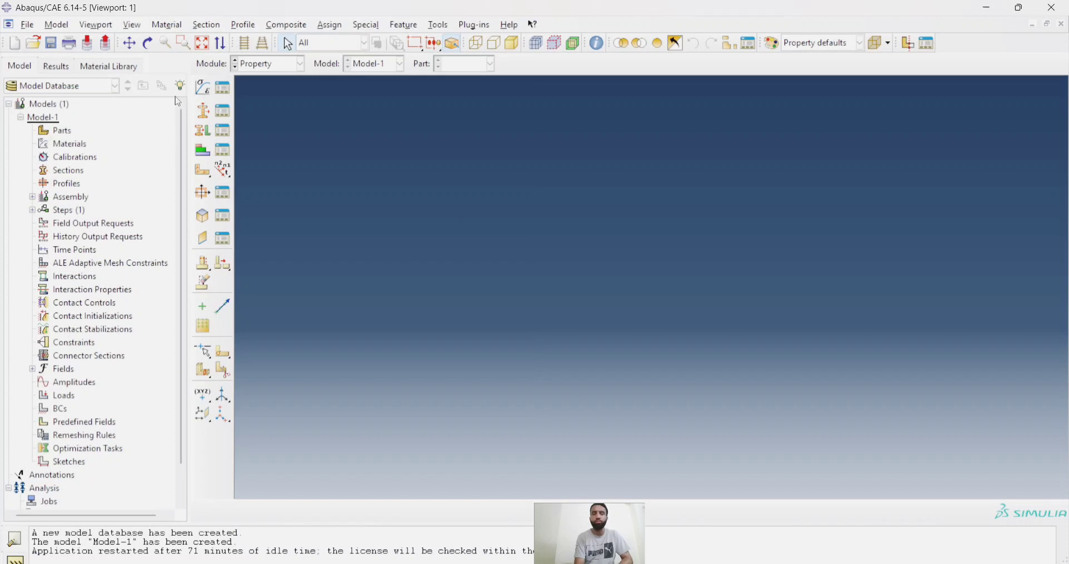
mouse_move(74, 130)
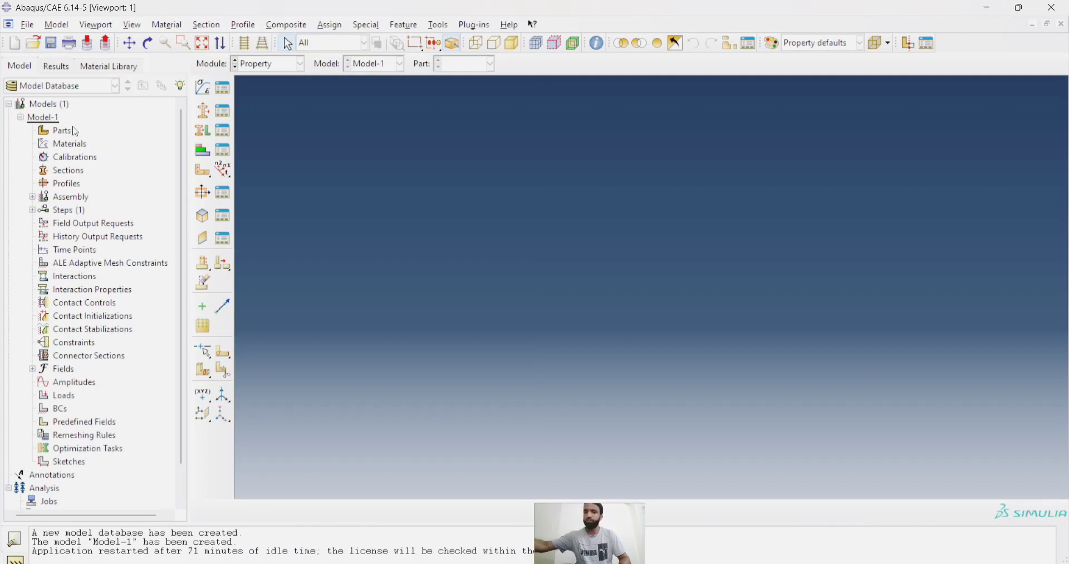
mouse_move(62, 131)
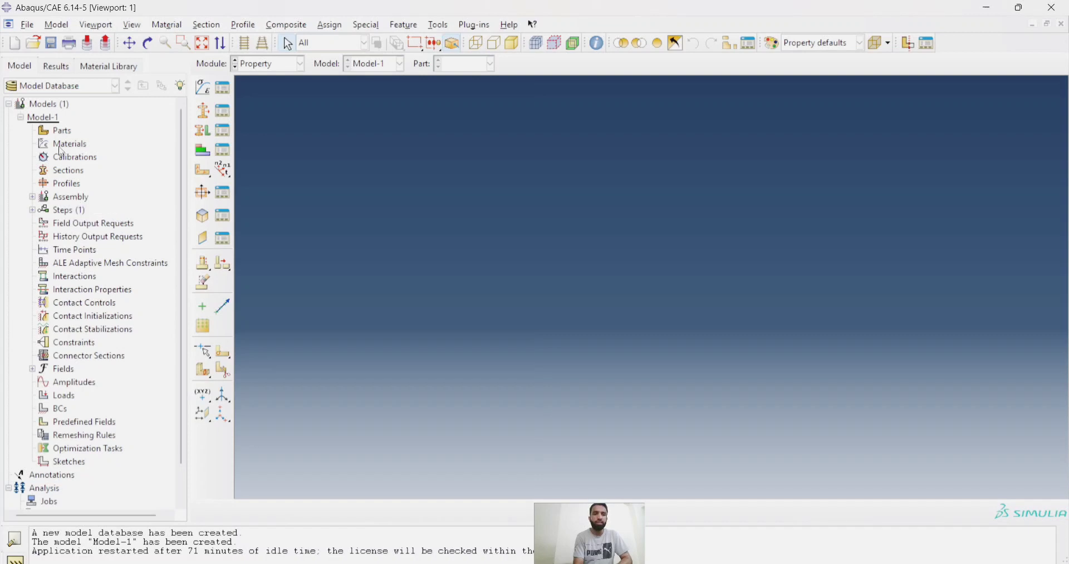
mouse_move(66, 141)
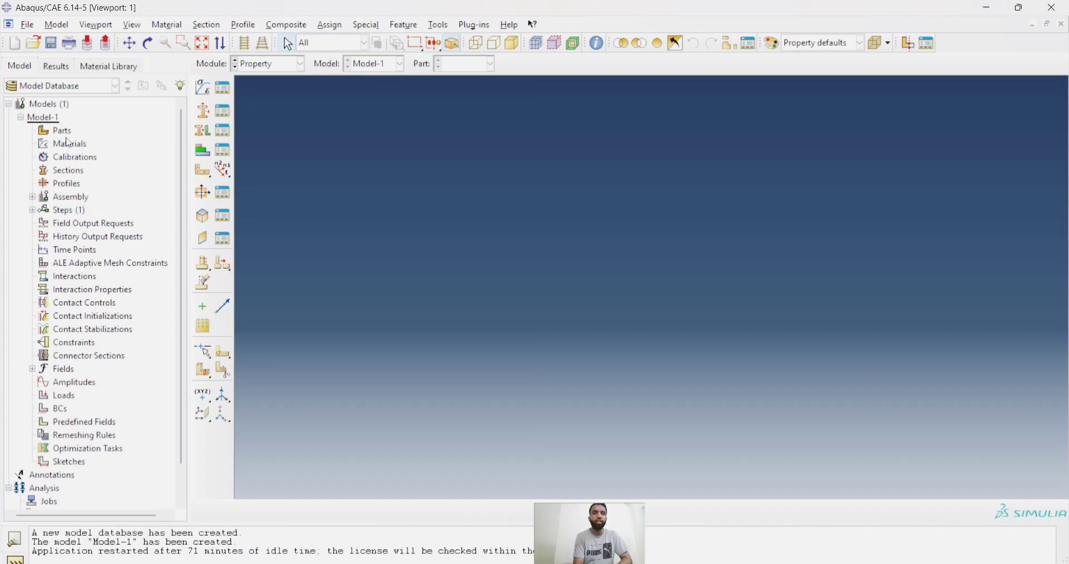
mouse_move(59, 202)
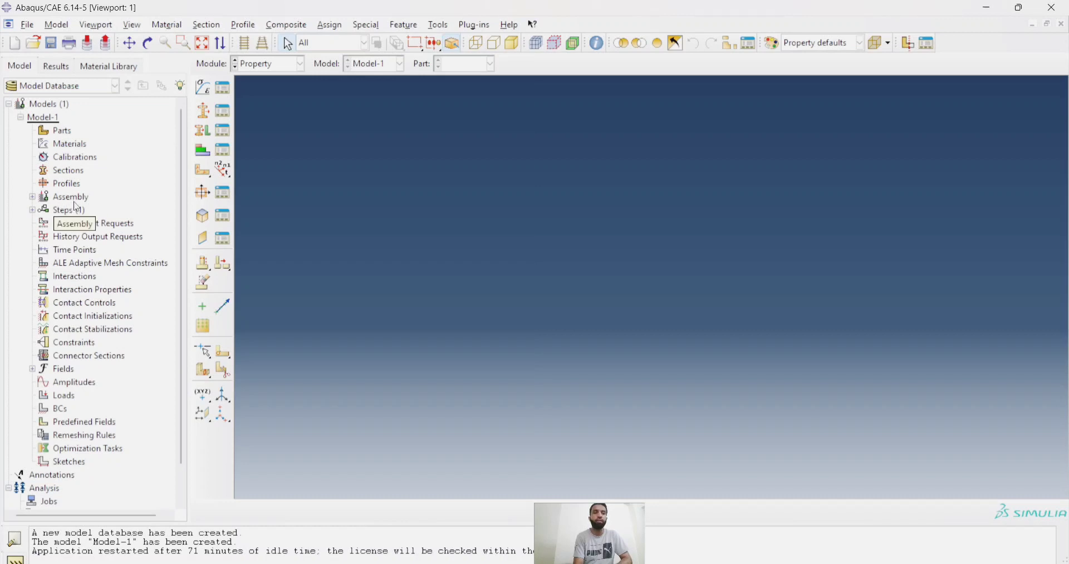
left_click(62, 211)
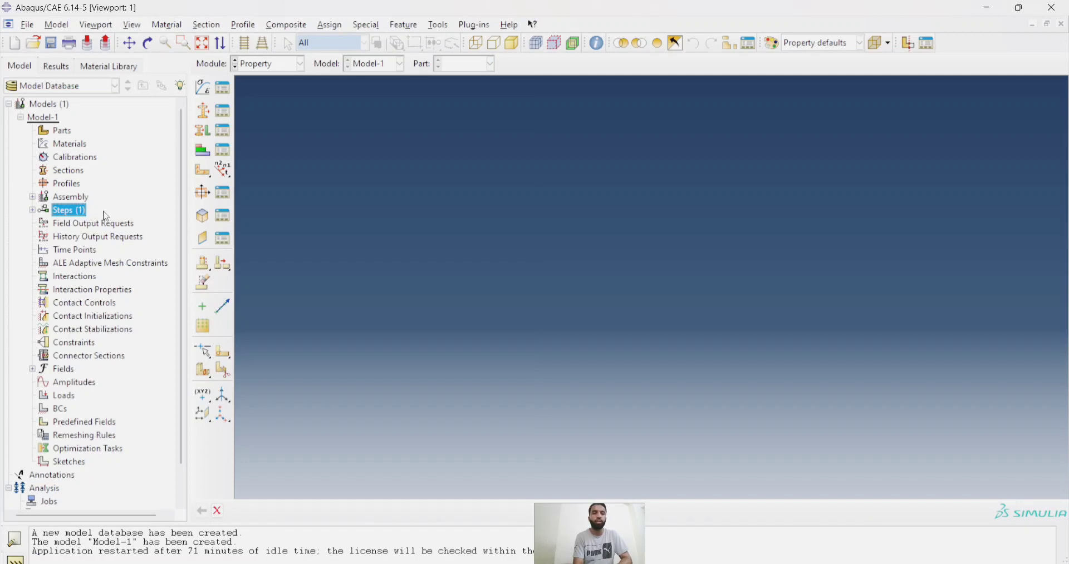
mouse_move(116, 409)
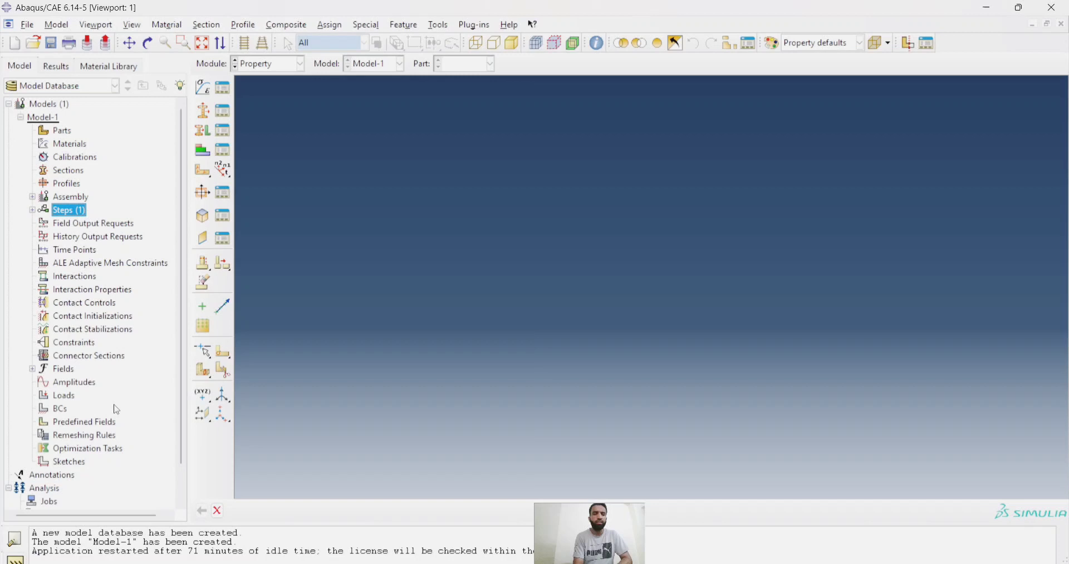
mouse_move(90, 490)
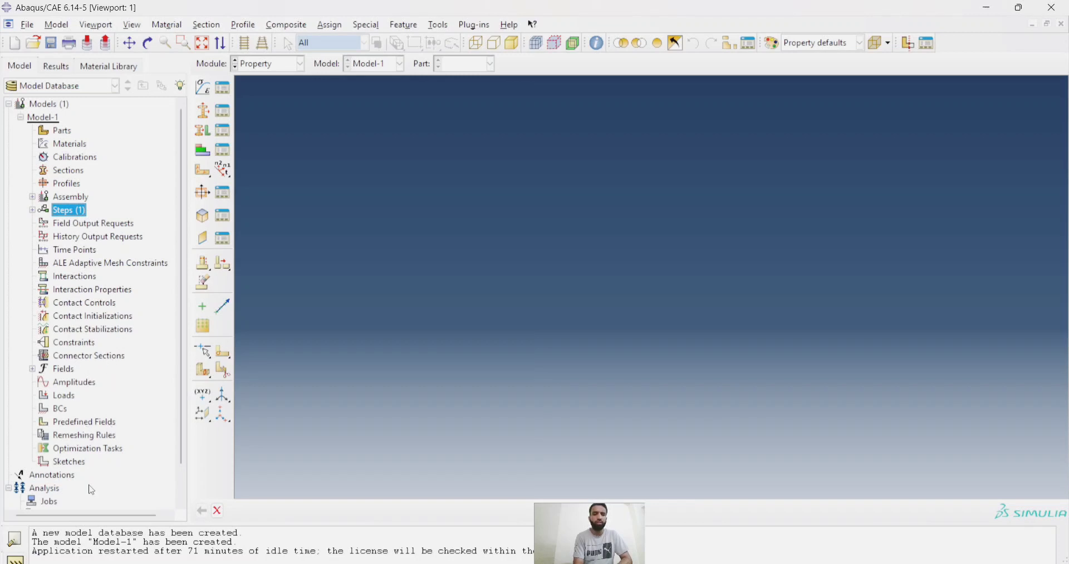
left_click(49, 502)
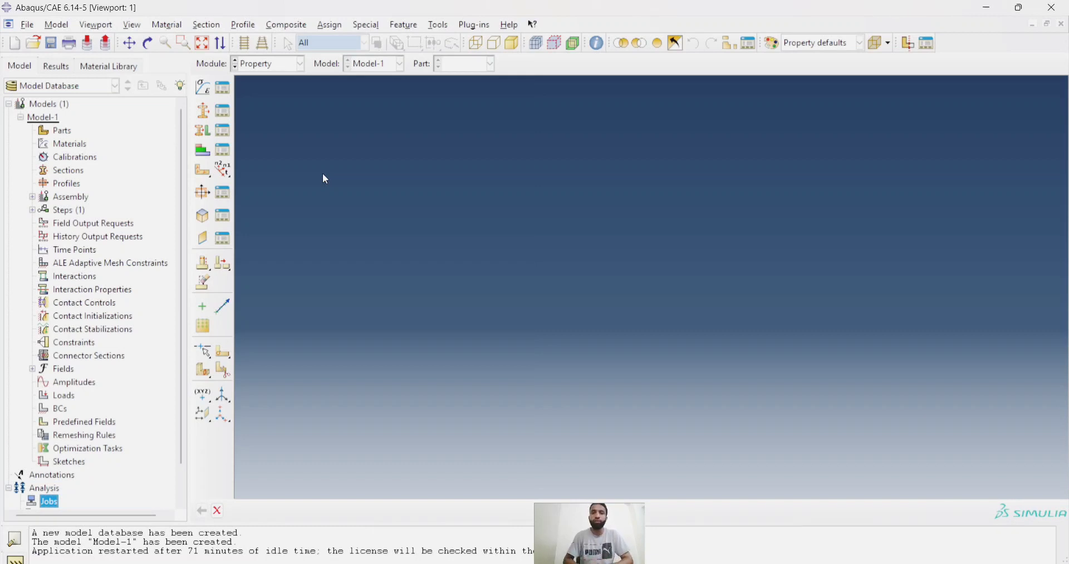
mouse_move(379, 145)
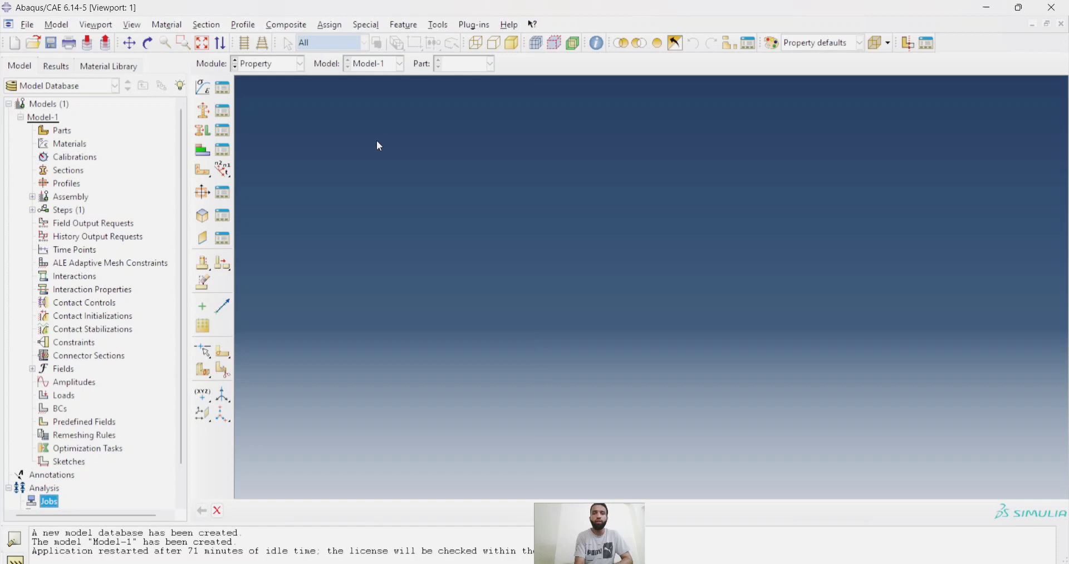
mouse_move(287, 115)
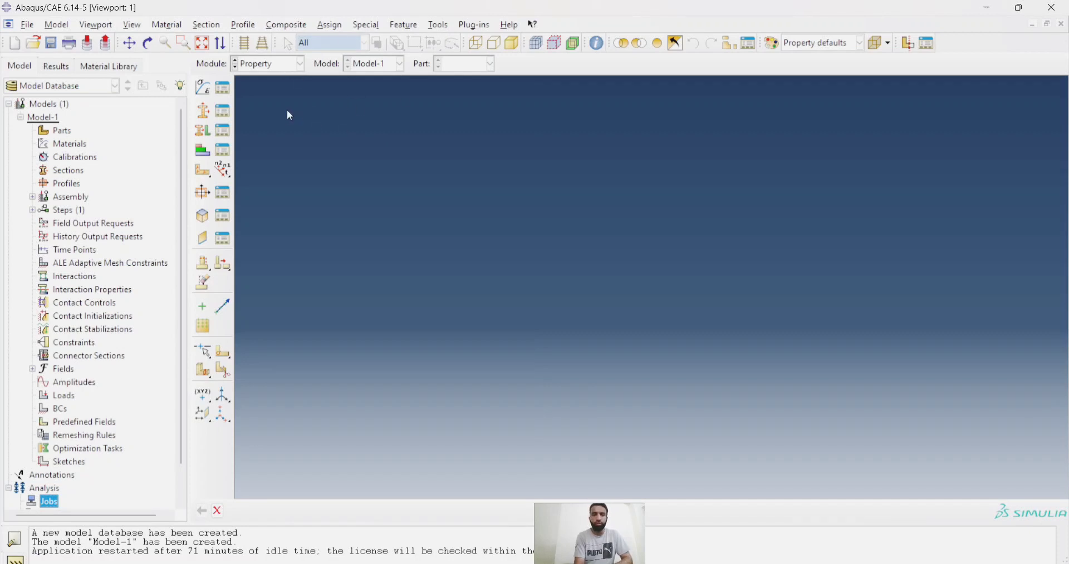
Step: Switch to the Part module and reopen the Module list to review all modules
left_click(298, 62)
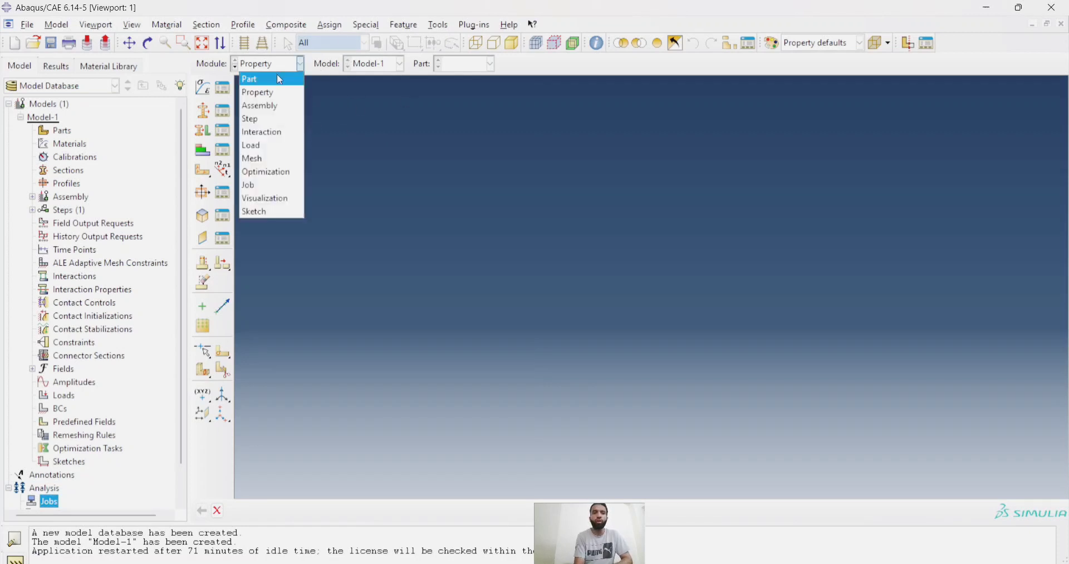
left_click(249, 78)
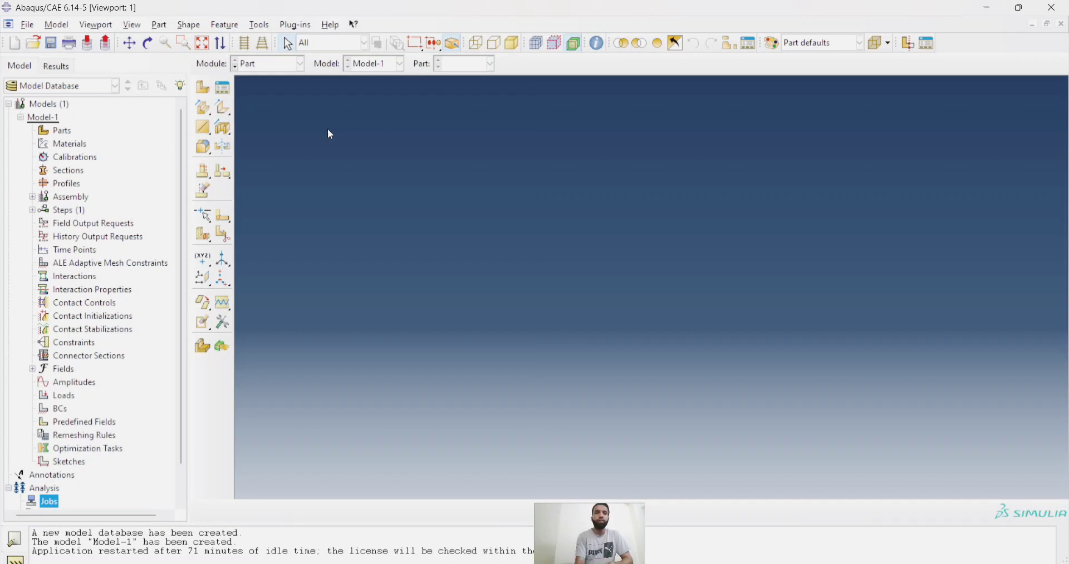
mouse_move(233, 74)
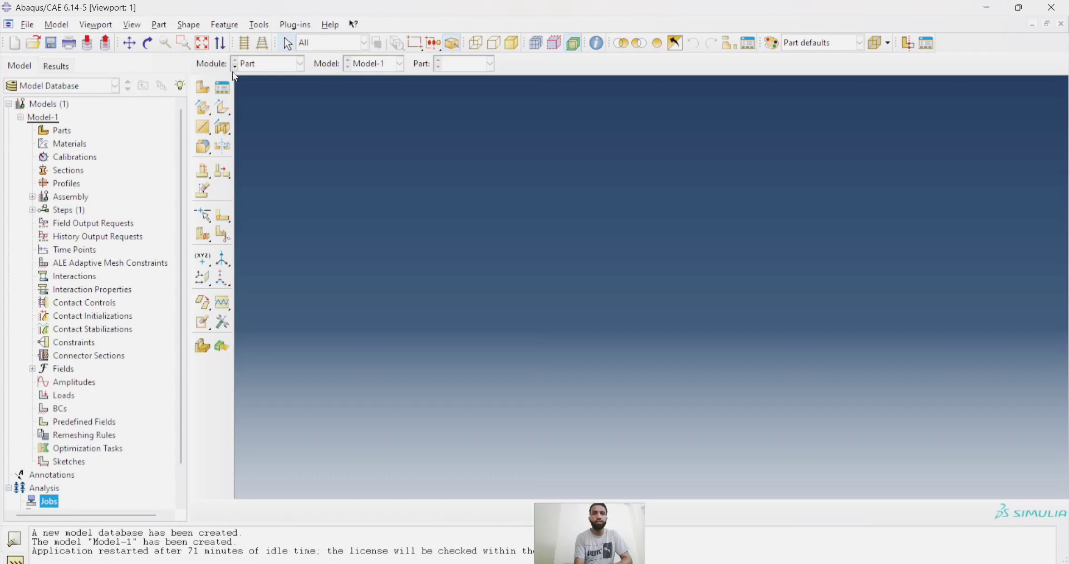
left_click(299, 63)
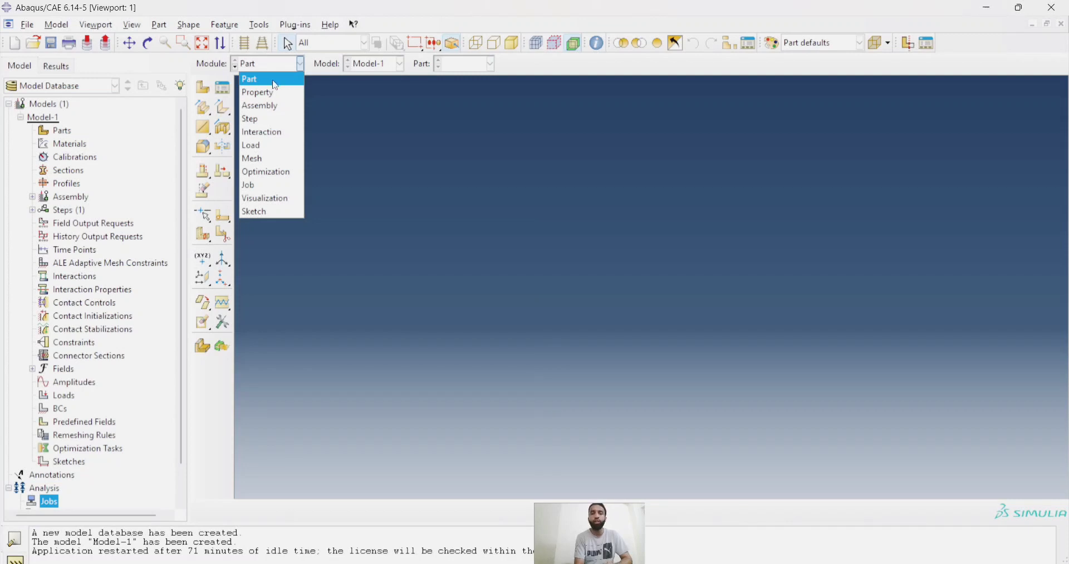
mouse_move(273, 86)
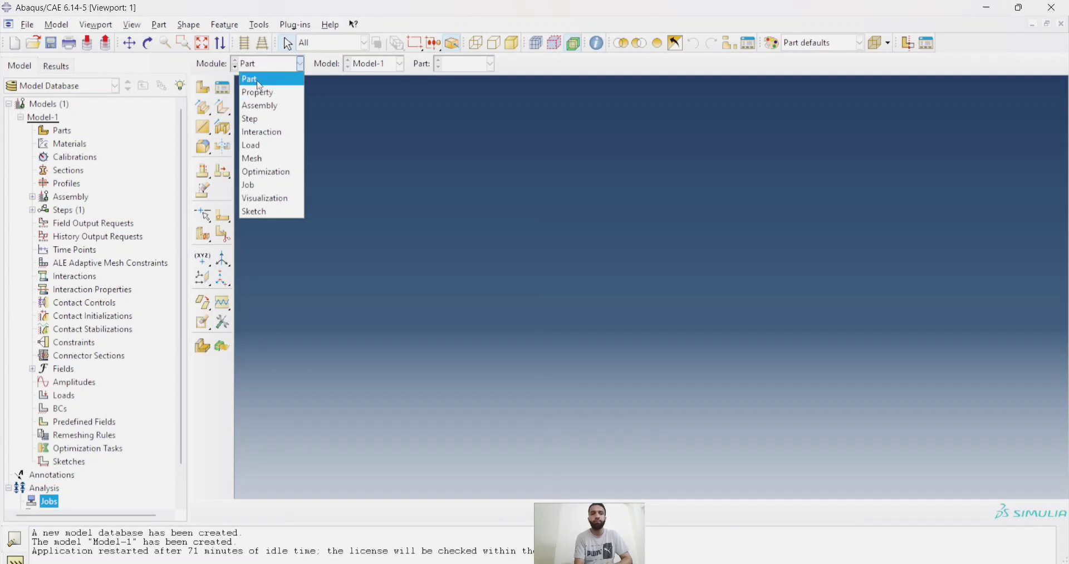
mouse_move(266, 87)
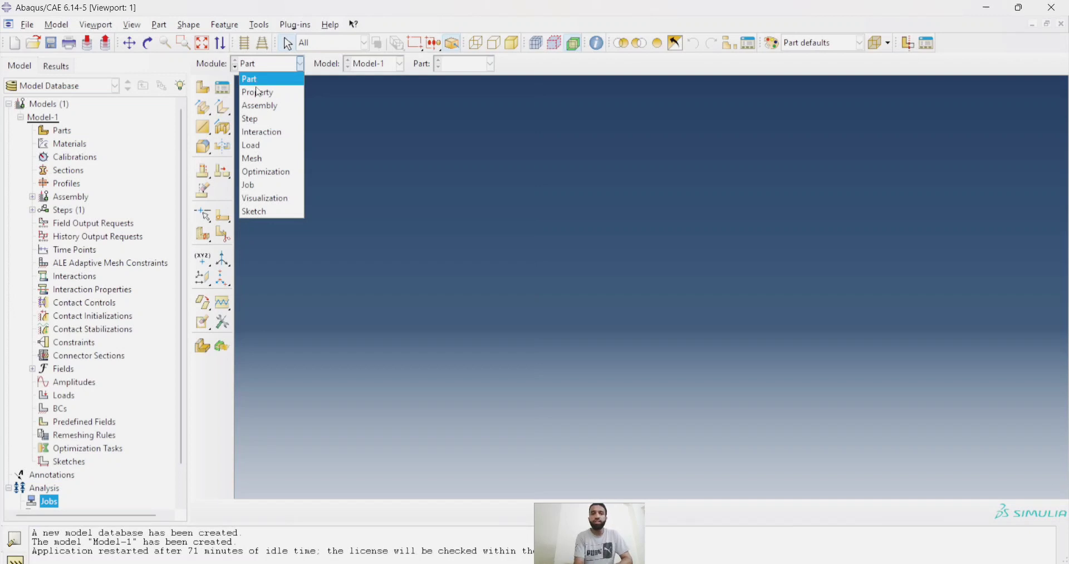
mouse_move(257, 92)
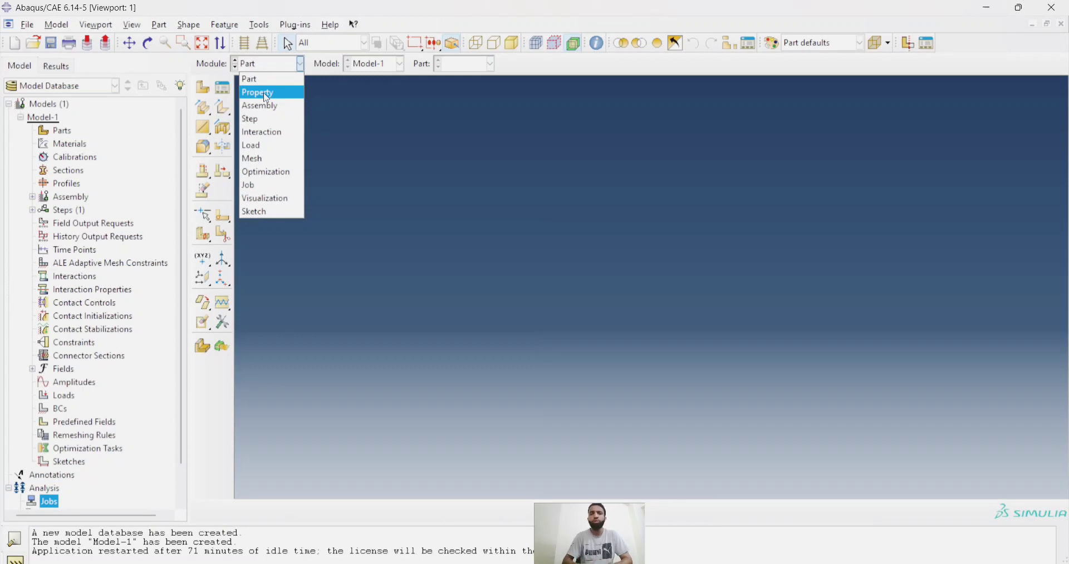
mouse_move(253, 78)
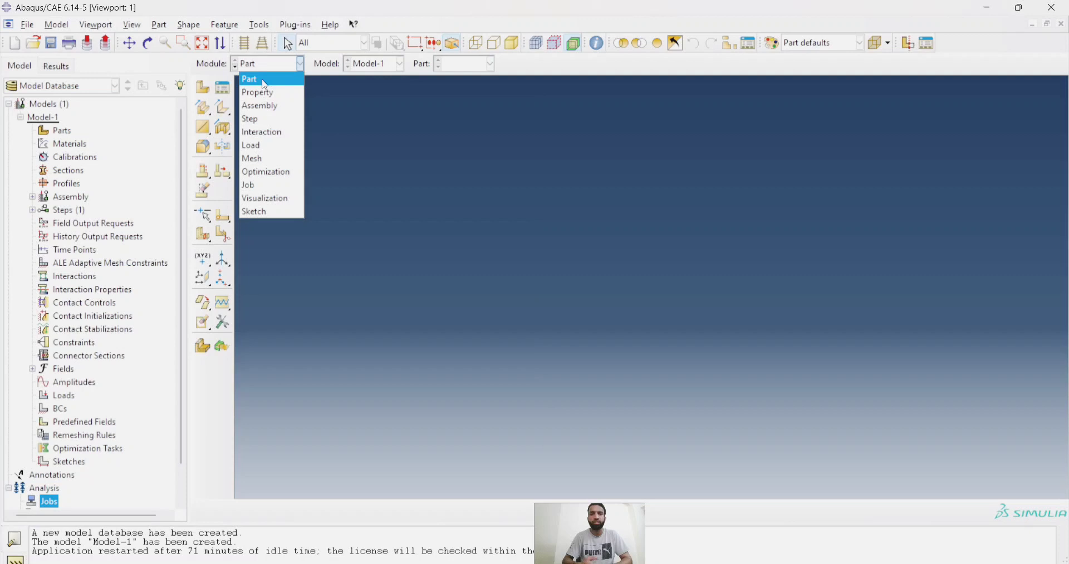
mouse_move(305, 82)
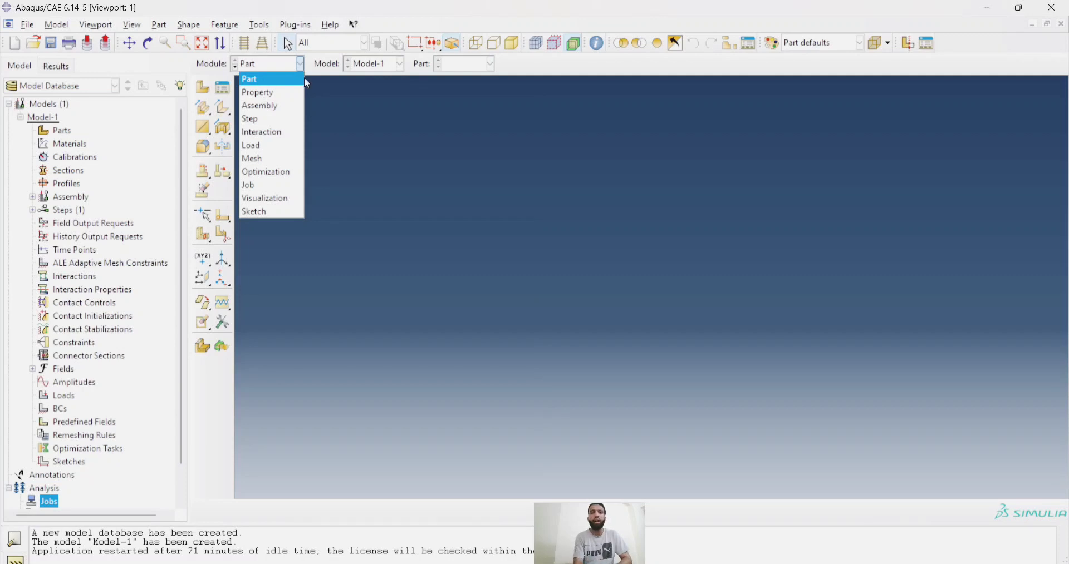
mouse_move(271, 81)
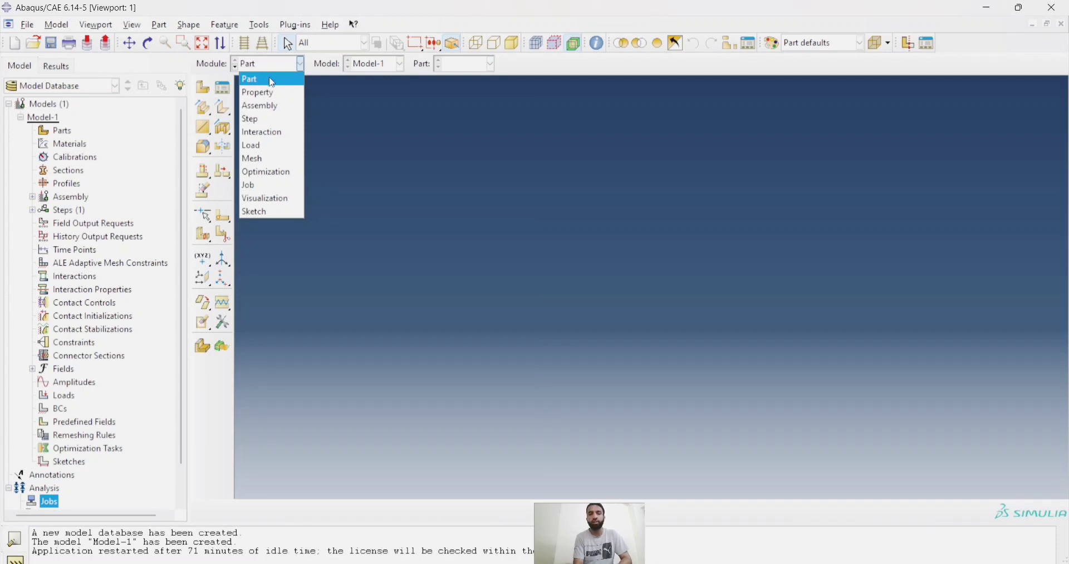
mouse_move(257, 93)
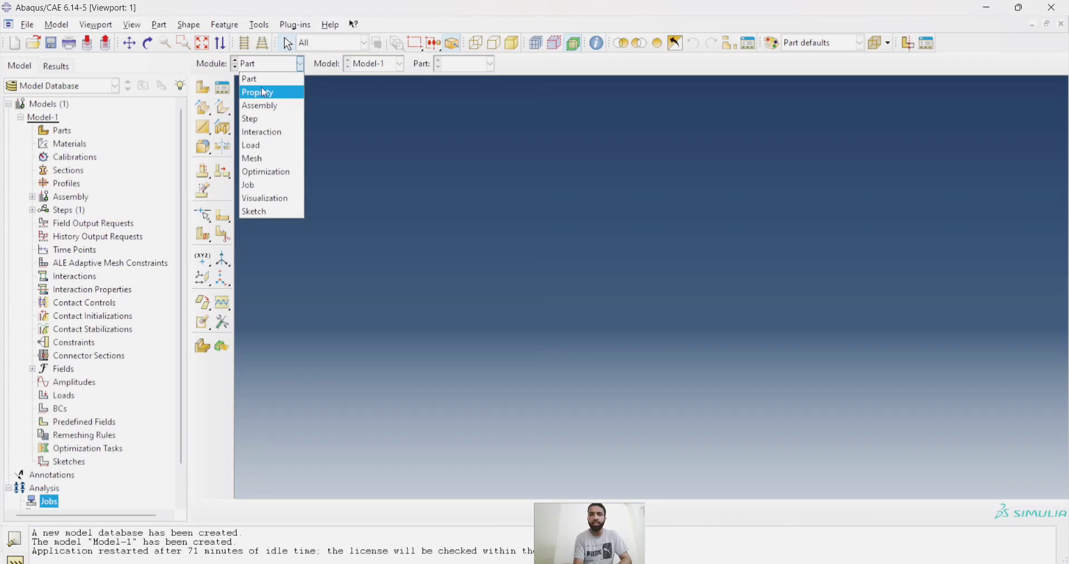
mouse_move(248, 78)
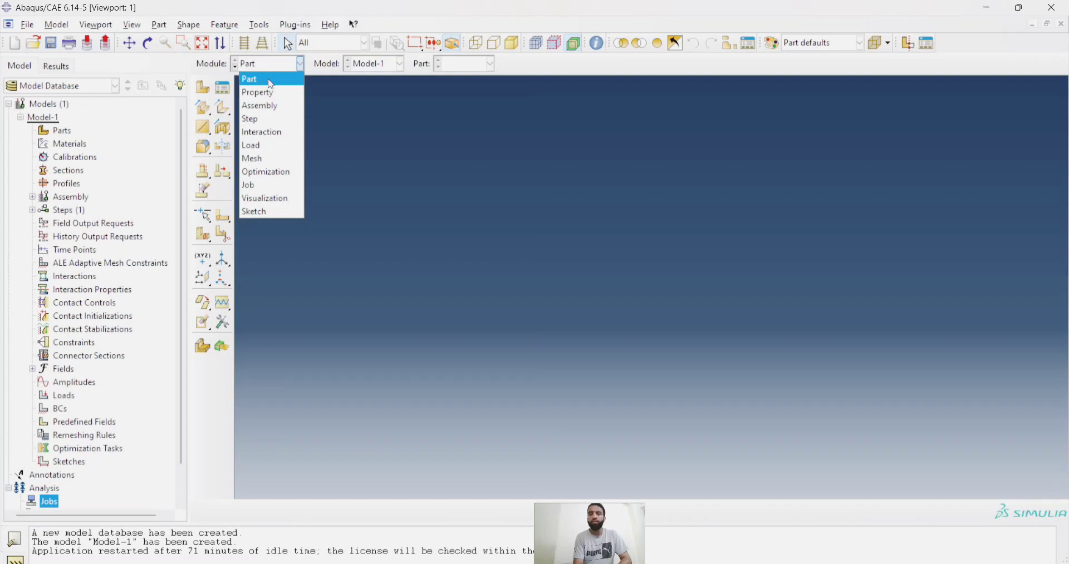
mouse_move(269, 92)
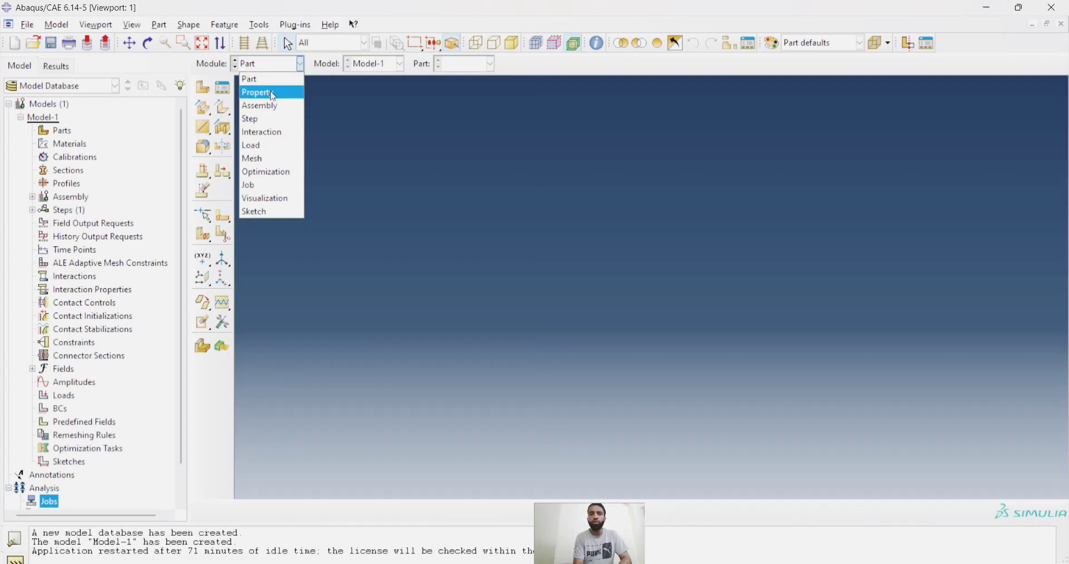
mouse_move(259, 104)
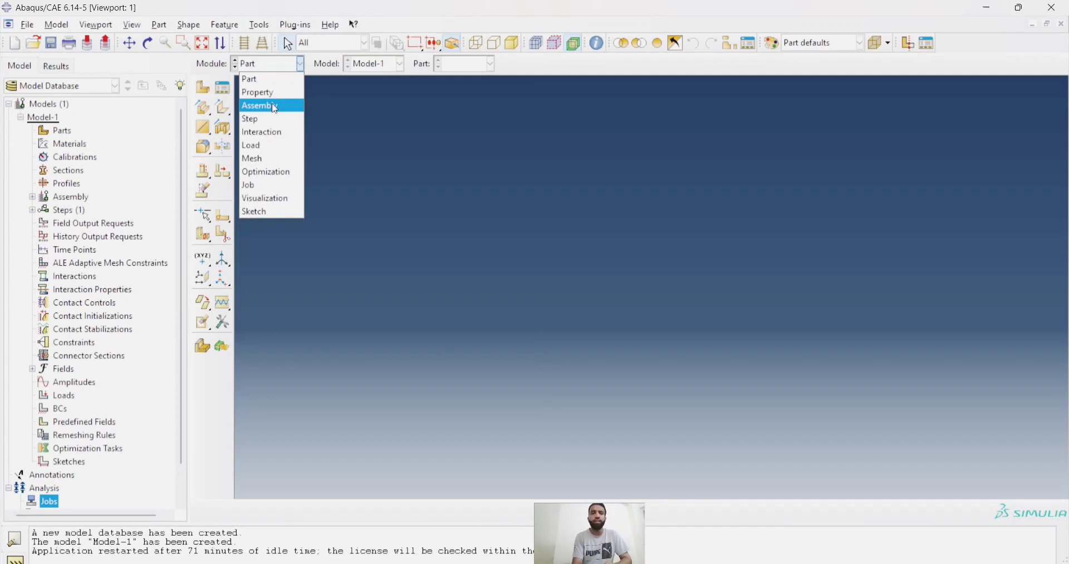
mouse_move(262, 109)
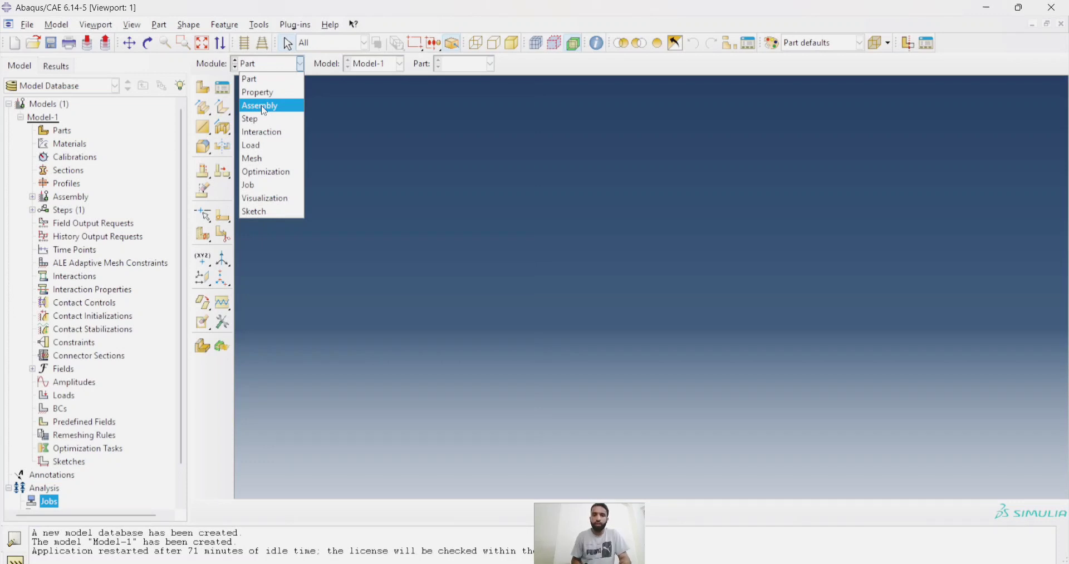
mouse_move(615, 499)
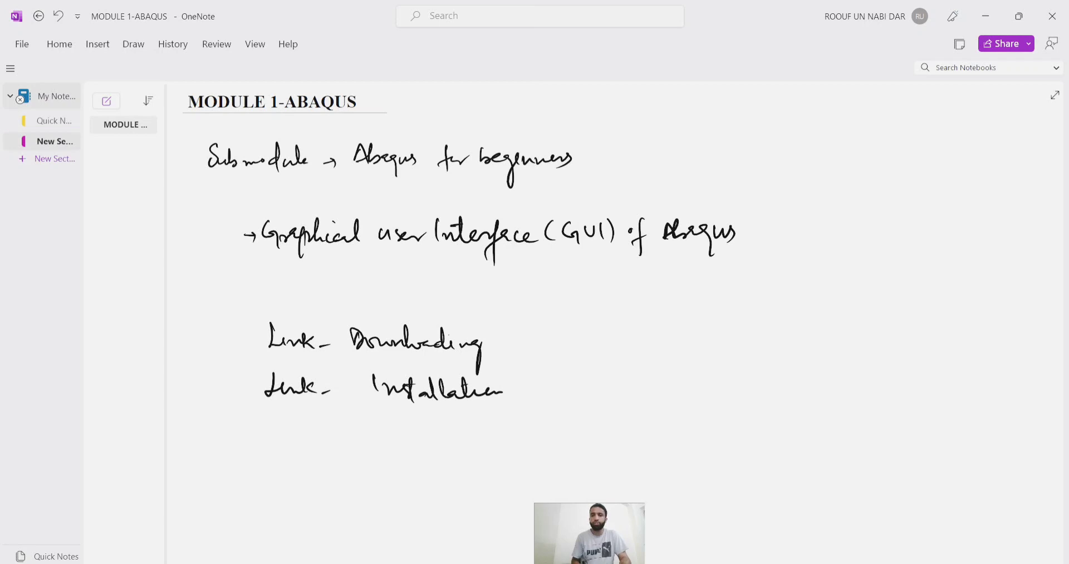
Step: Sketch a portal frame and label its columns and beam Part 1, Part 2 and Part 3
left_click_drag(697, 321, 708, 405)
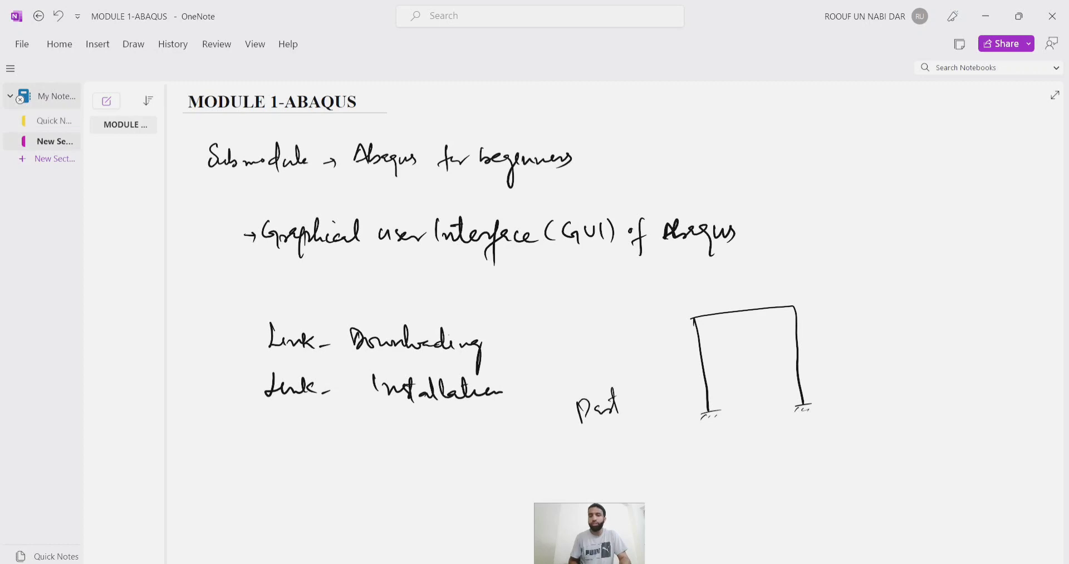
left_click_drag(623, 395, 636, 417)
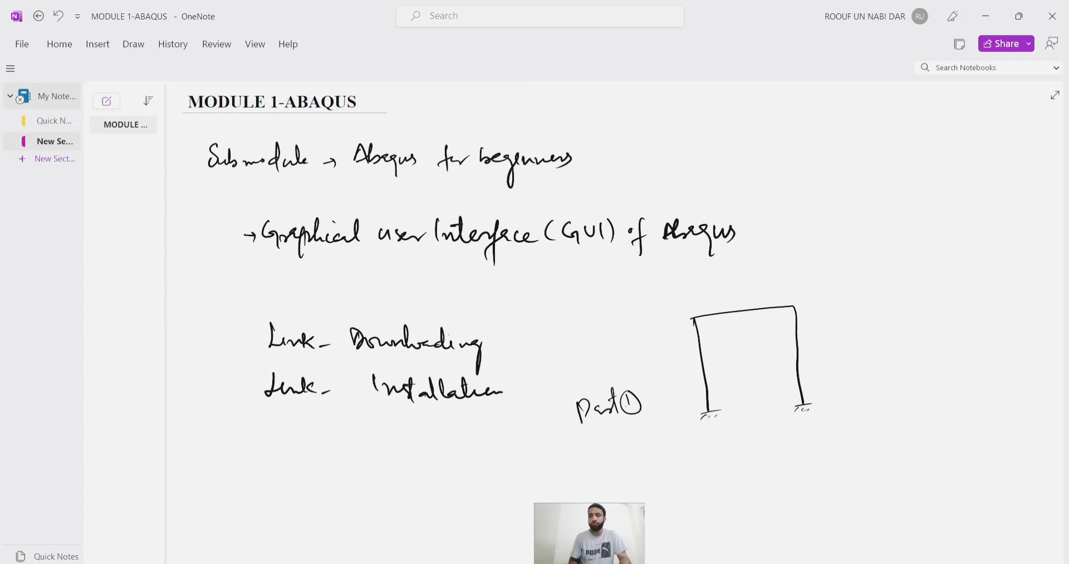
left_click_drag(661, 392, 705, 385)
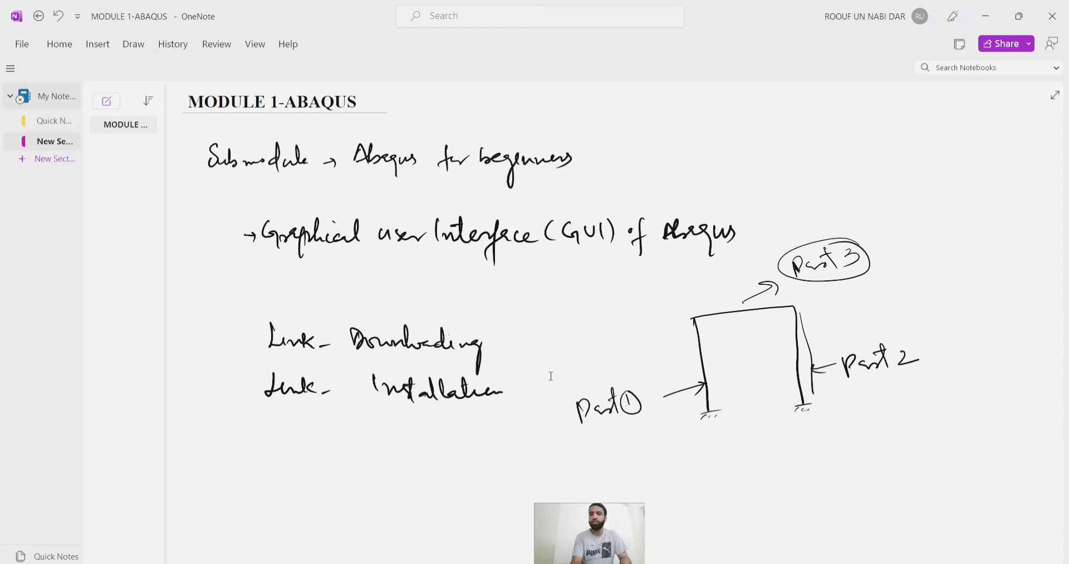
mouse_move(550, 376)
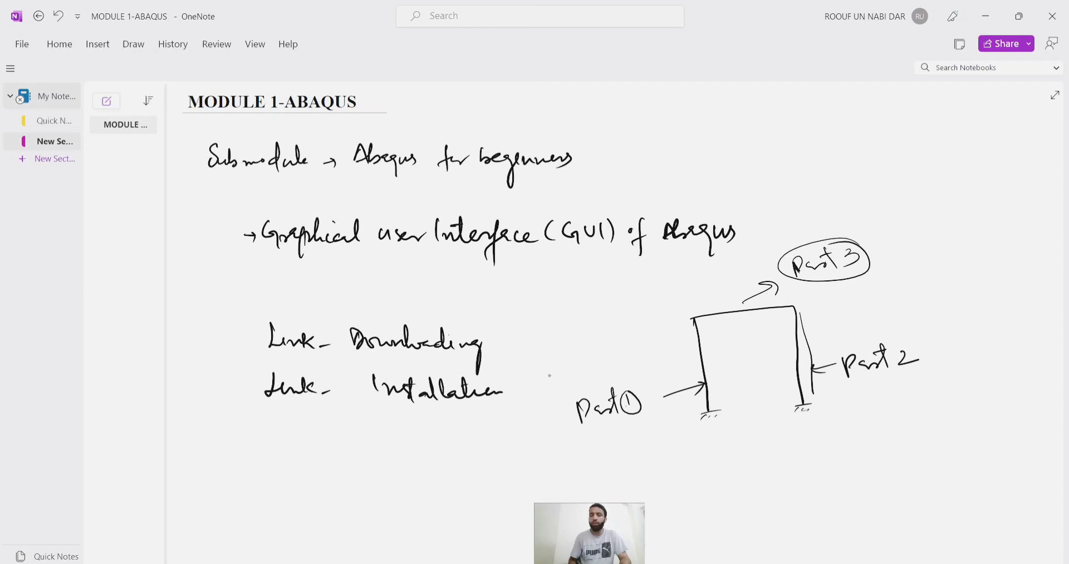
left_click_drag(715, 491, 838, 446)
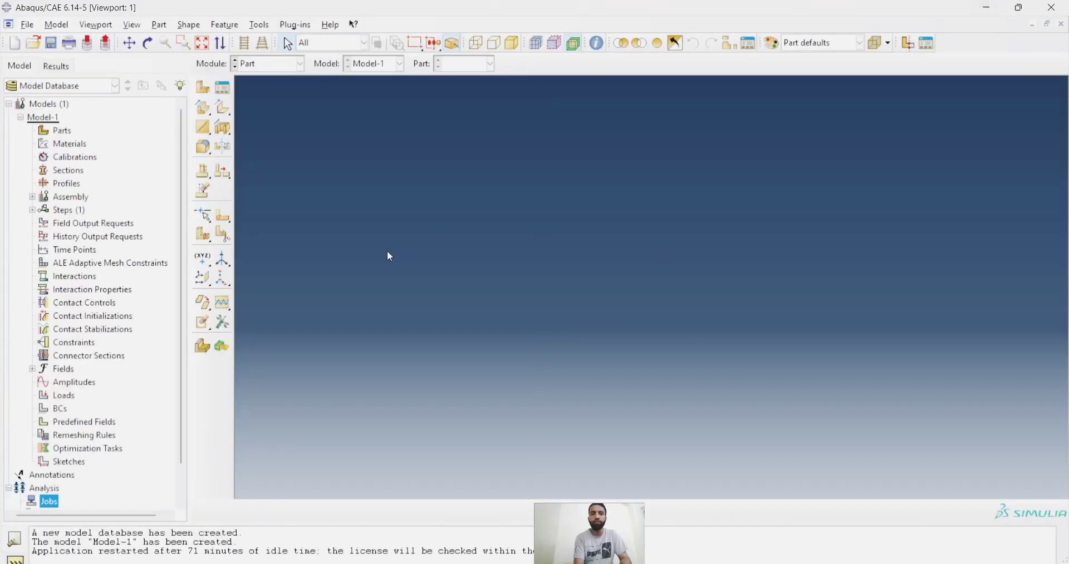
mouse_move(265, 72)
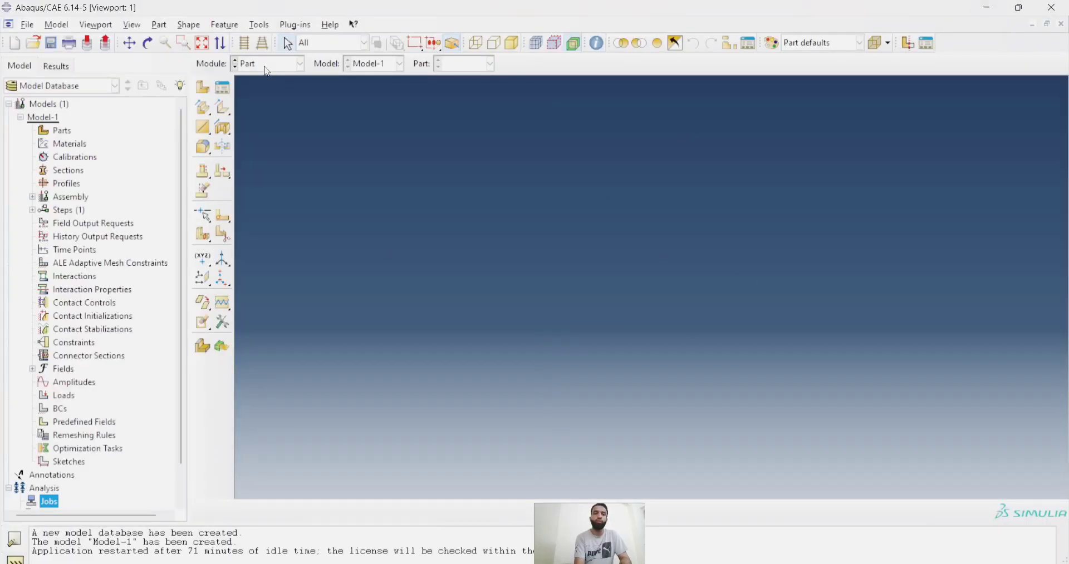
Step: Switch from the Part module to the Step module via the Module list
left_click(299, 62)
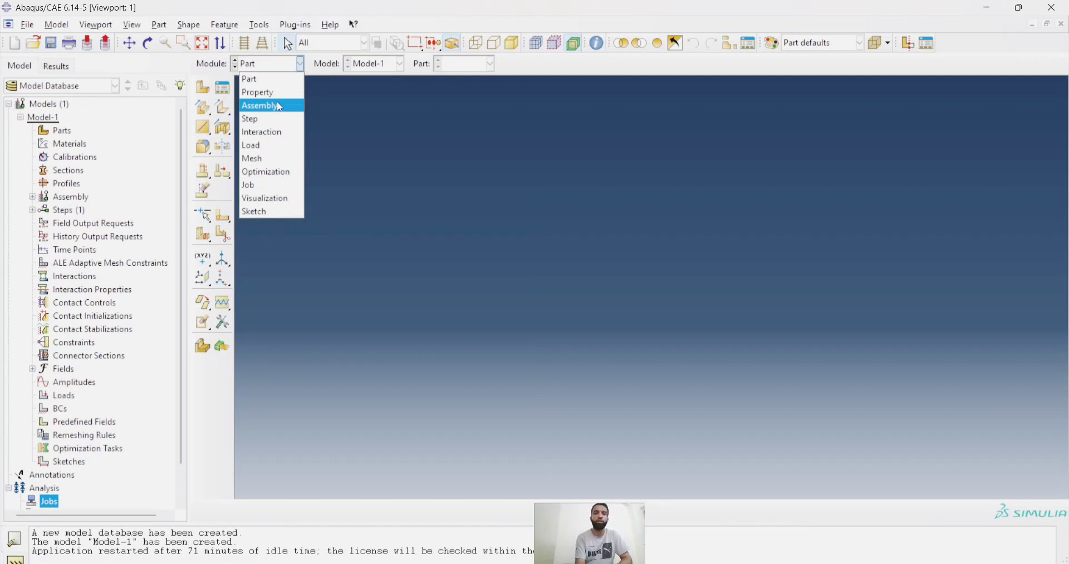
mouse_move(271, 119)
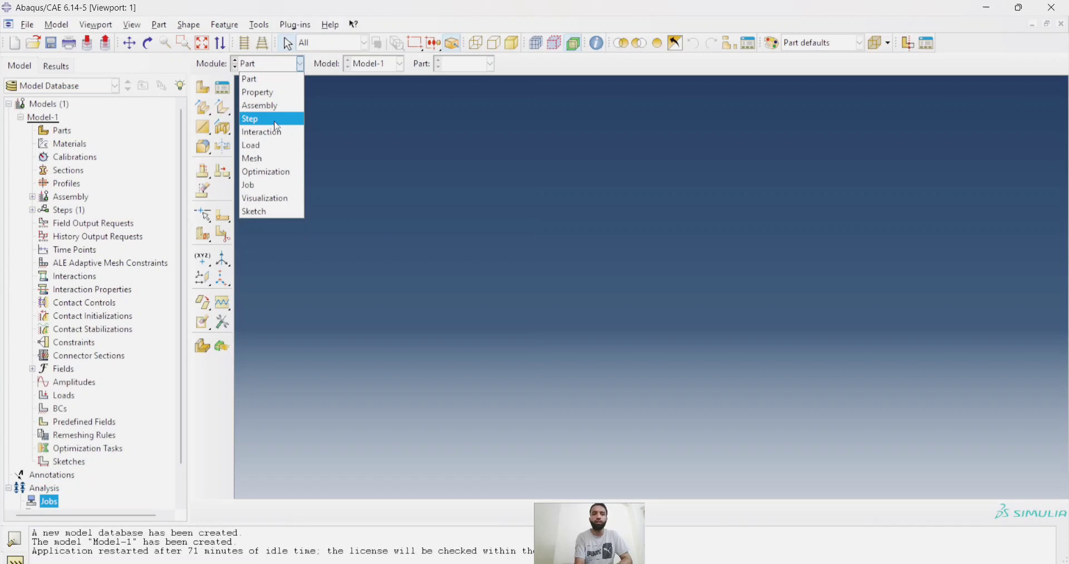
left_click(249, 119)
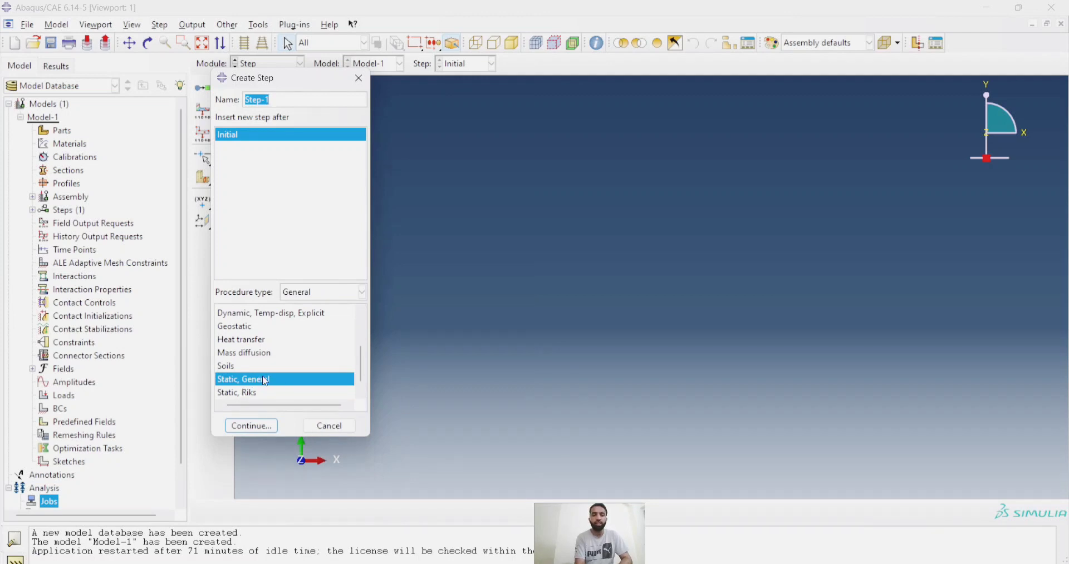
mouse_move(231, 366)
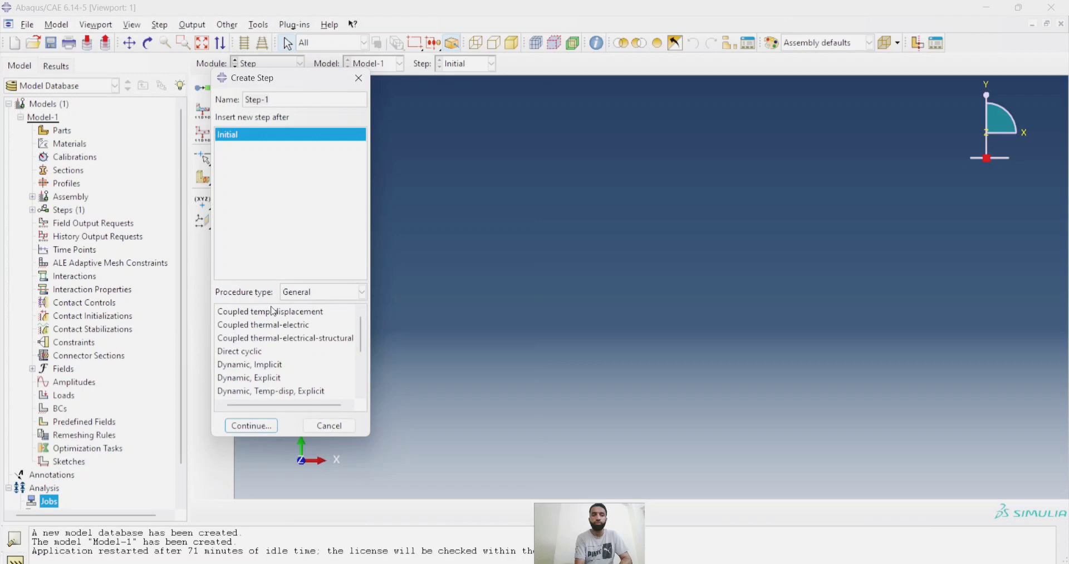
Step: Browse the General procedure types in Create Step, then cancel without adding a step
left_click(269, 312)
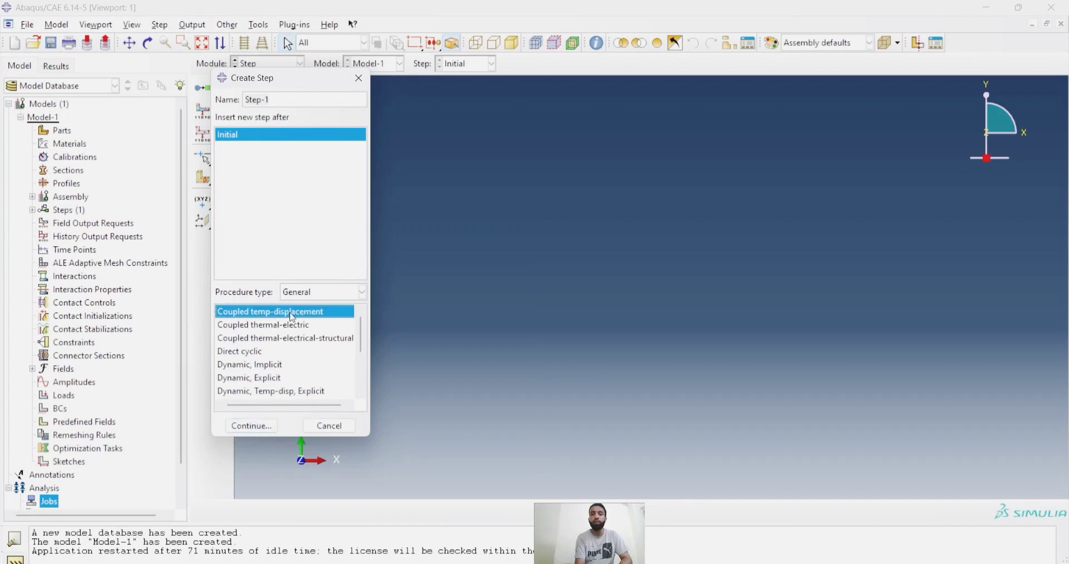
mouse_move(270, 325)
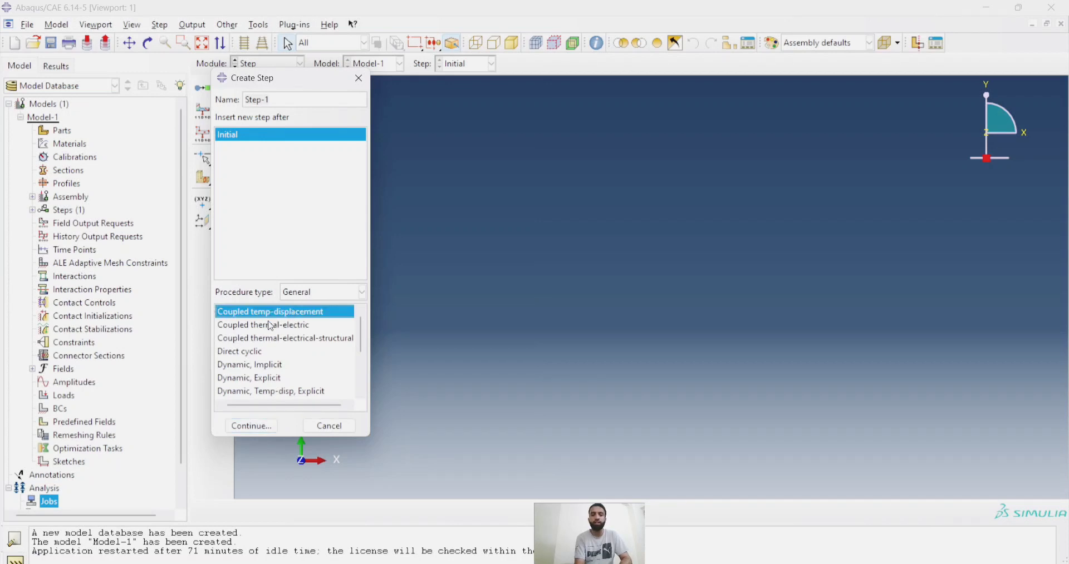
left_click(262, 324)
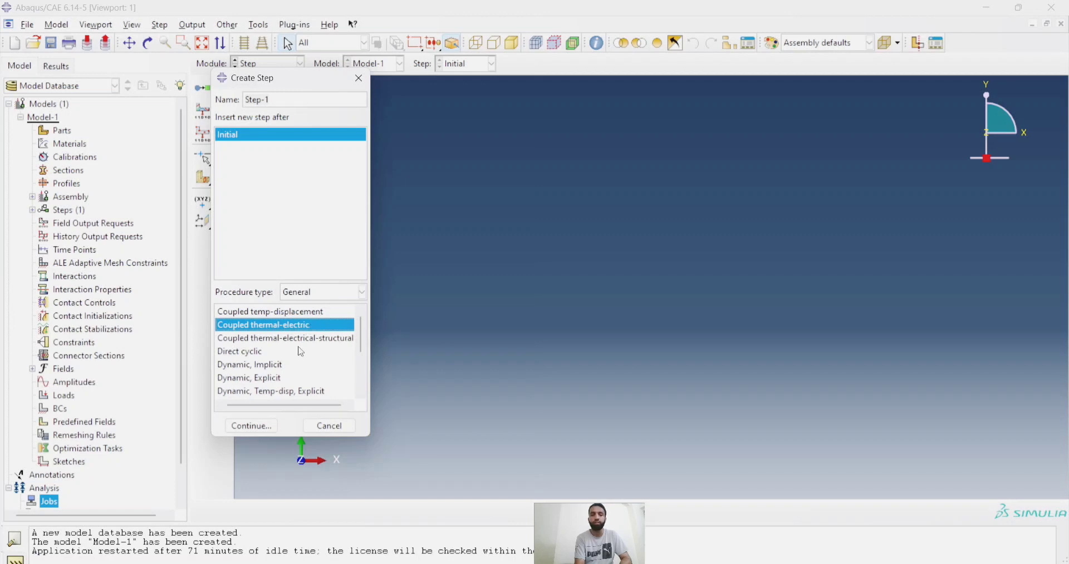
left_click(248, 364)
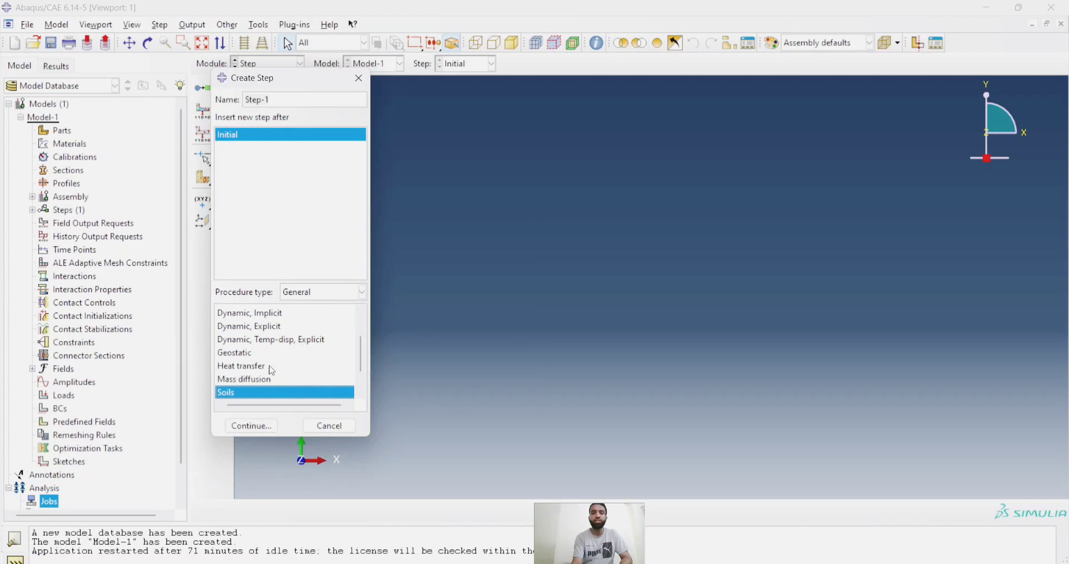
scroll("down", 3)
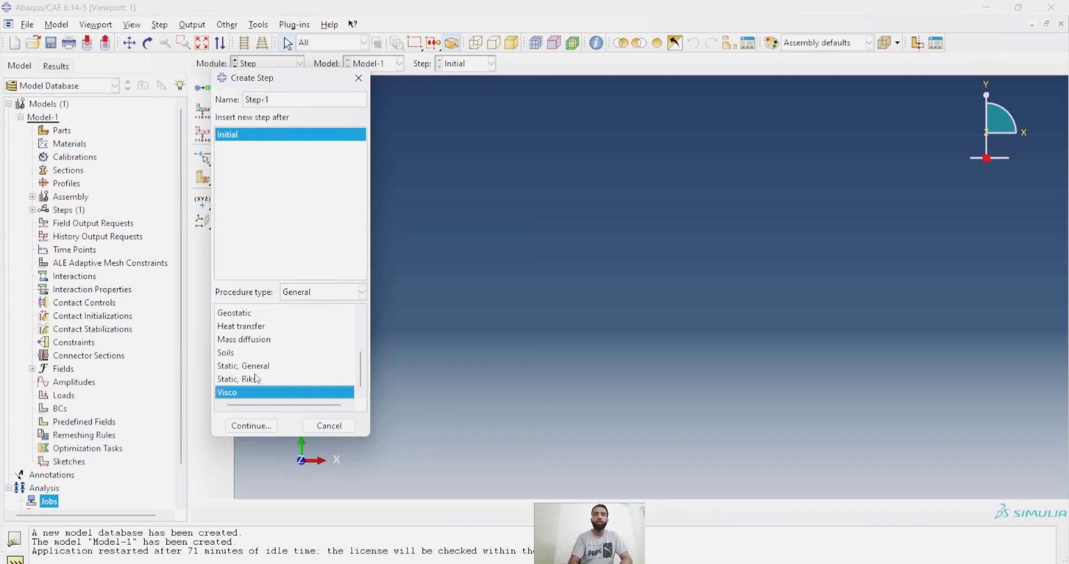
mouse_move(239, 379)
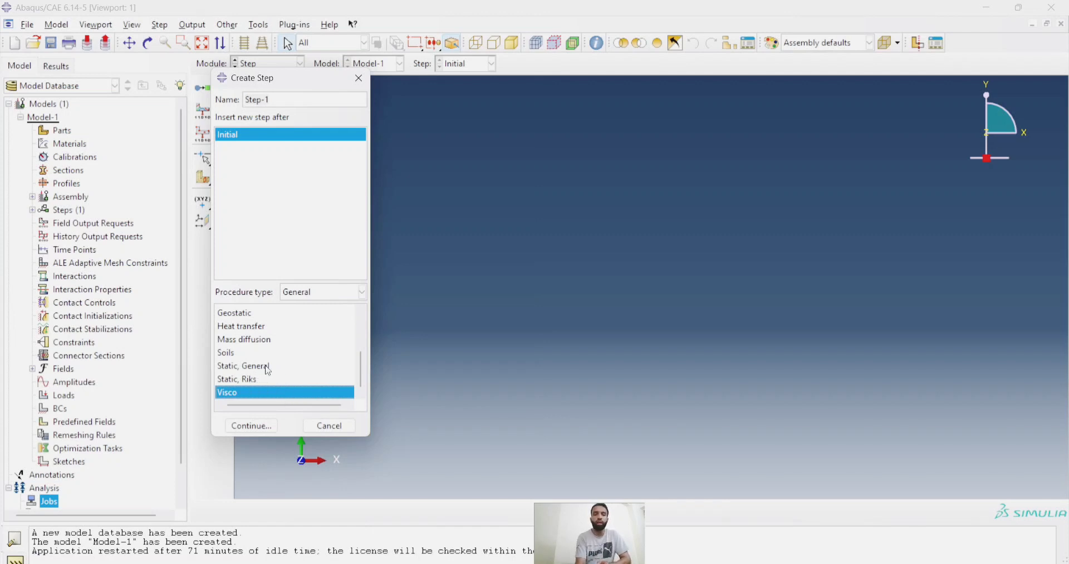
left_click(243, 366)
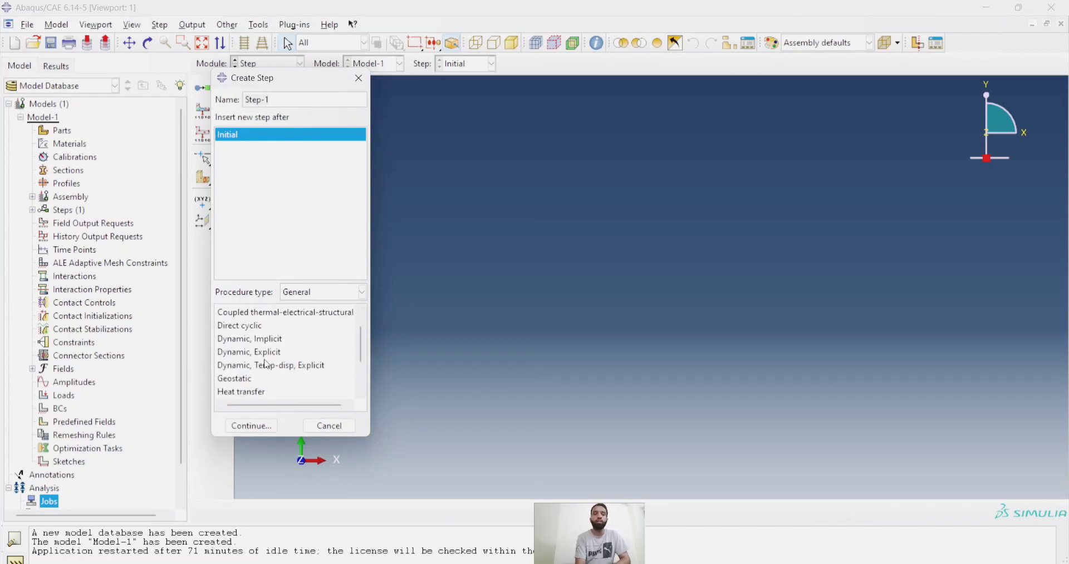
mouse_move(269, 366)
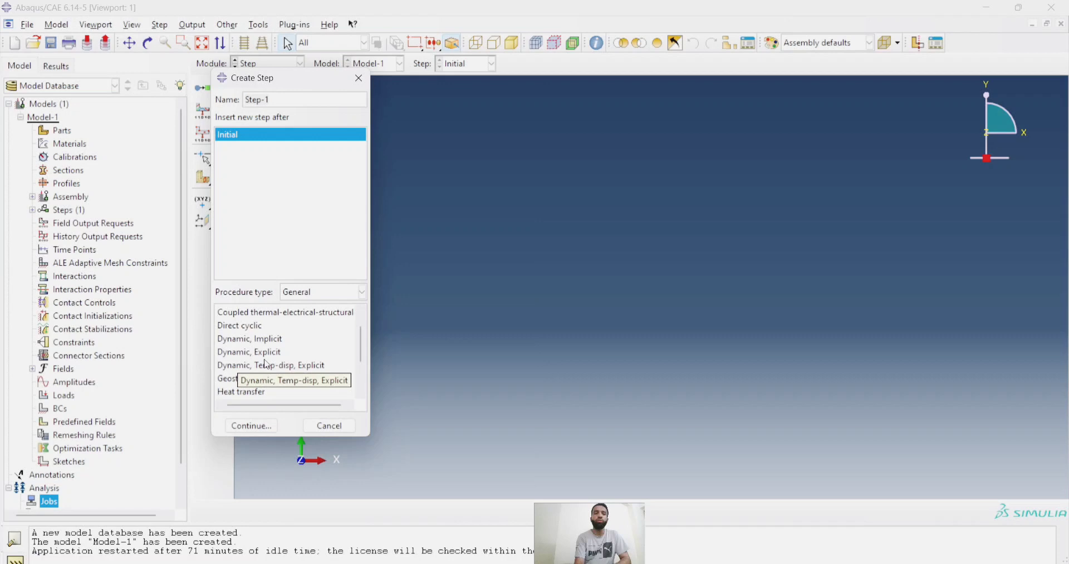
left_click(327, 425)
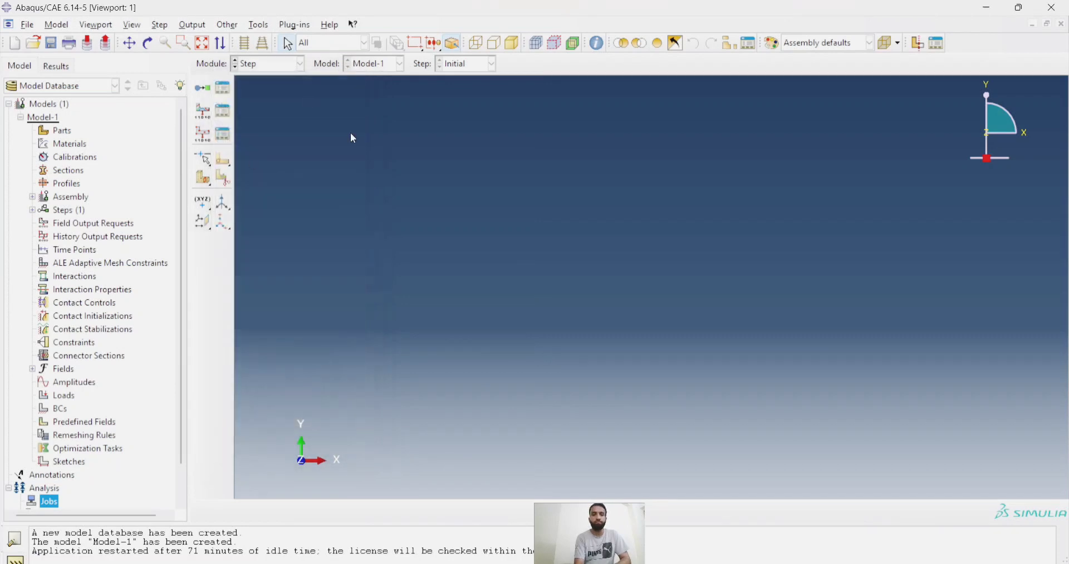
Step: Show the Module list, Part through Sketch, from the Step module
left_click(299, 63)
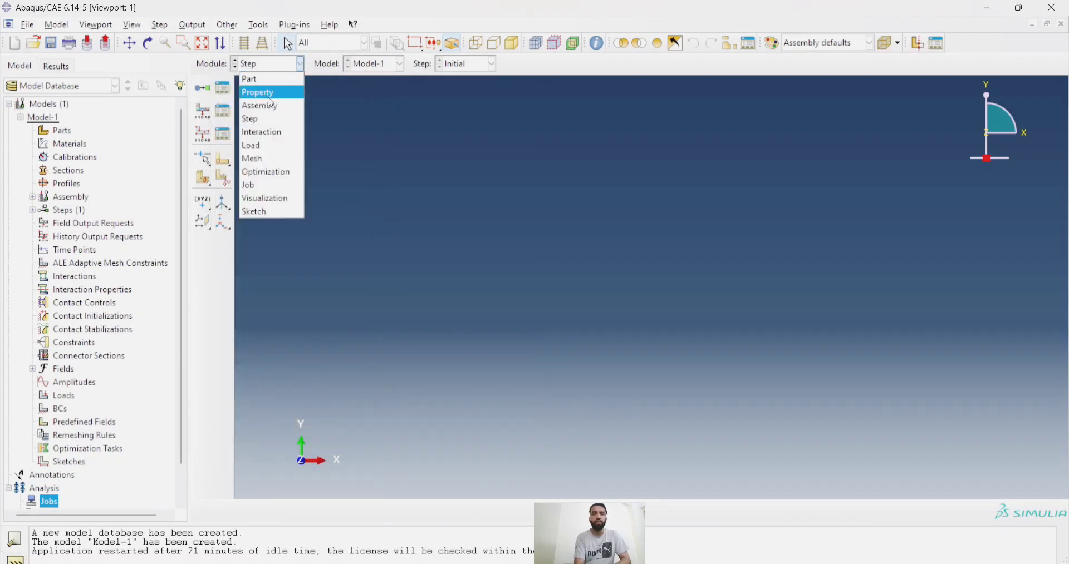
mouse_move(249, 119)
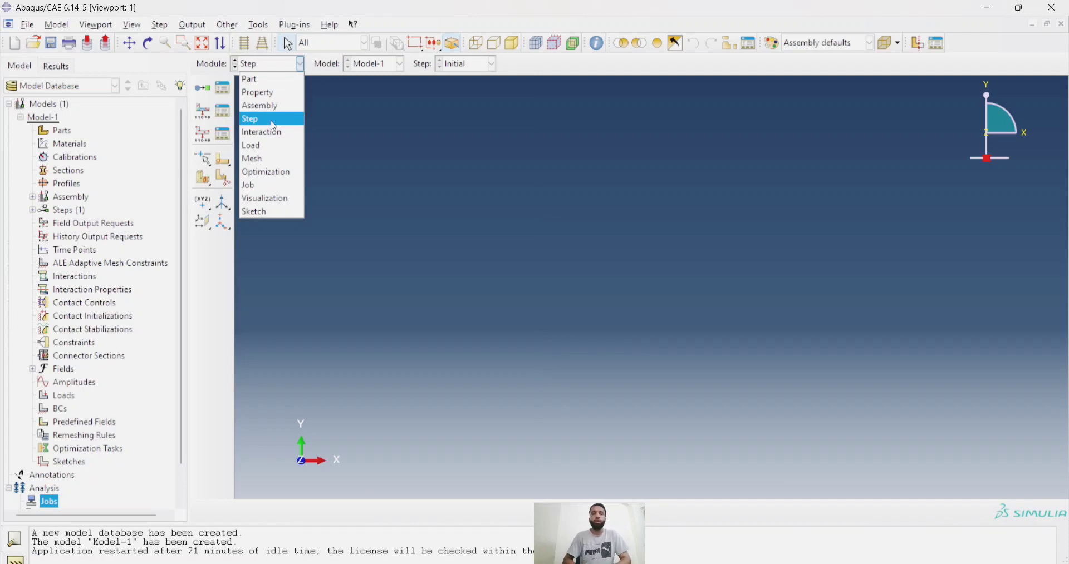
mouse_move(272, 132)
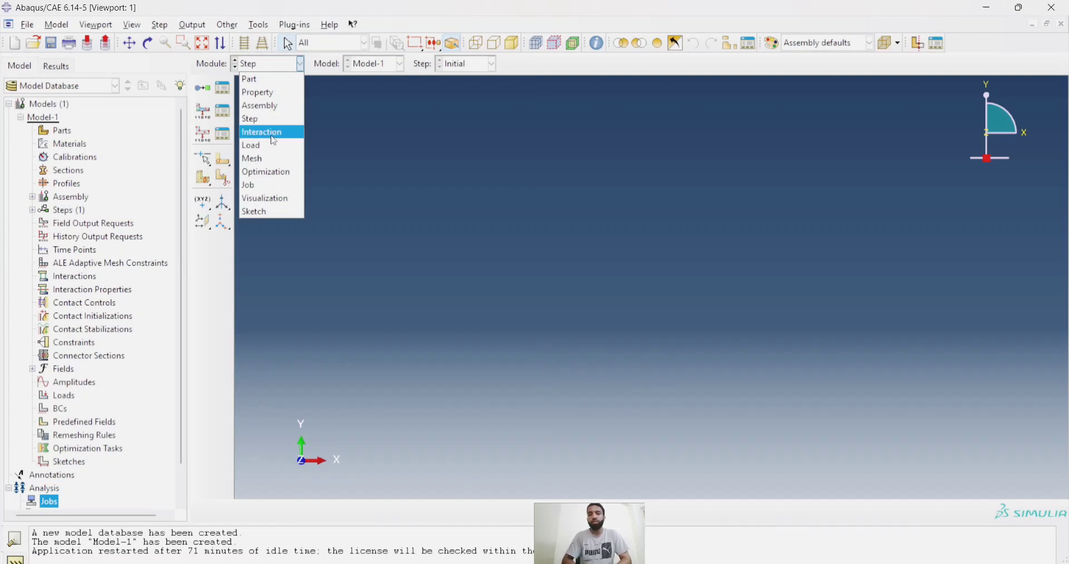
mouse_move(250, 145)
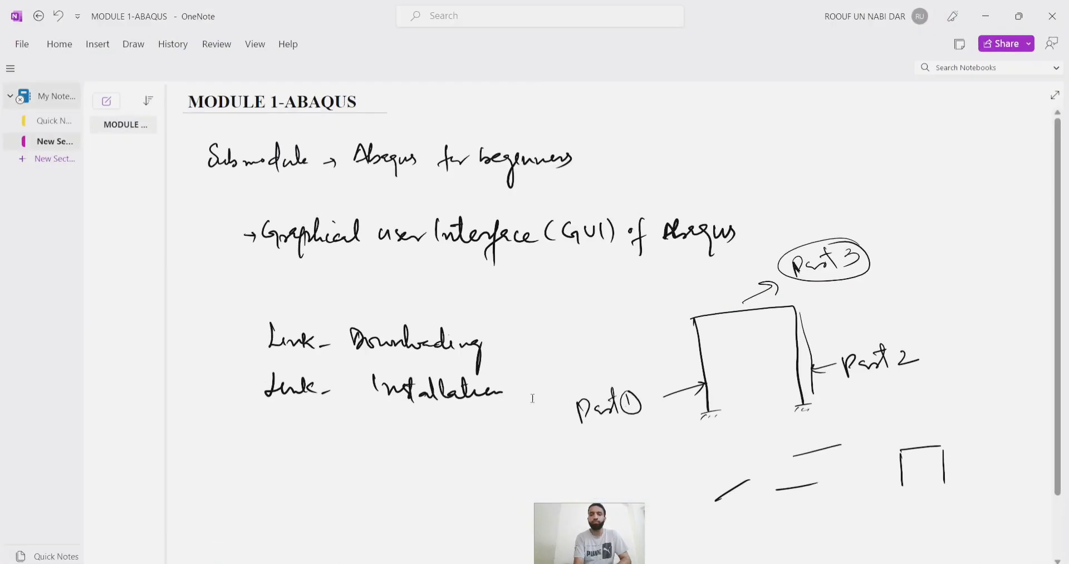
mouse_move(943, 429)
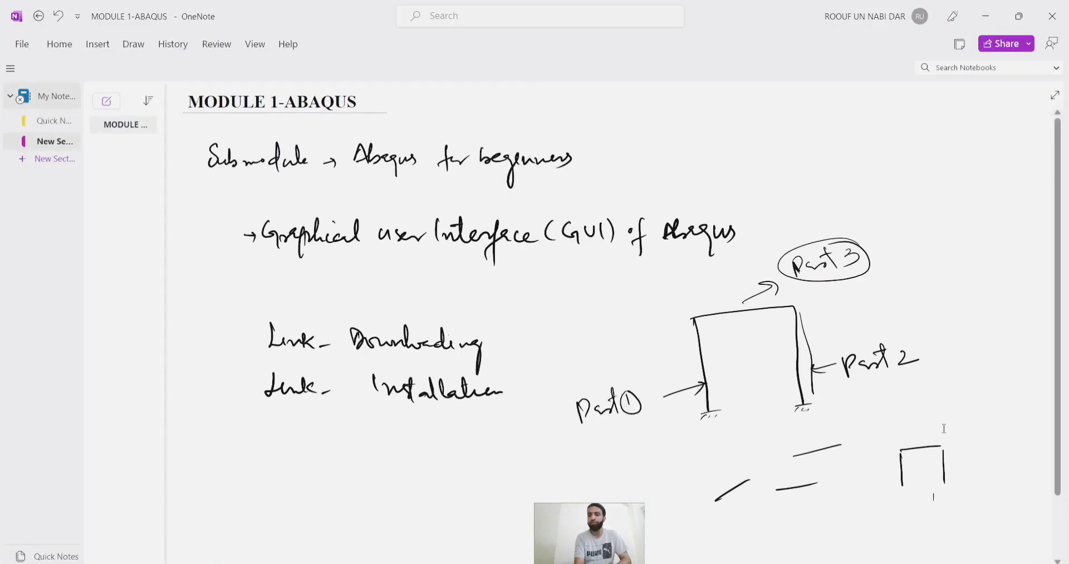
mouse_move(876, 451)
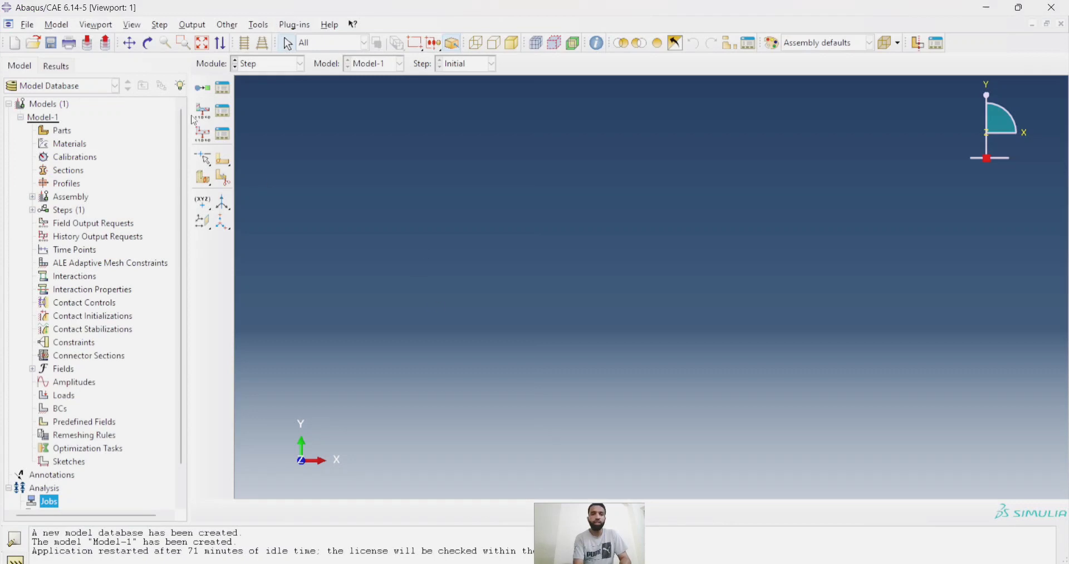
Step: Move through the Interaction module into the Load module, dismissing the missing part instance warning
left_click(298, 63)
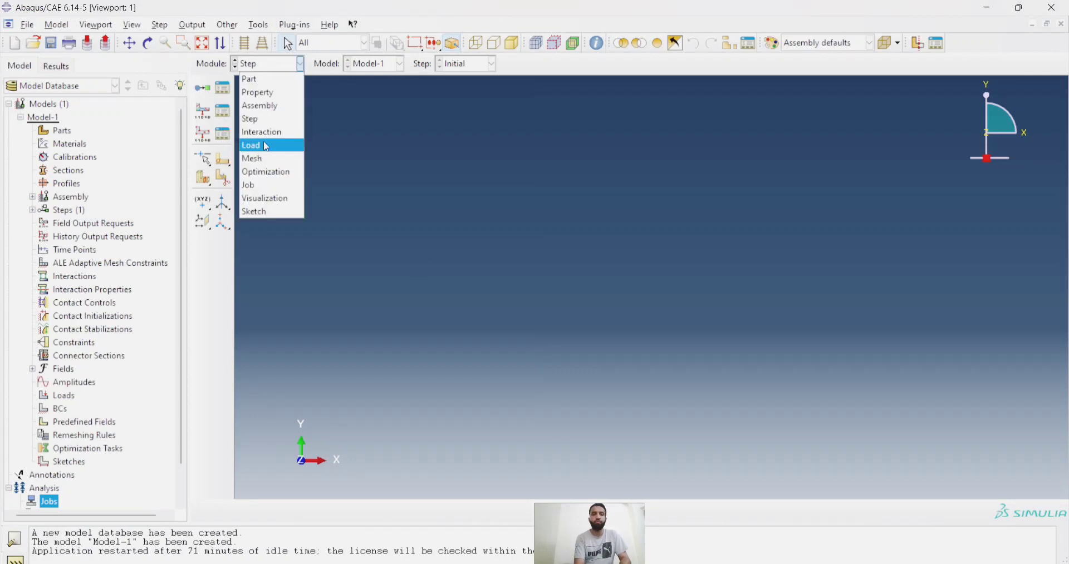
left_click(261, 132)
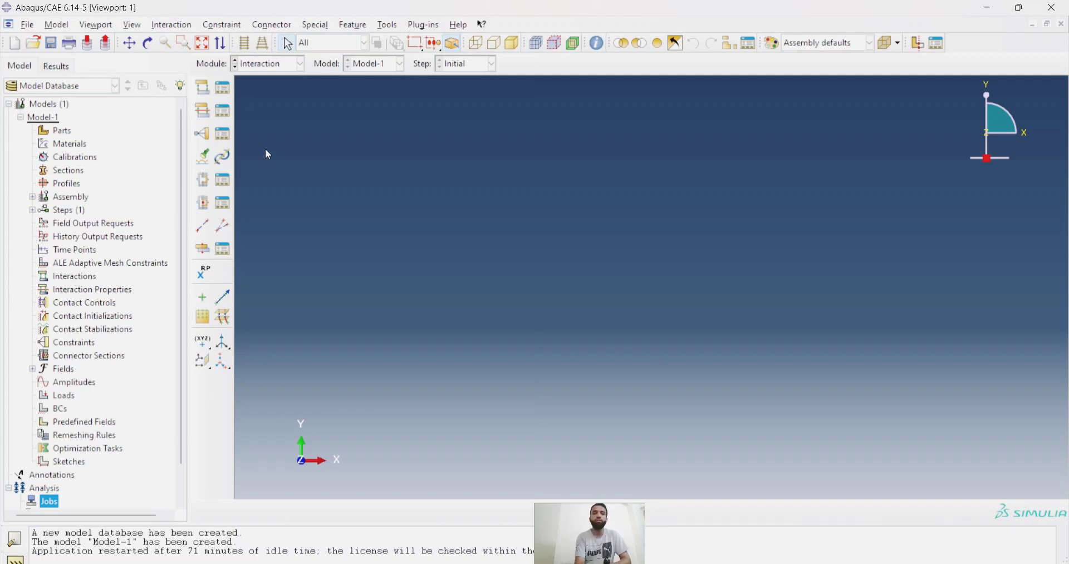
left_click(298, 62)
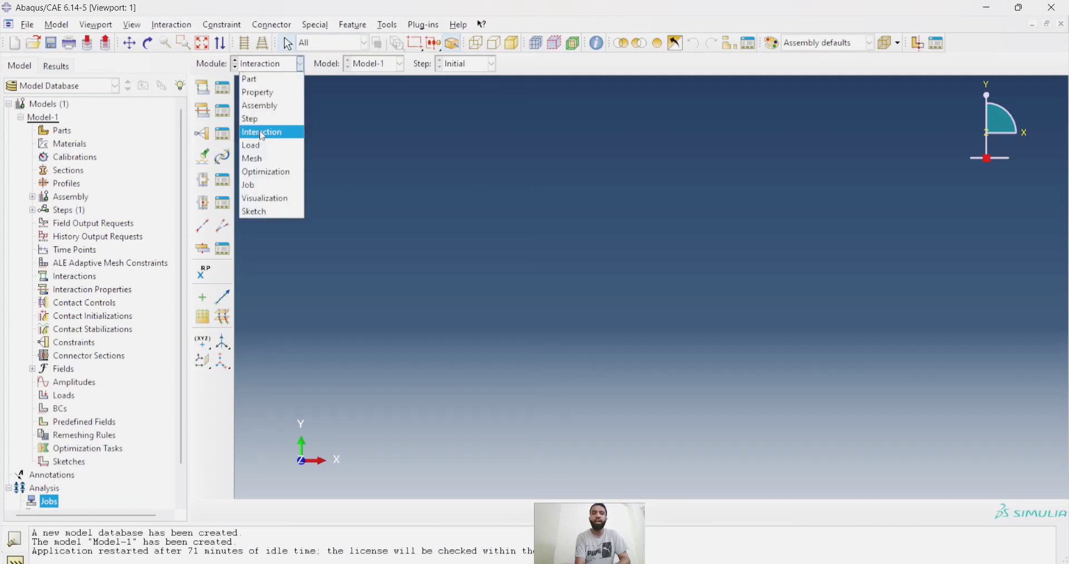
mouse_move(266, 145)
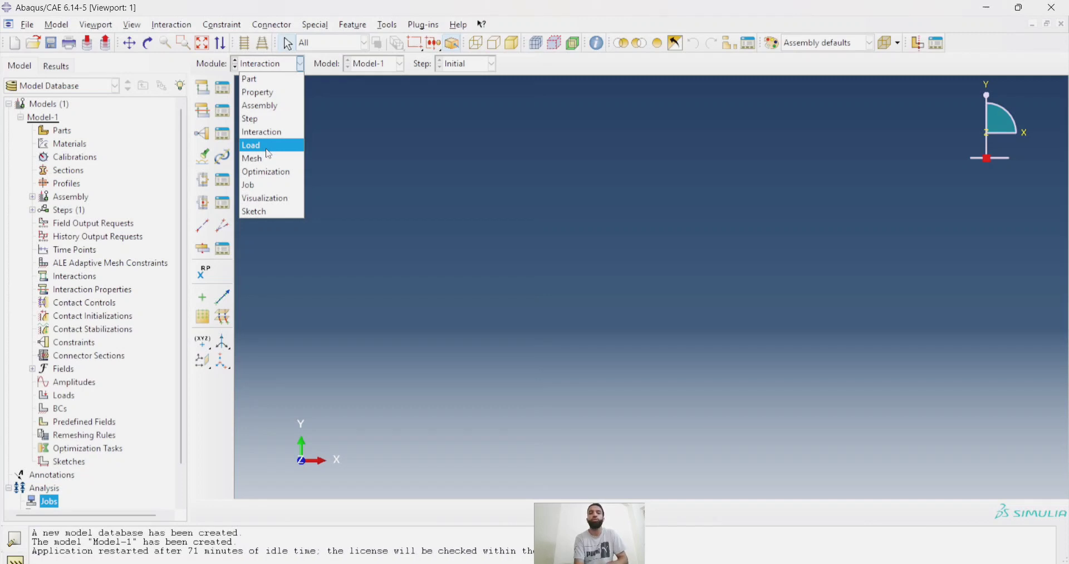
left_click(251, 145)
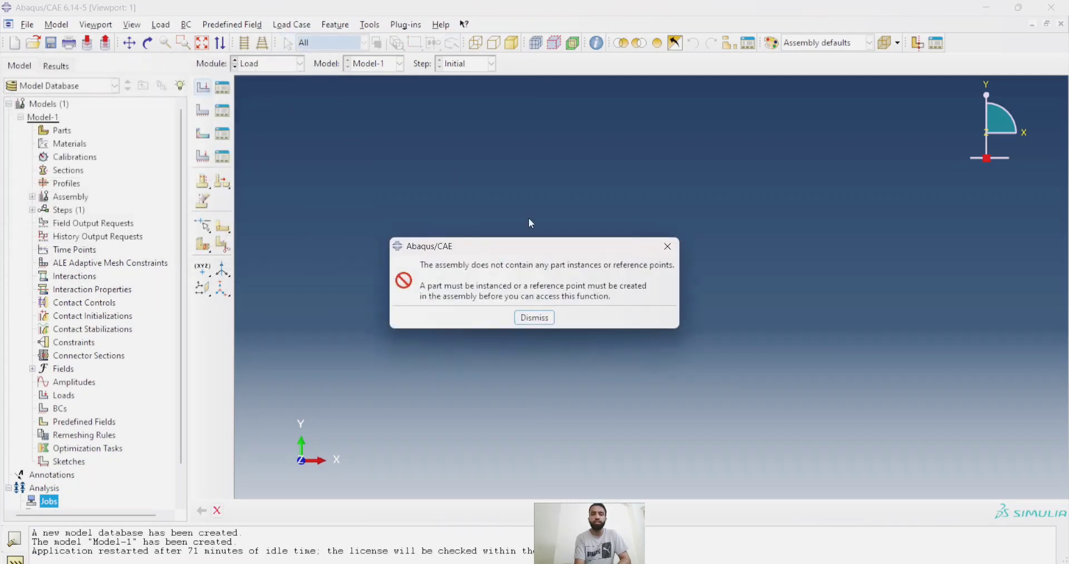
left_click(533, 317)
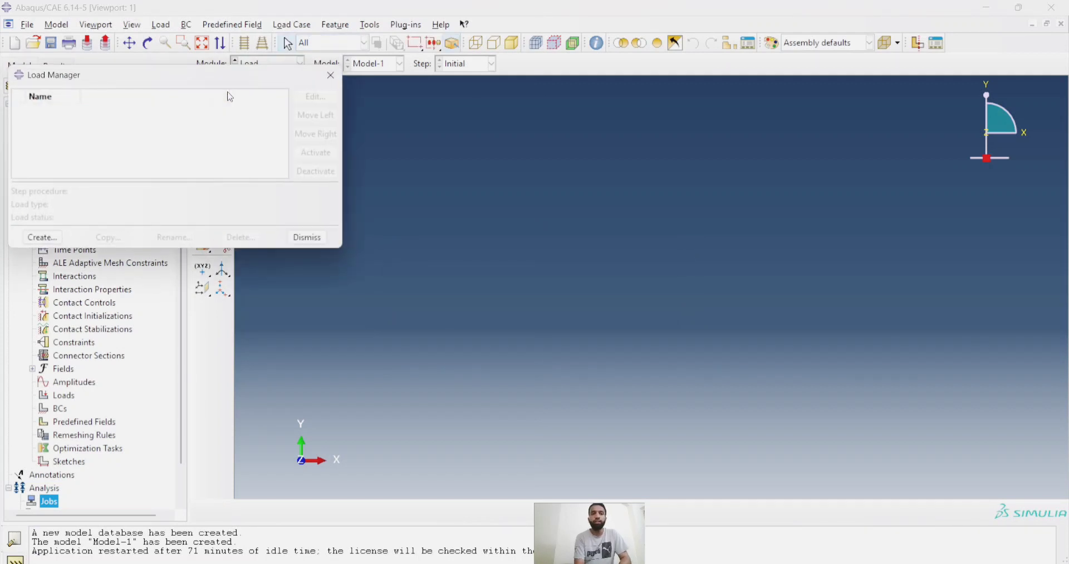
Step: Check the empty Load Manager and Boundary Condition Manager and close both
left_click(306, 237)
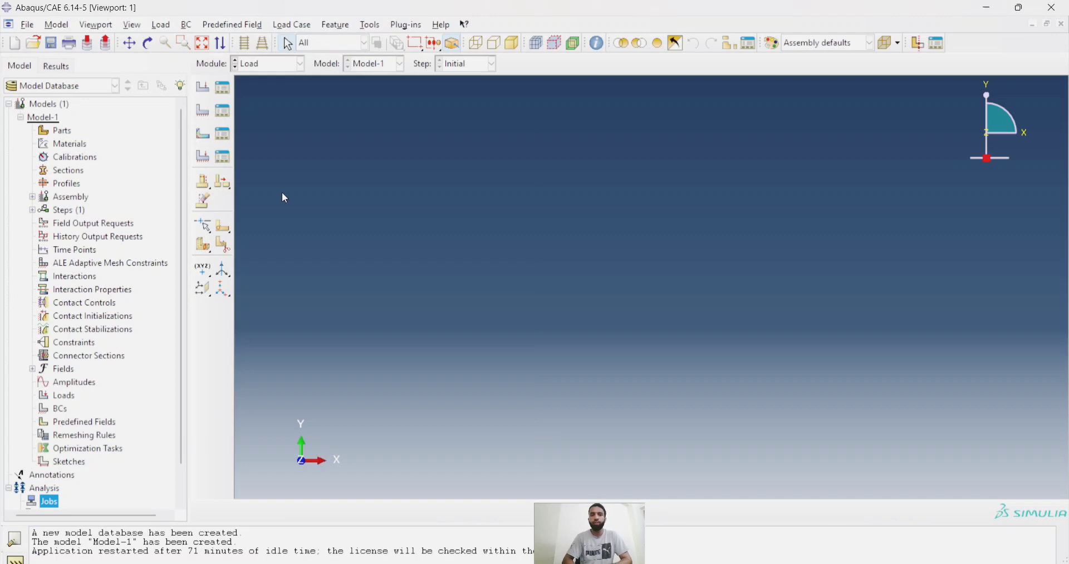
mouse_move(237, 105)
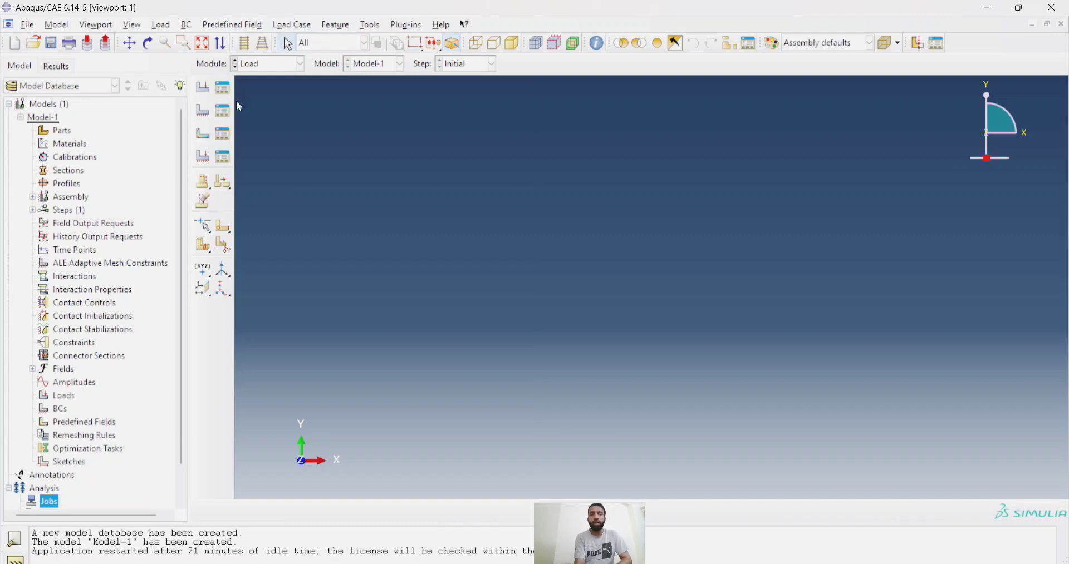
left_click(186, 23)
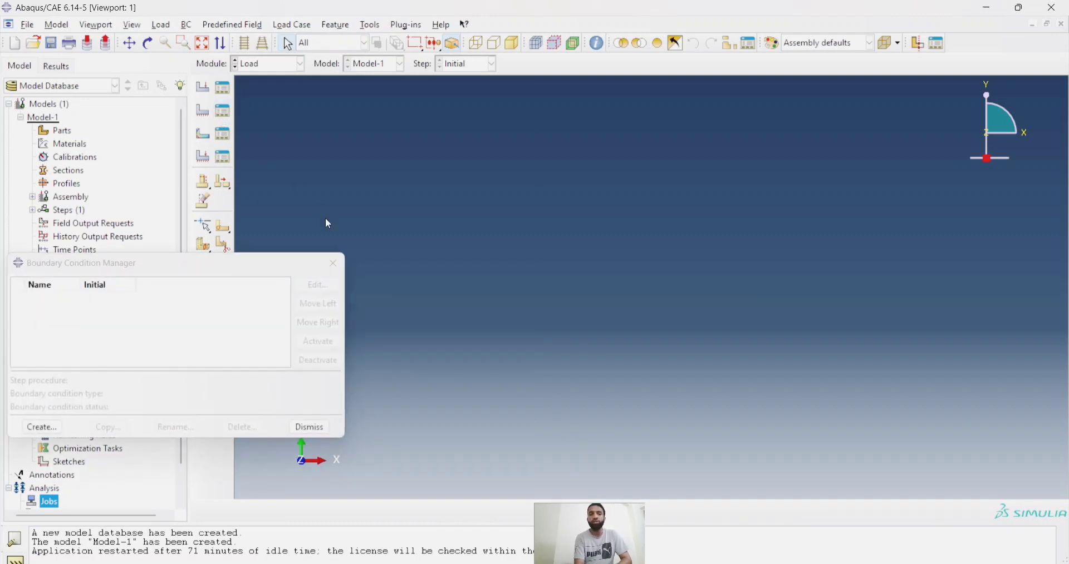
left_click(308, 426)
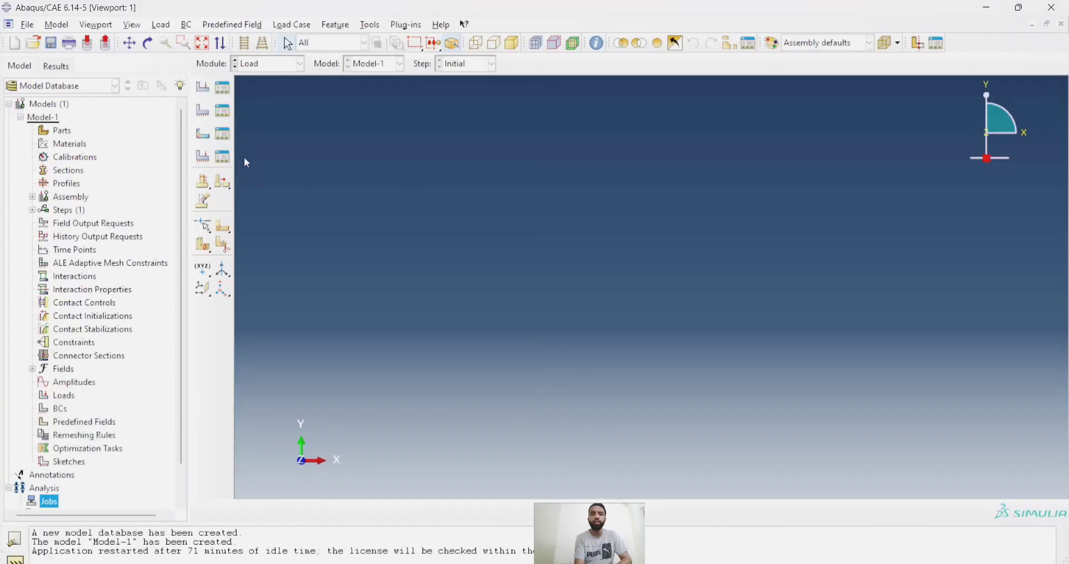
mouse_move(223, 132)
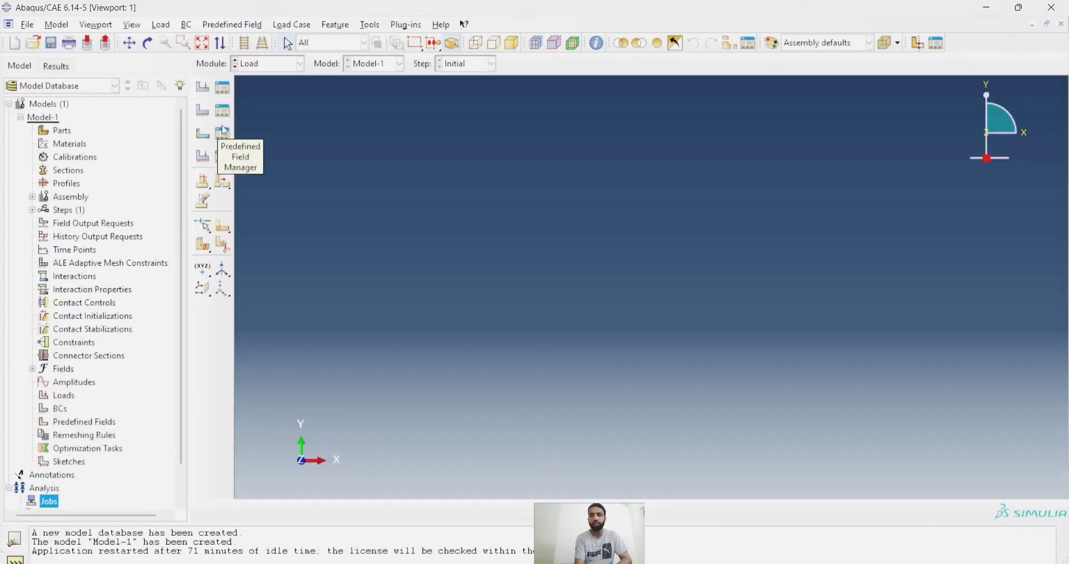
Step: Show the Module list again with Load still the current module
left_click(298, 63)
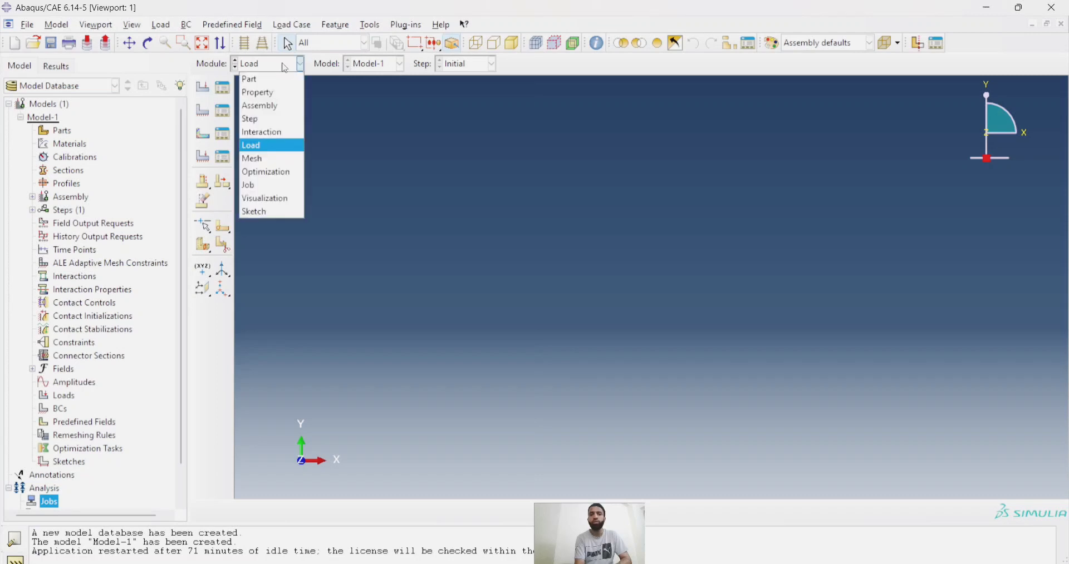
mouse_move(270, 78)
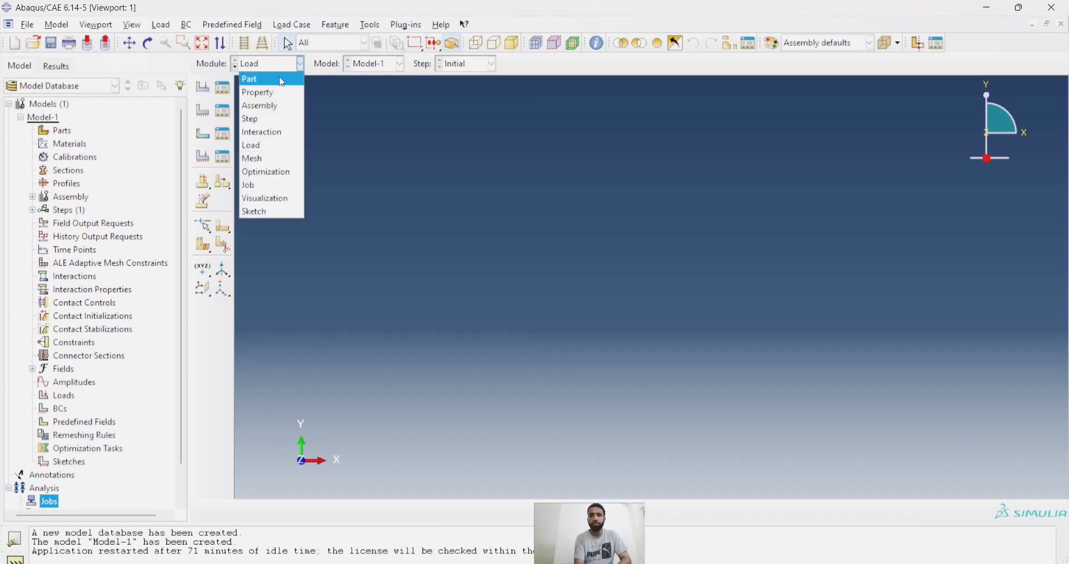
mouse_move(271, 93)
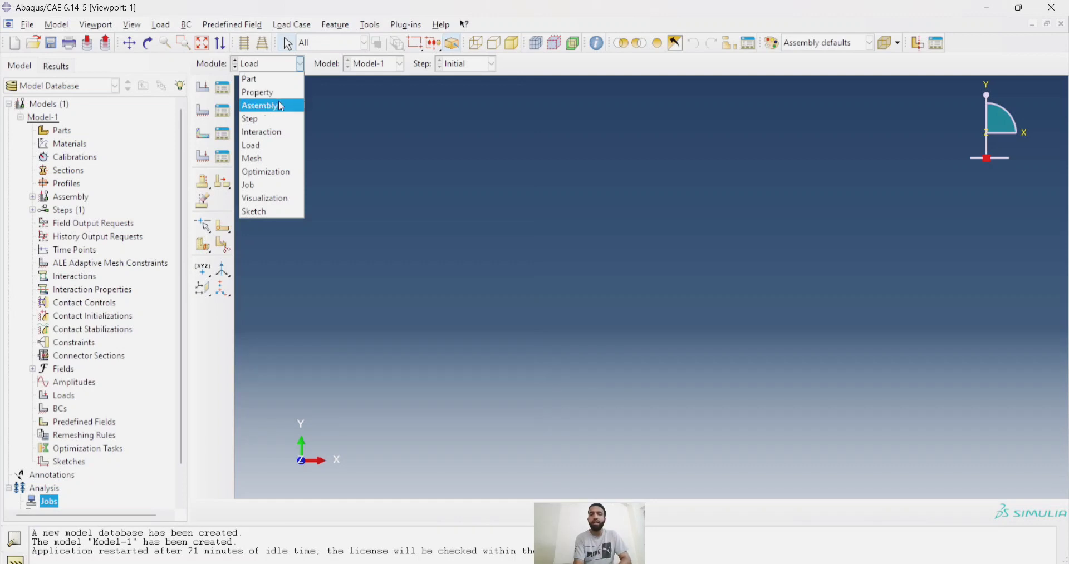
mouse_move(266, 119)
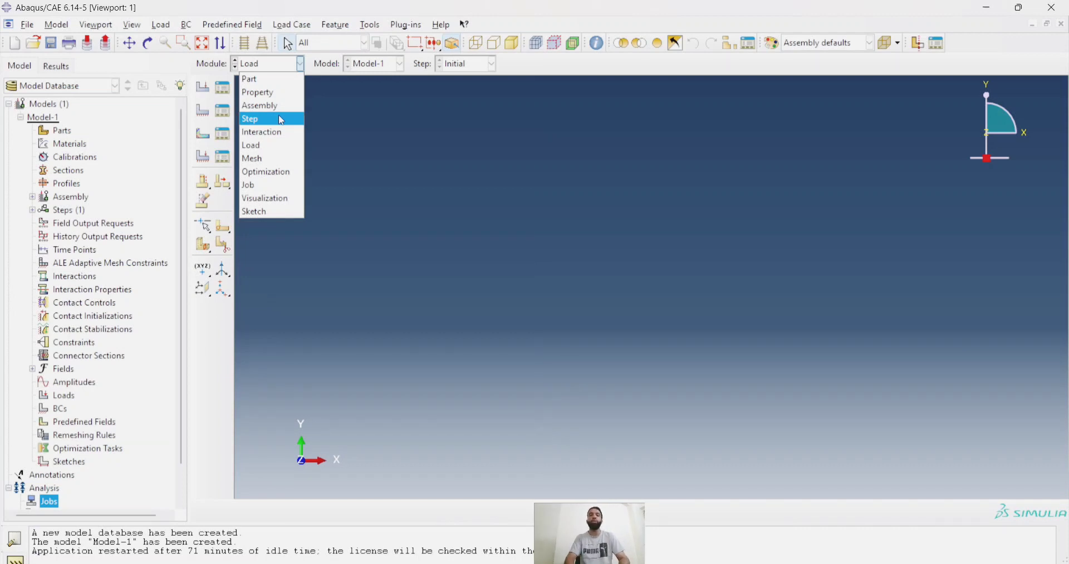
mouse_move(270, 132)
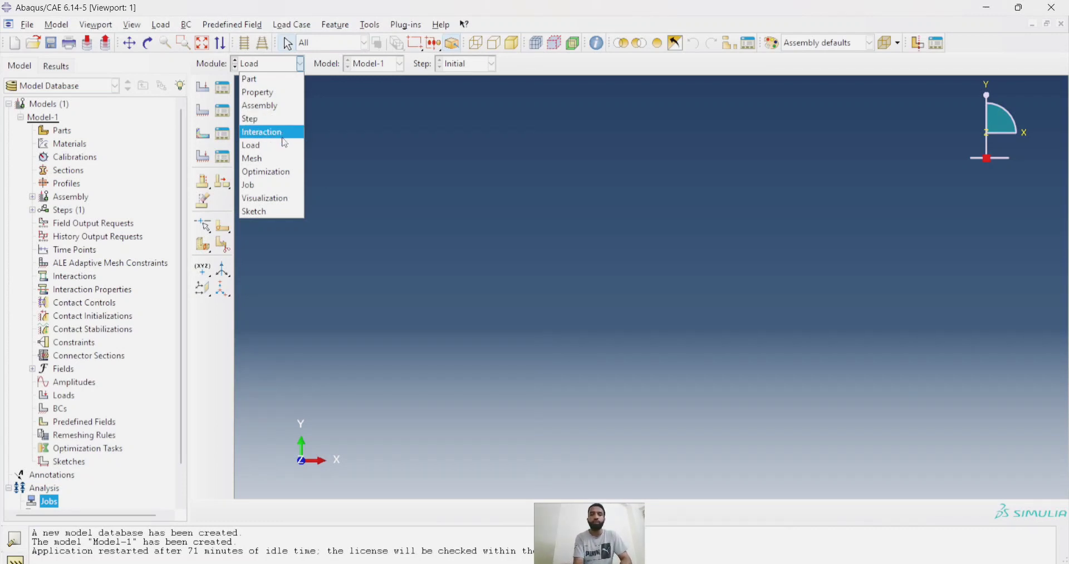
mouse_move(250, 145)
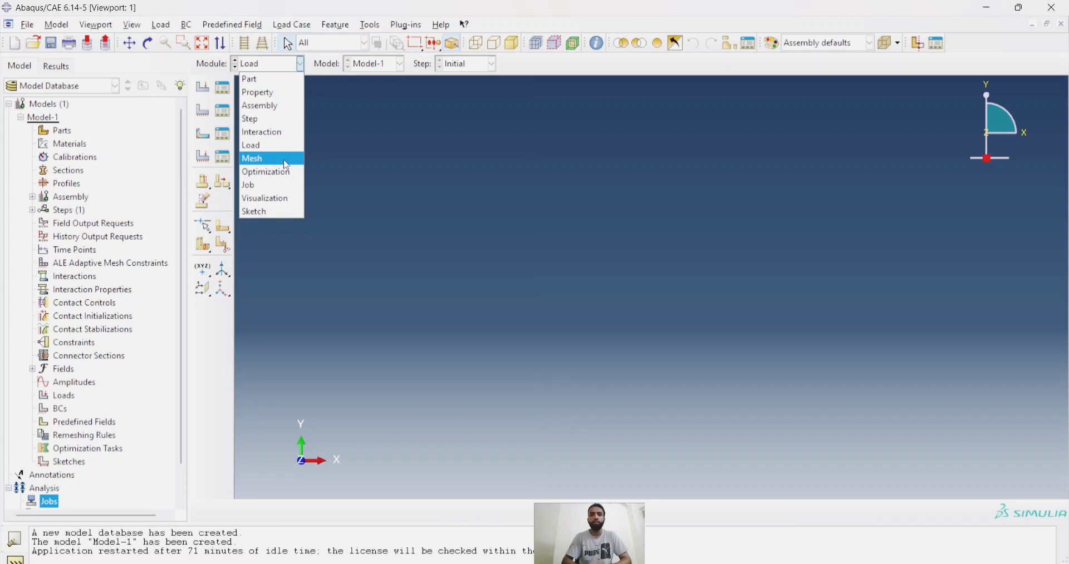
mouse_move(272, 172)
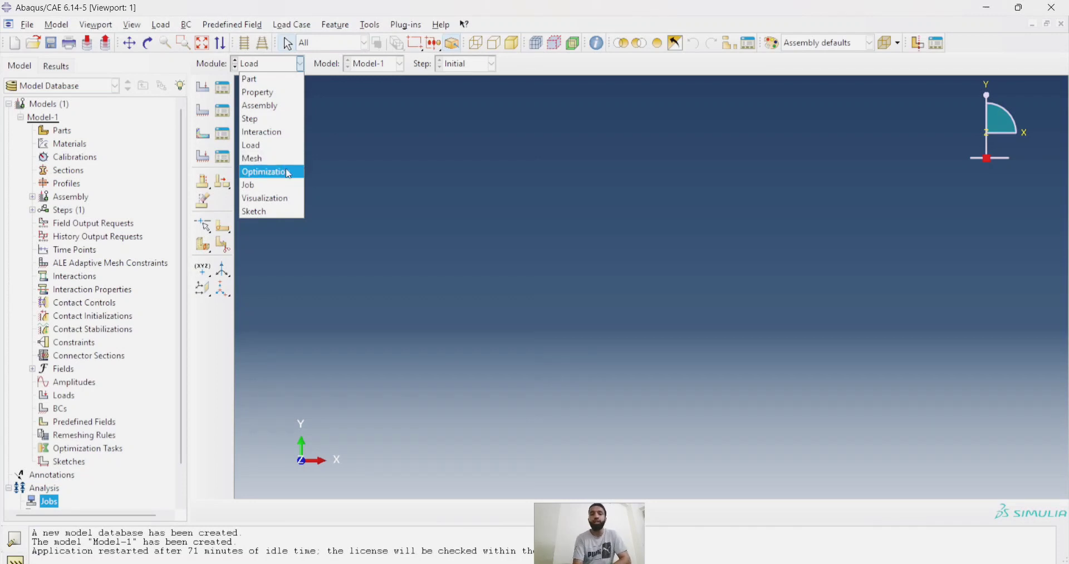
mouse_move(251, 158)
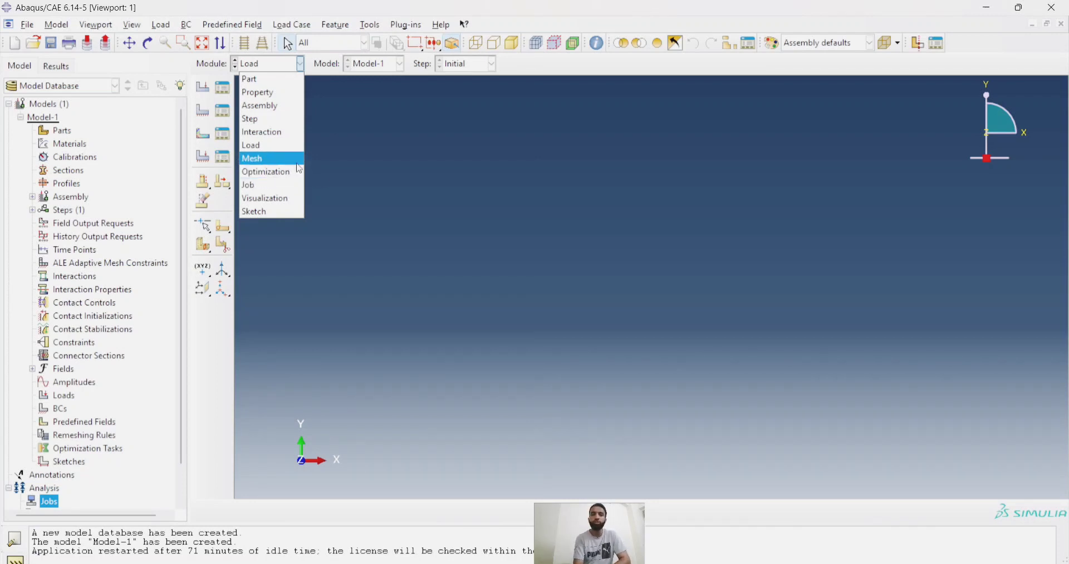
mouse_move(248, 184)
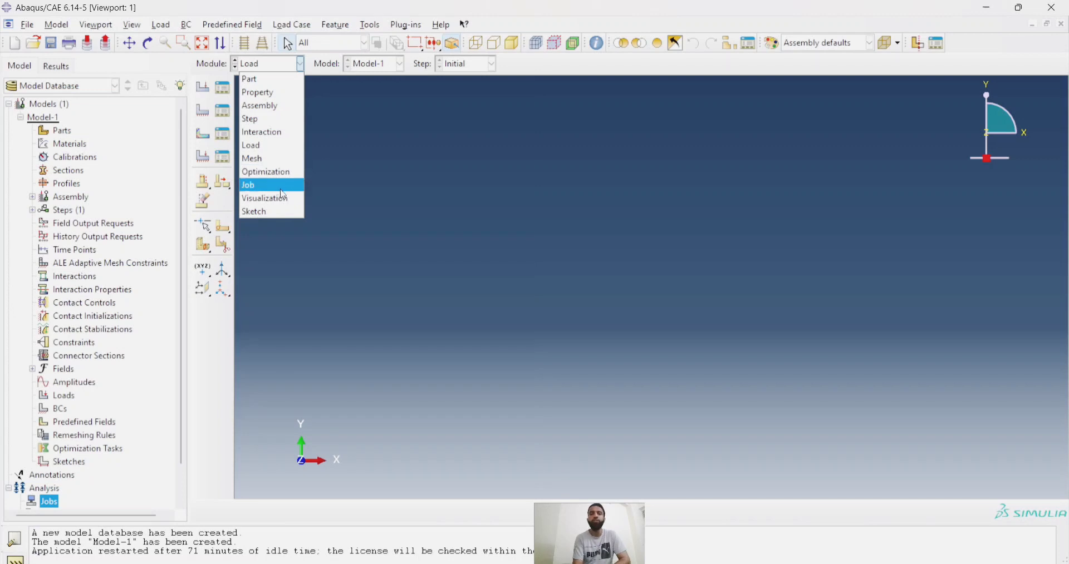
mouse_move(248, 78)
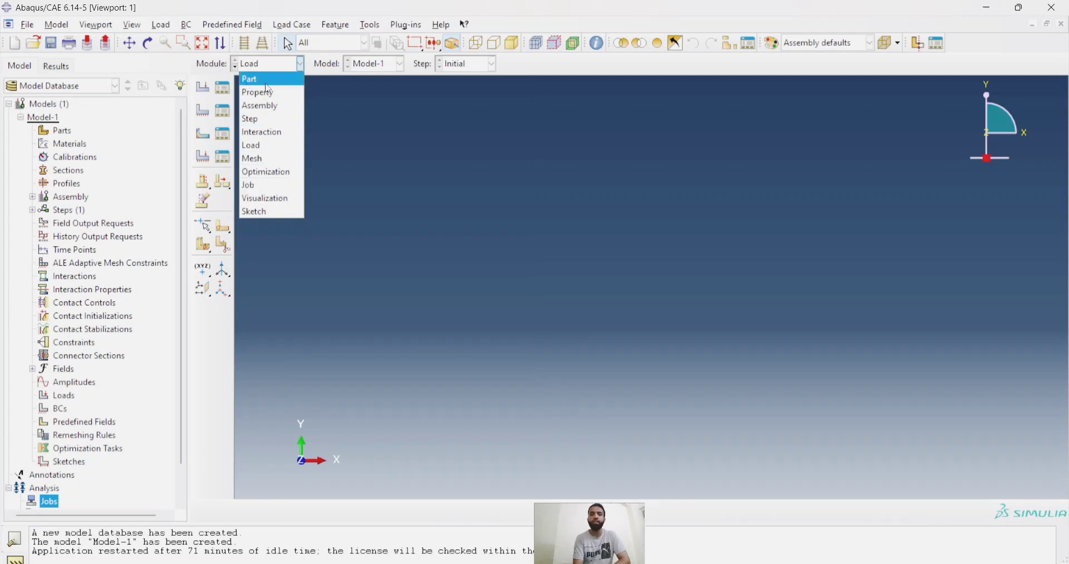
mouse_move(271, 172)
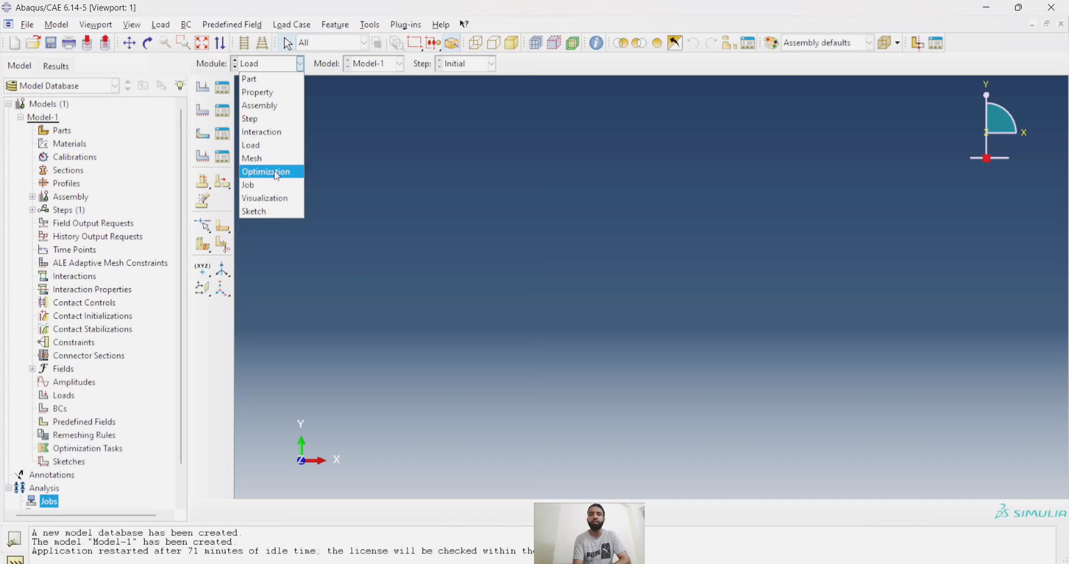
mouse_move(272, 157)
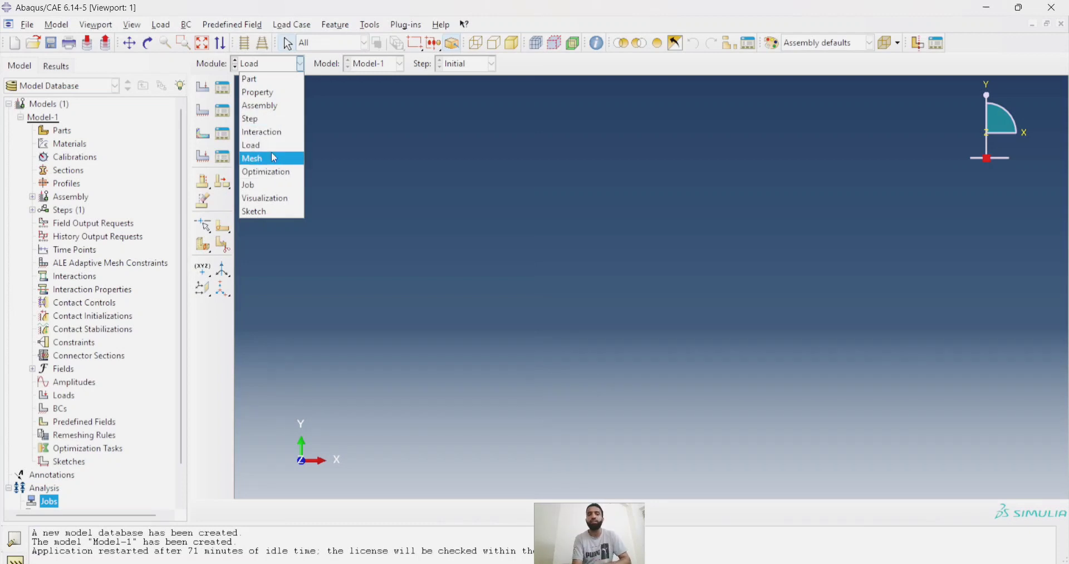
mouse_move(256, 185)
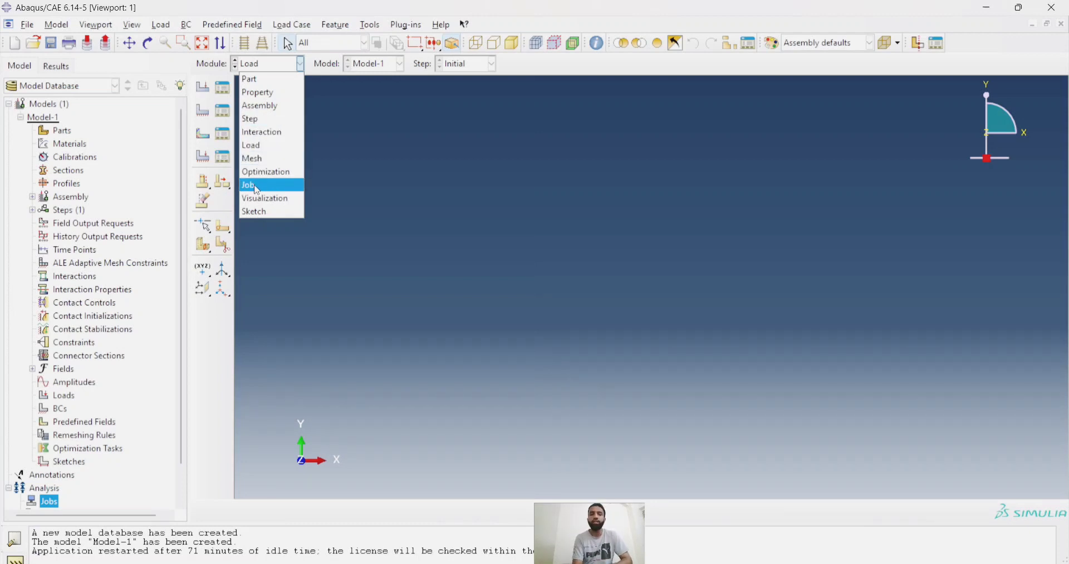
Step: In the Job module, create a new job named JOB1 from Model-1
left_click(248, 185)
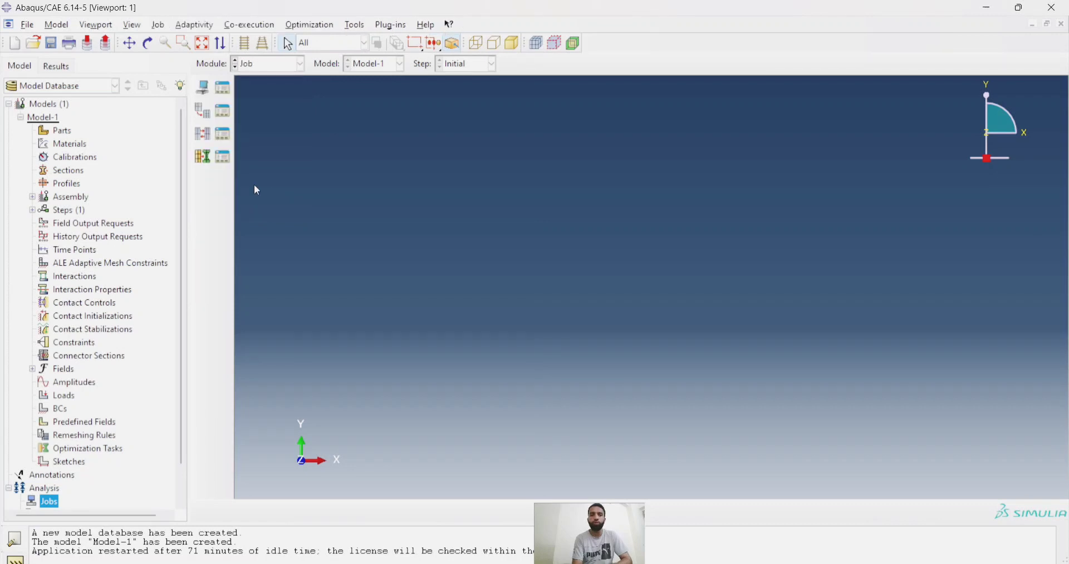
left_click(203, 87)
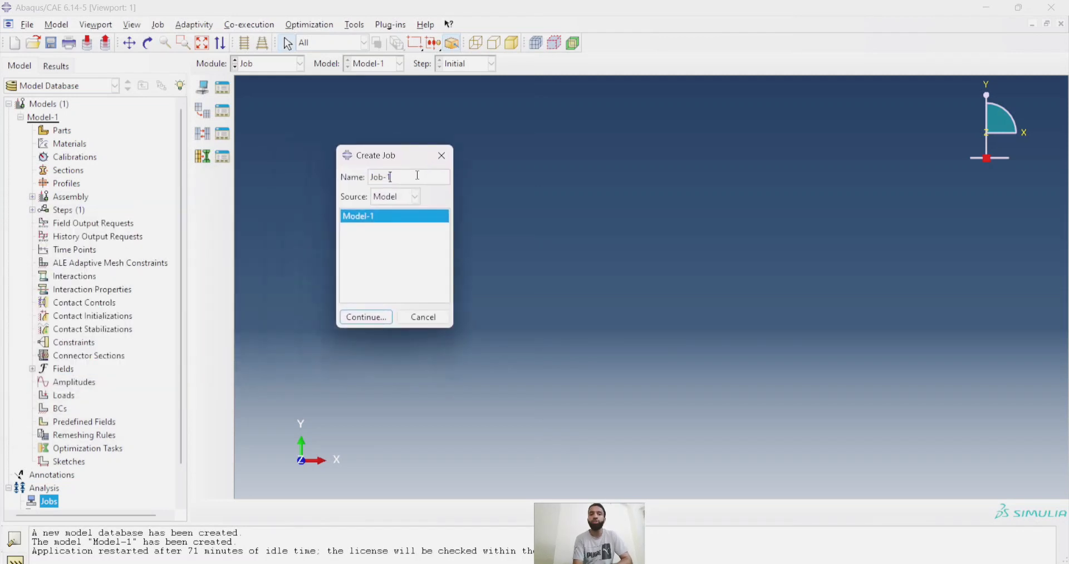
type("JOB1")
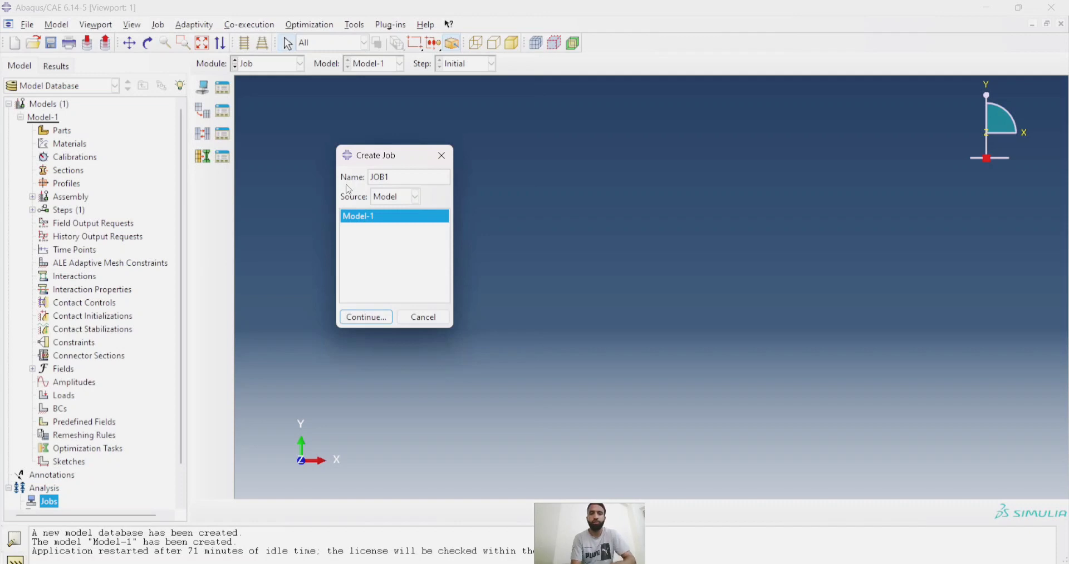
left_click(365, 317)
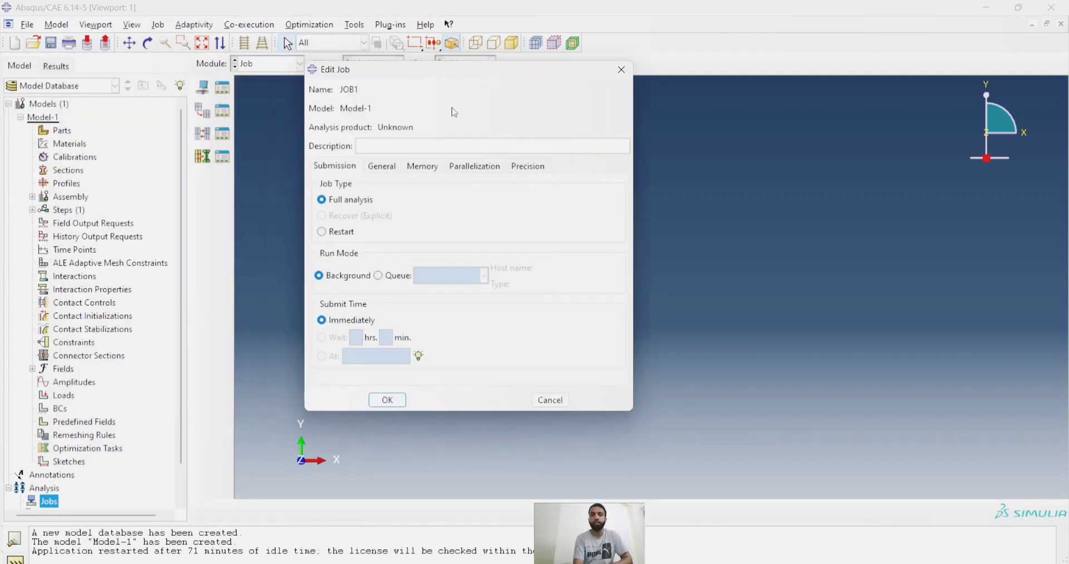
Step: Review the Edit Job settings including parallelization and confirm JOB1 as a full analysis
left_click(473, 166)
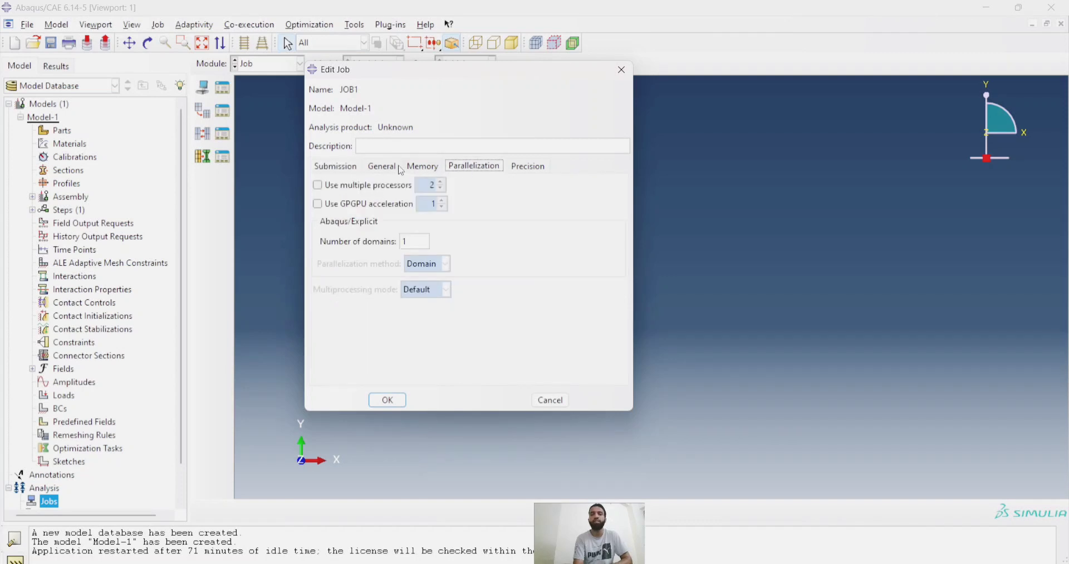
left_click(381, 166)
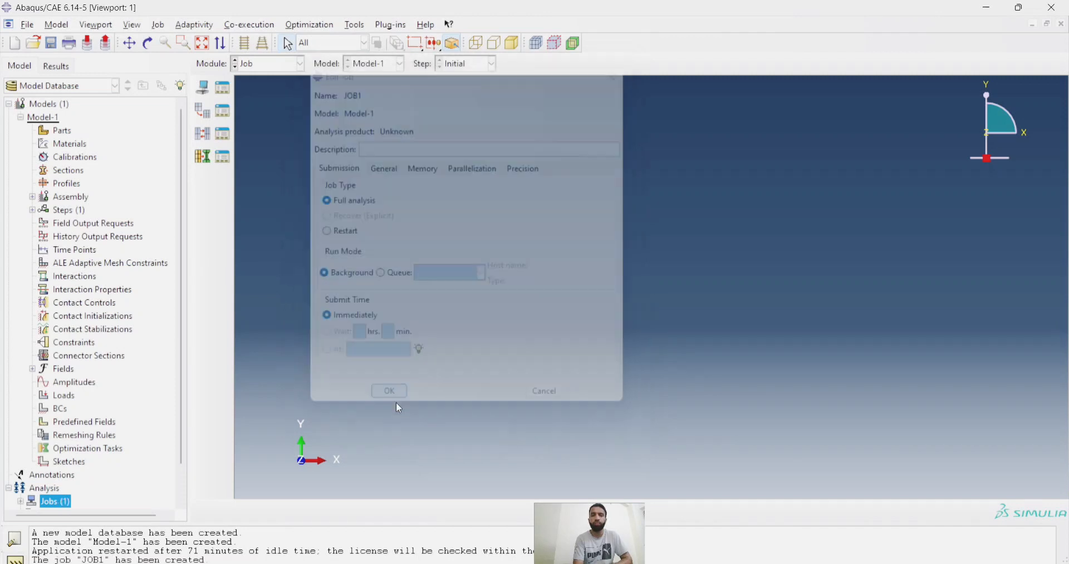
left_click(389, 391)
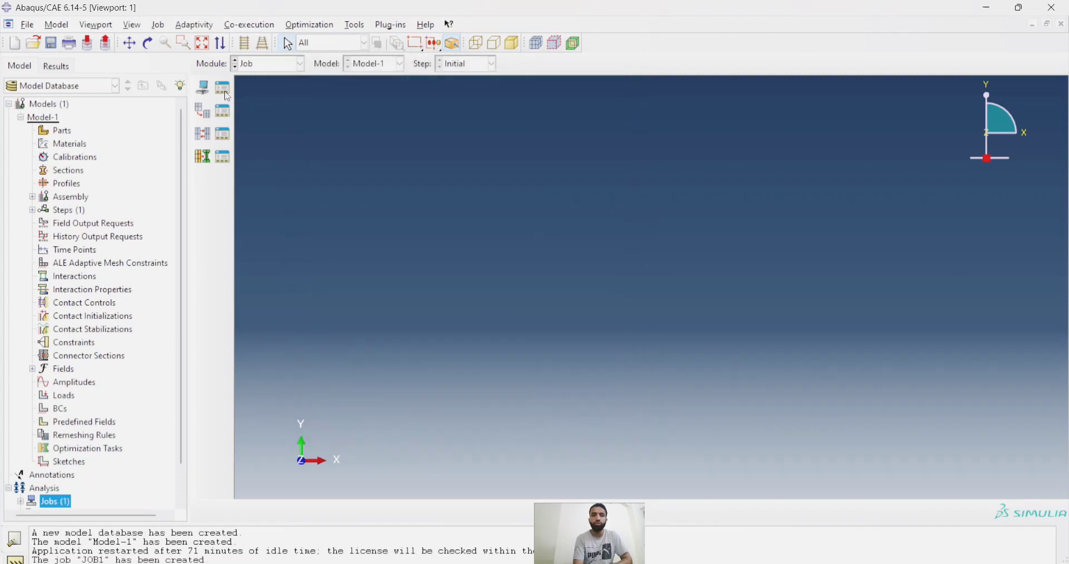
Step: Show the Job Manager listing JOB1 with status None, moved toward the viewport centre
left_click(223, 90)
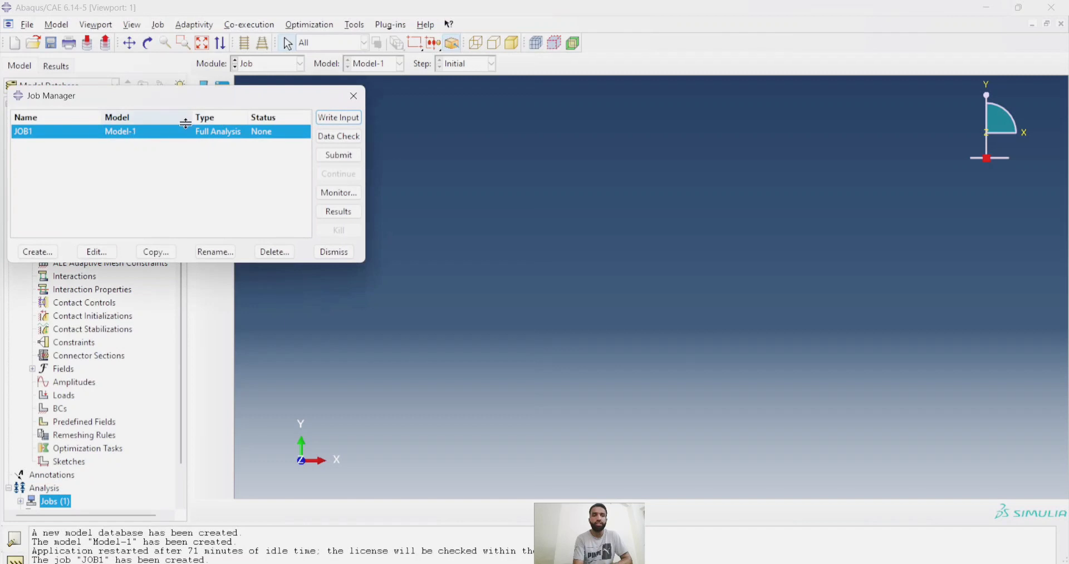
left_click_drag(190, 96, 384, 117)
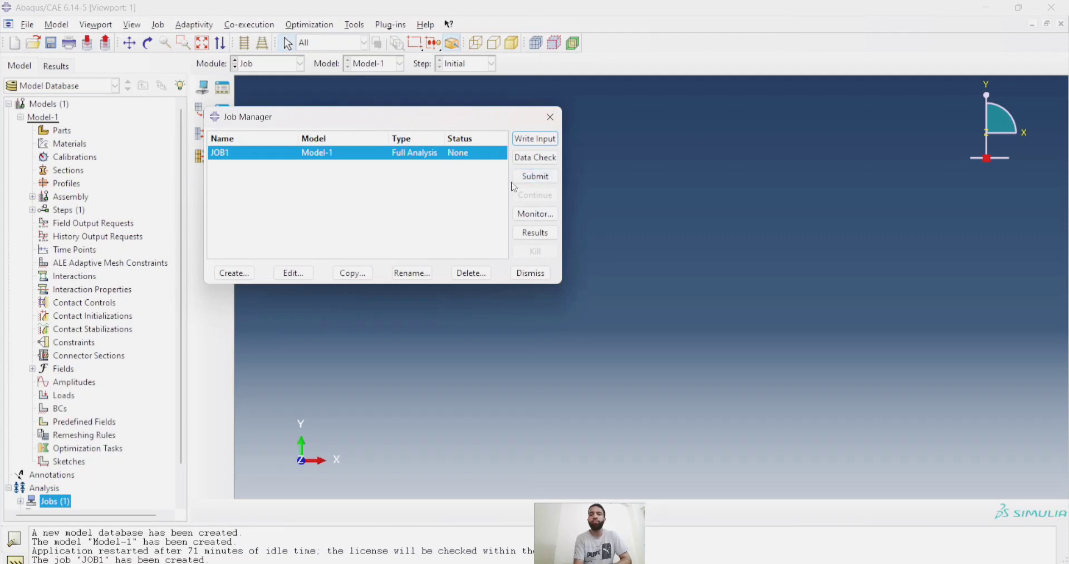
mouse_move(536, 203)
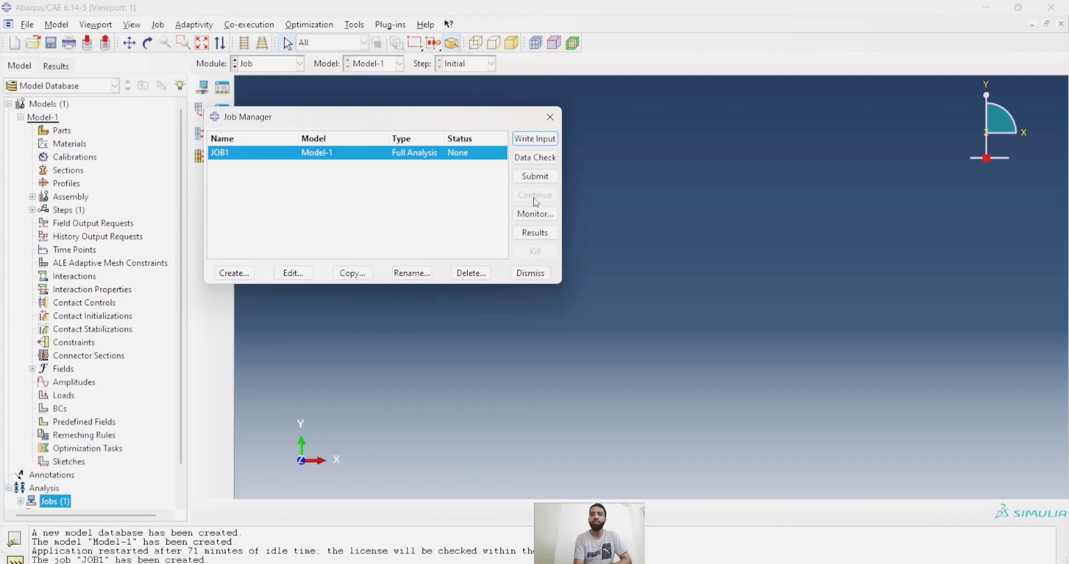
mouse_move(482, 160)
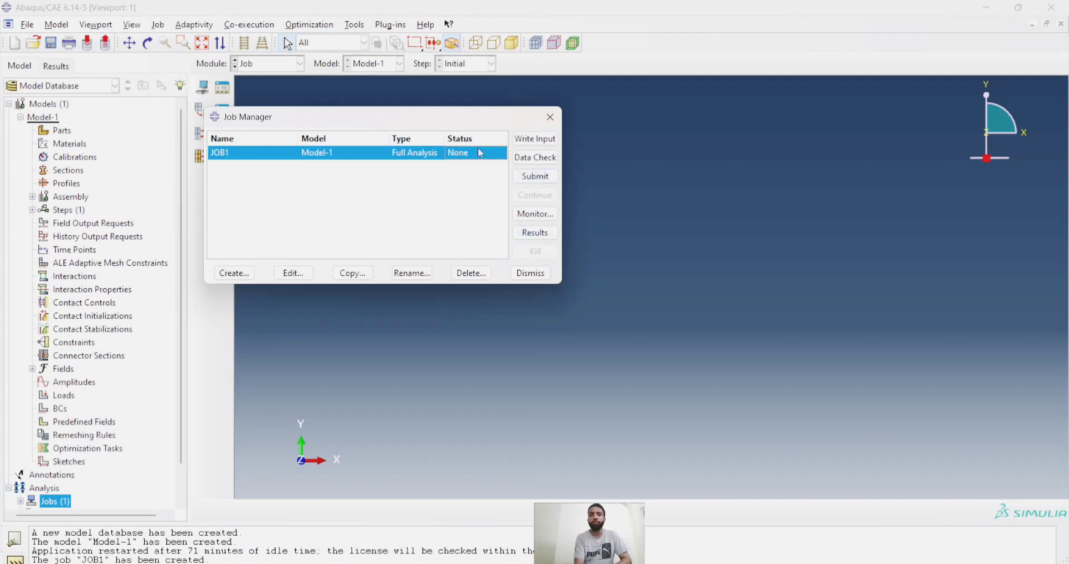
mouse_move(456, 152)
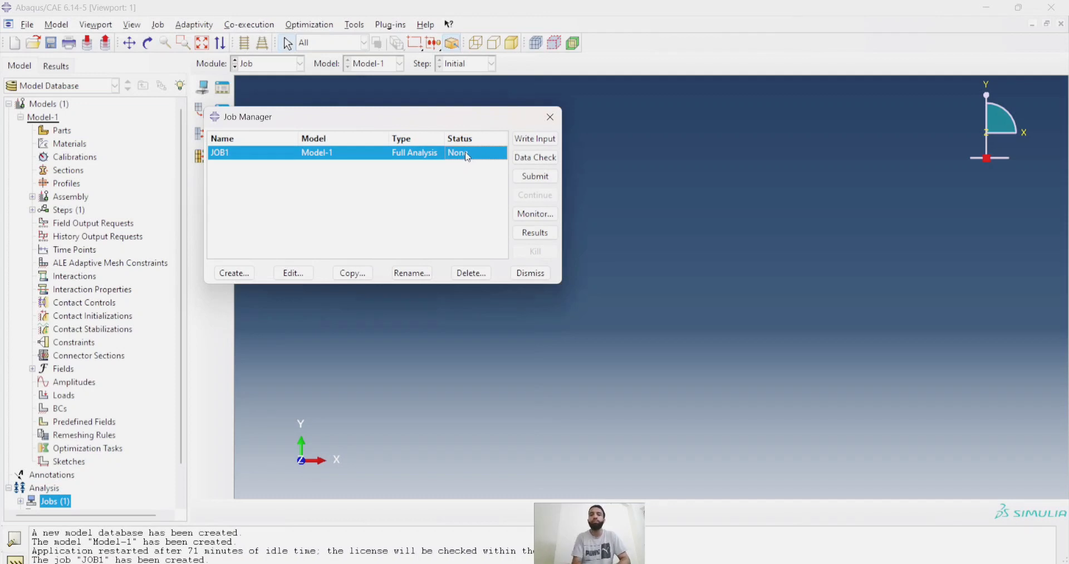
mouse_move(479, 132)
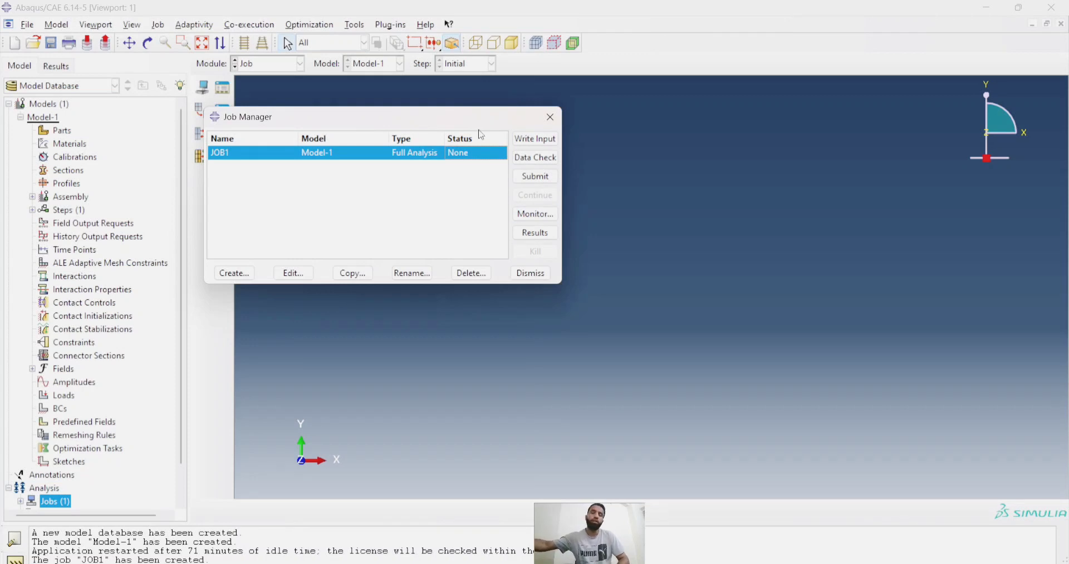
mouse_move(470, 163)
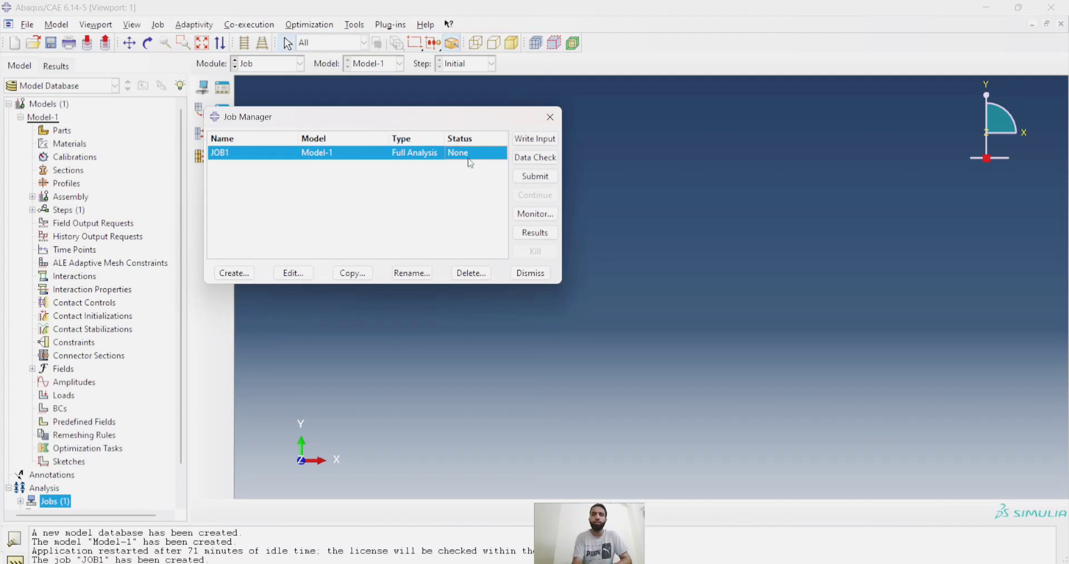
Step: In OneNote, sketch the cantilever beam from the fixed support with a 5 m span dimension below
left_click(530, 272)
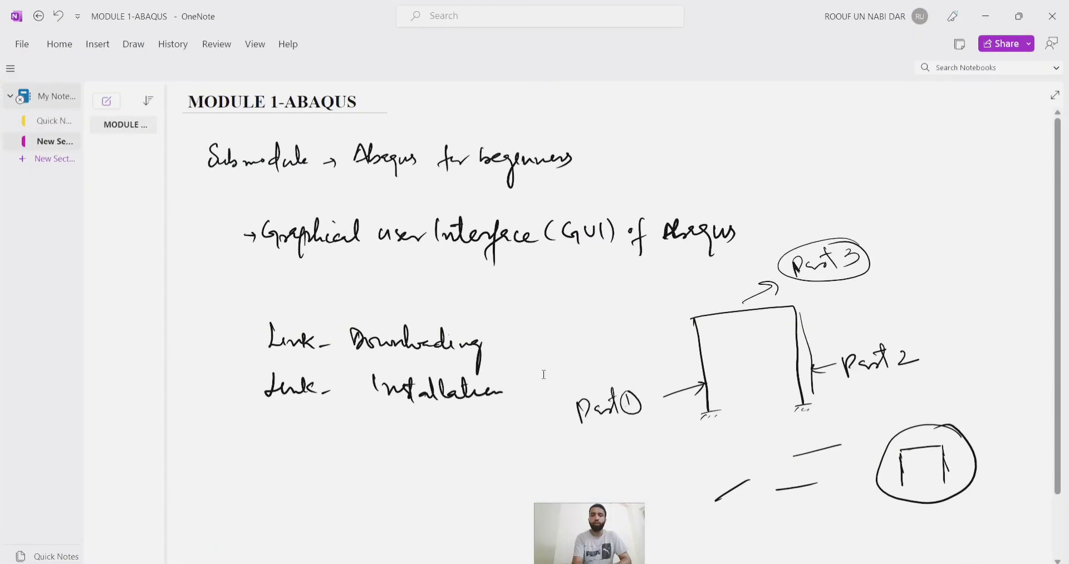
scroll("down", 3)
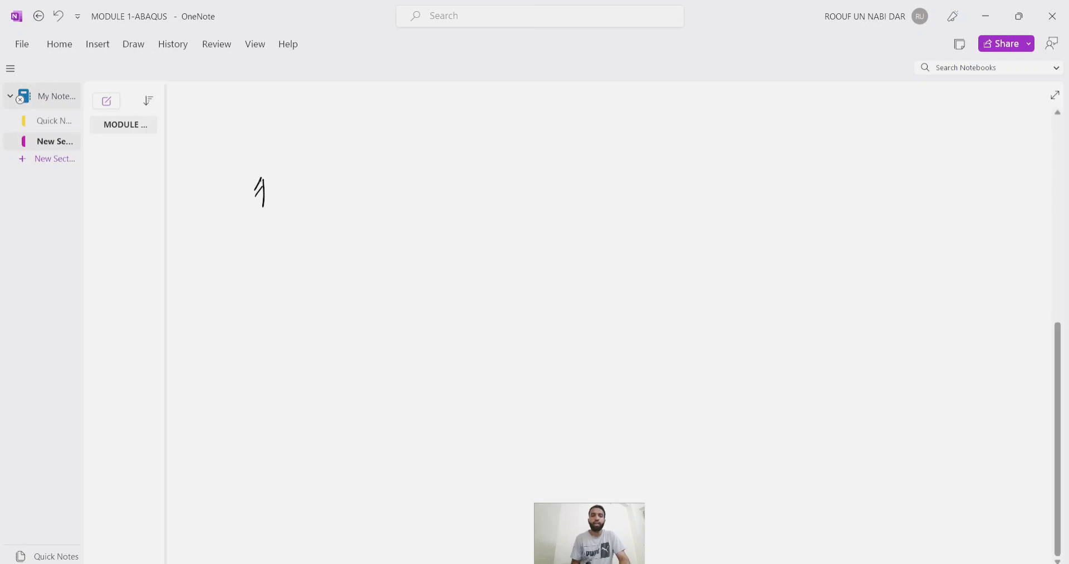
left_click_drag(266, 192, 427, 192)
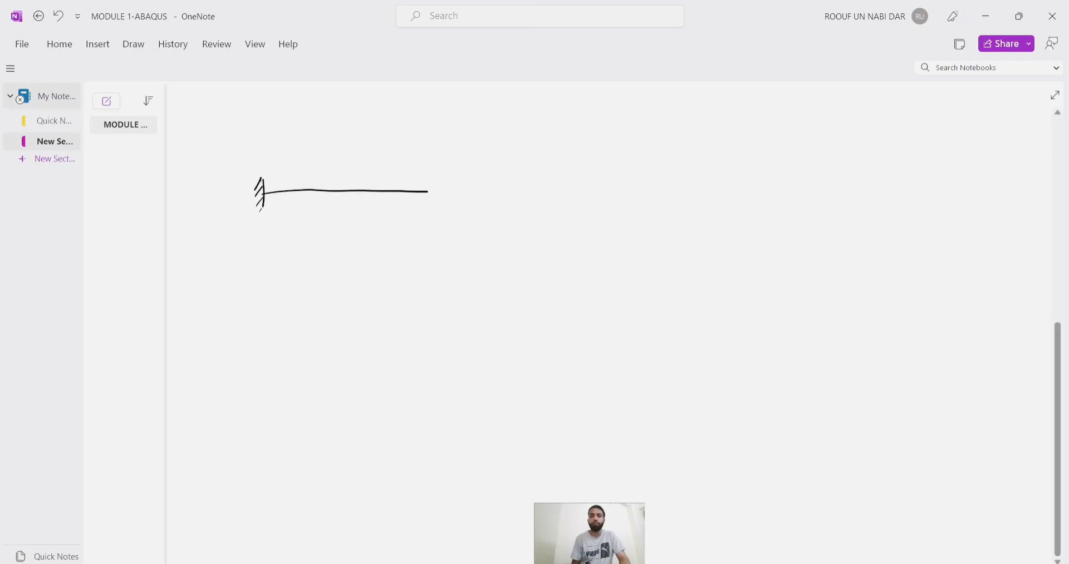
left_click_drag(296, 224, 263, 225)
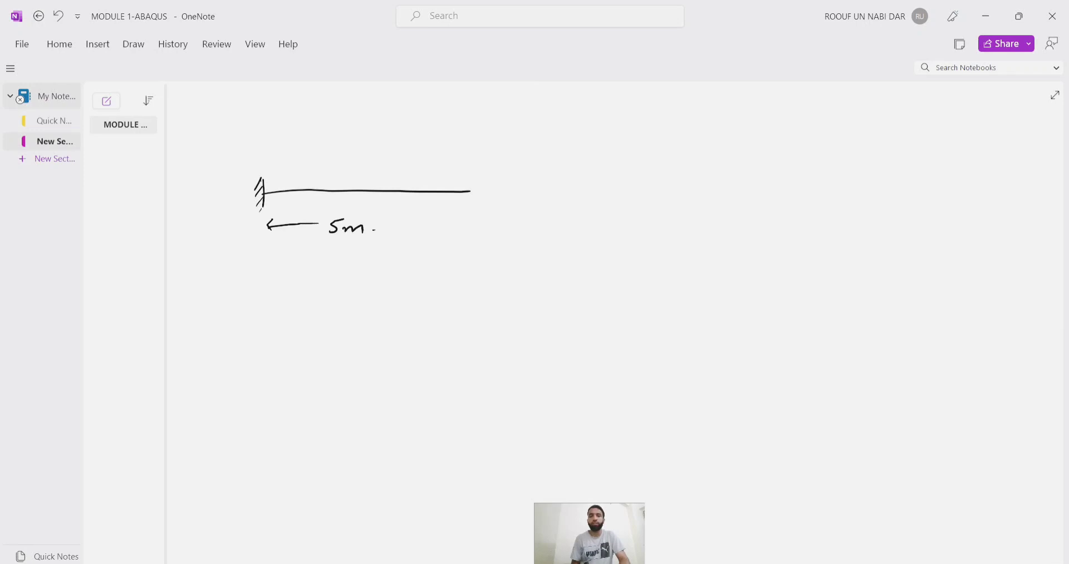
left_click_drag(379, 229, 477, 229)
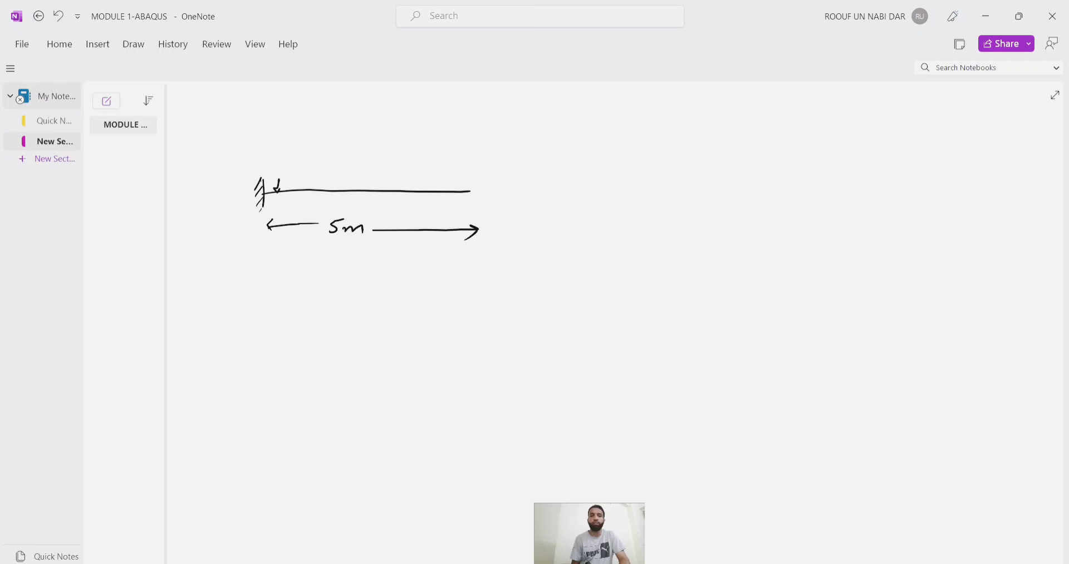
Step: Add downward distributed-load arrows along the beam and label the load 5 kN/m
left_click_drag(280, 190, 357, 189)
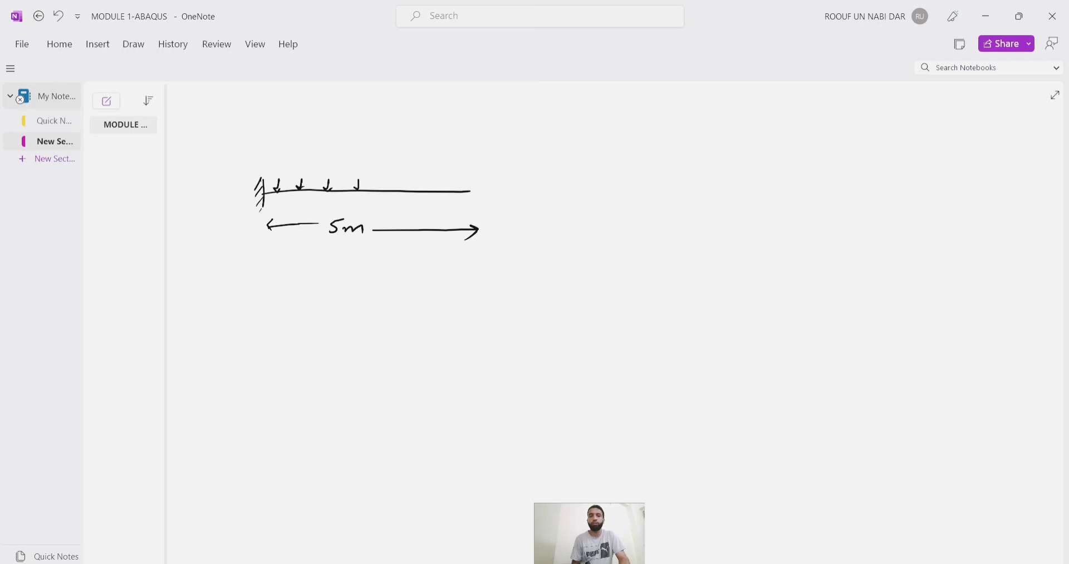
left_click_drag(354, 180, 409, 187)
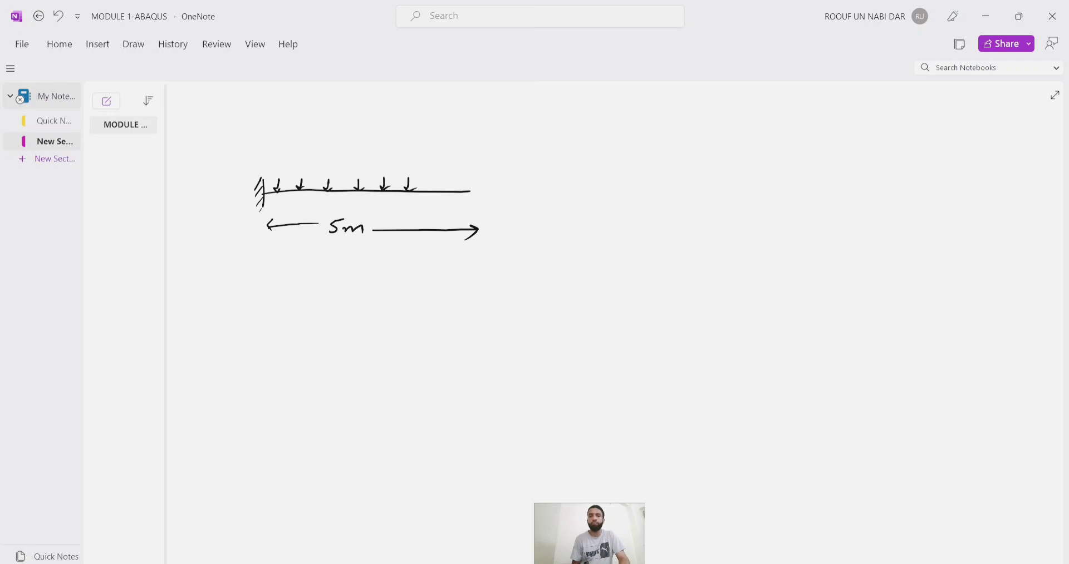
left_click_drag(436, 190, 466, 184)
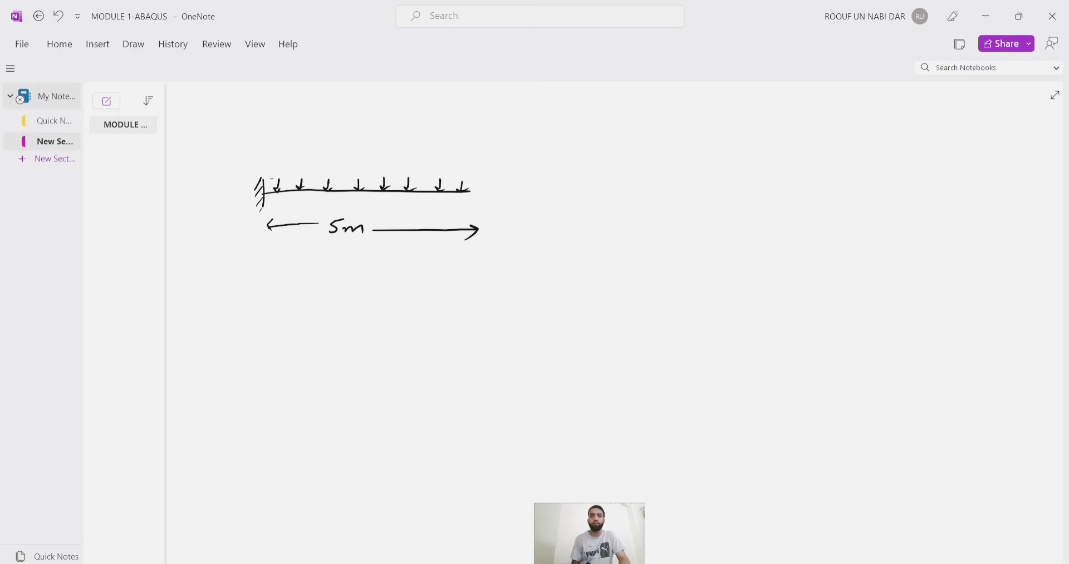
left_click_drag(375, 170, 440, 168)
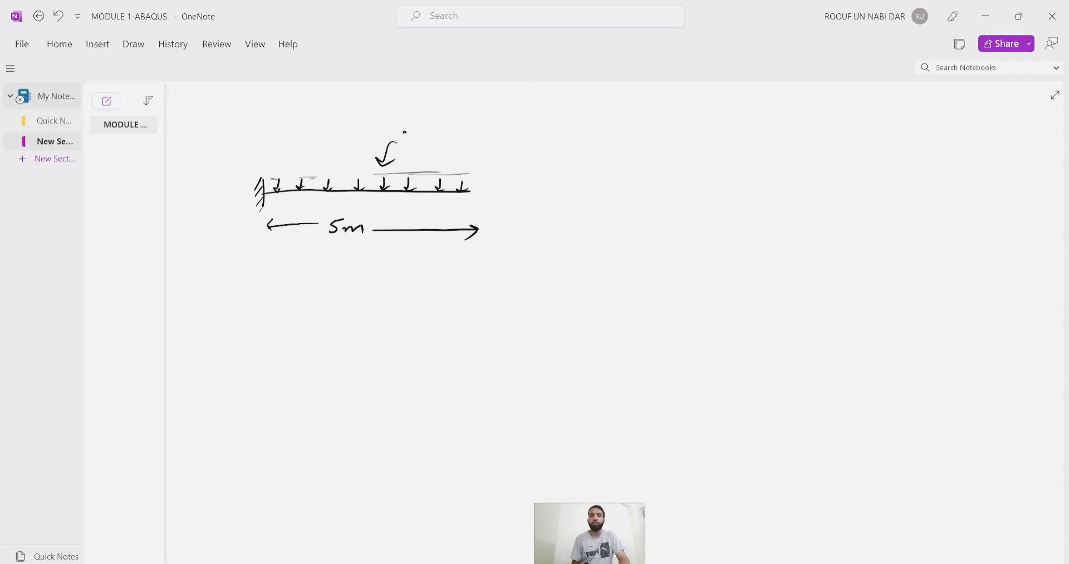
type("5KN")
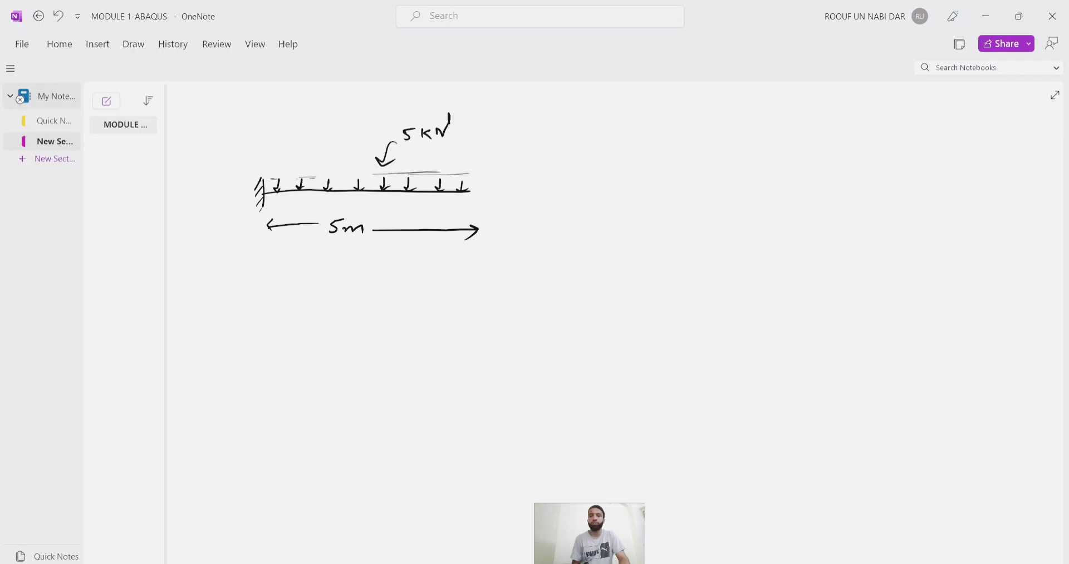
type("/m")
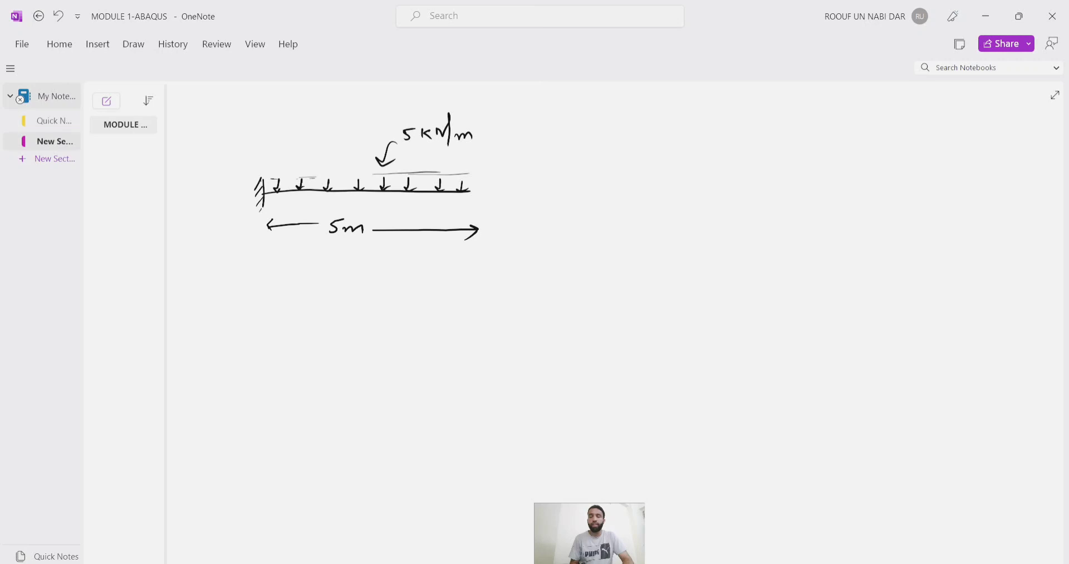
Step: Sketch the rectangular cross-section with 0.3 m width and 0.4 m depth dimensions
left_click_drag(590, 158, 590, 193)
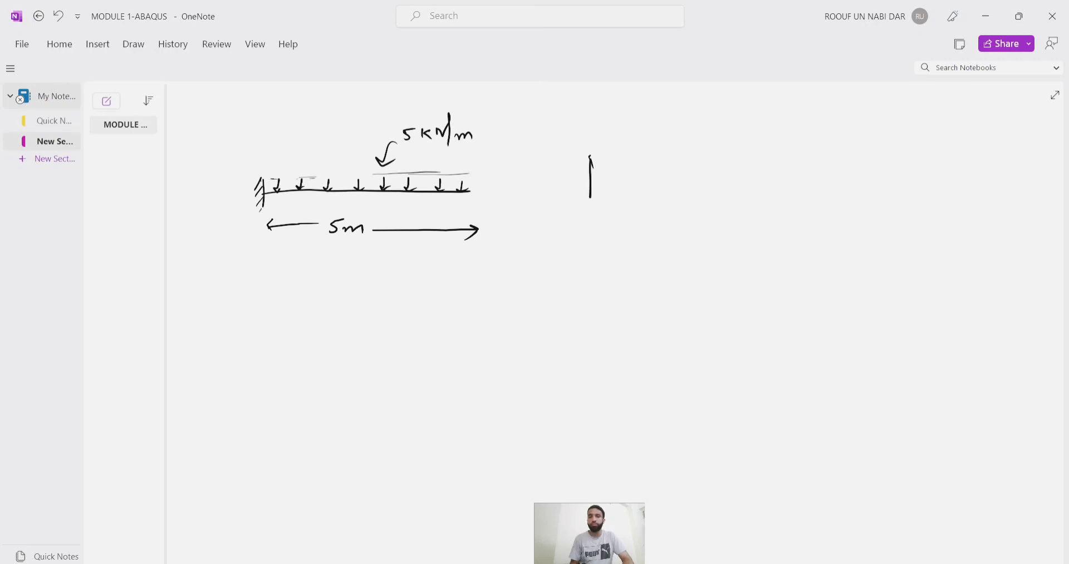
left_click_drag(591, 153, 622, 202)
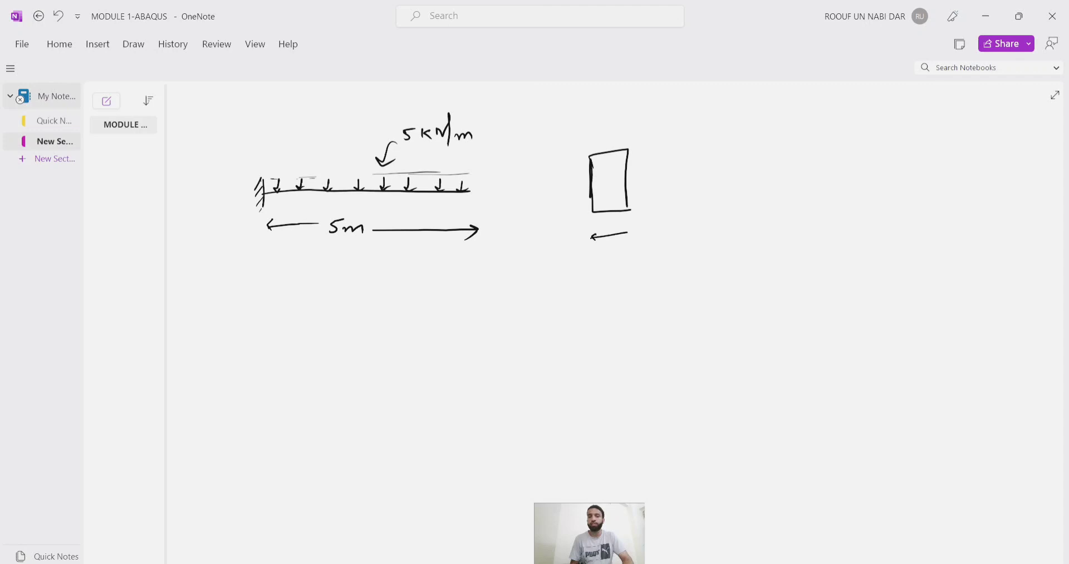
left_click_drag(593, 236, 627, 236)
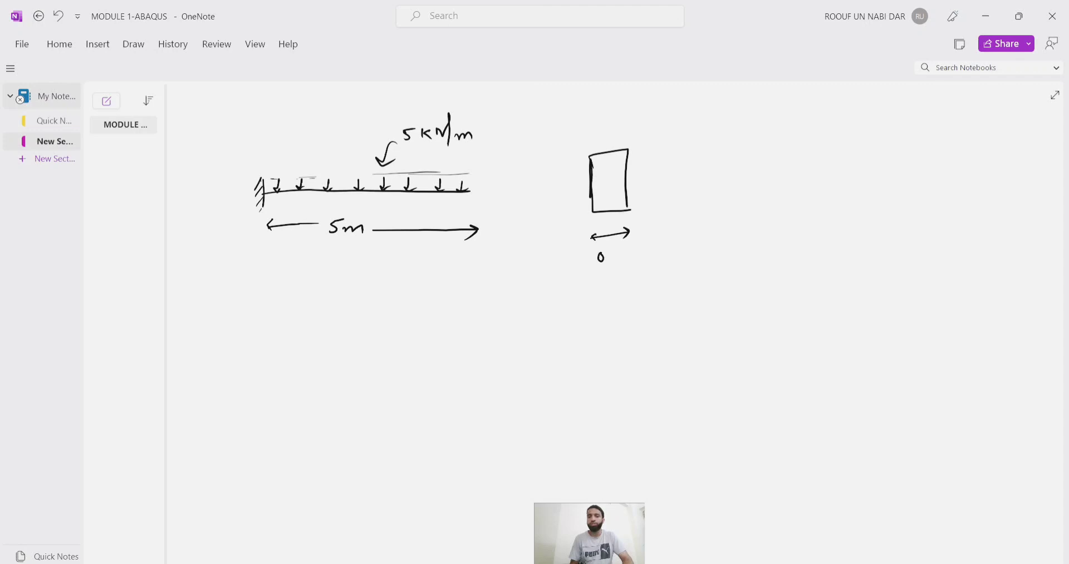
type("0.3m")
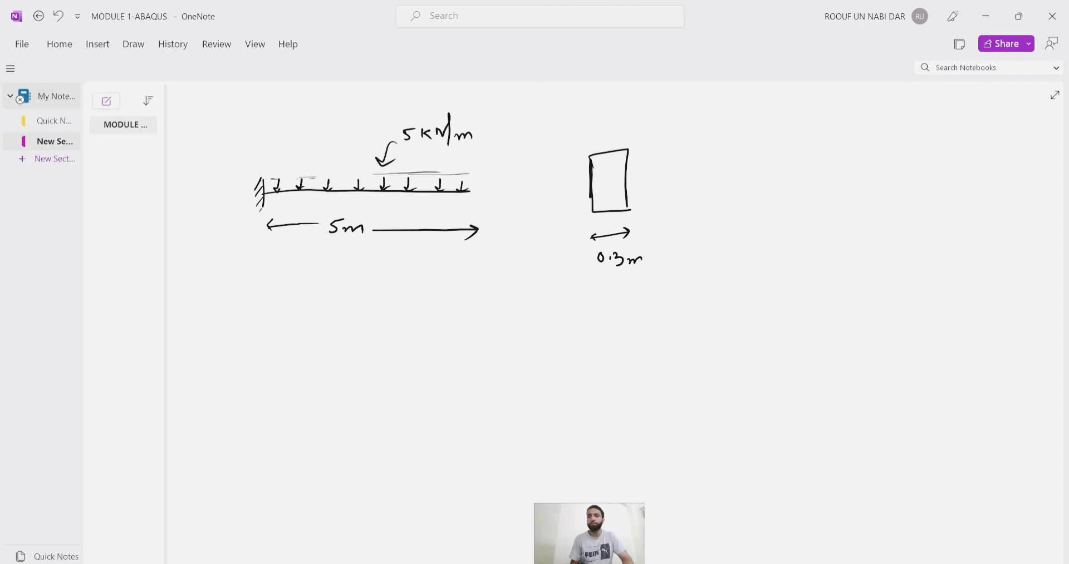
left_click_drag(646, 170, 646, 147)
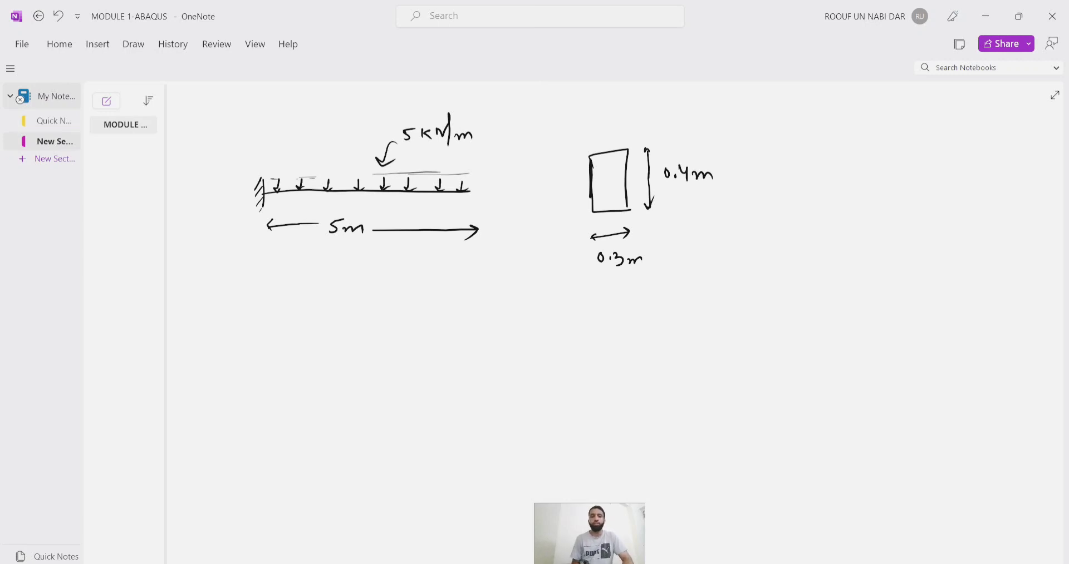
Step: Write E = 2×10^5 N/mm² and μ = 0.3 below the beam
left_click_drag(360, 279, 370, 295)
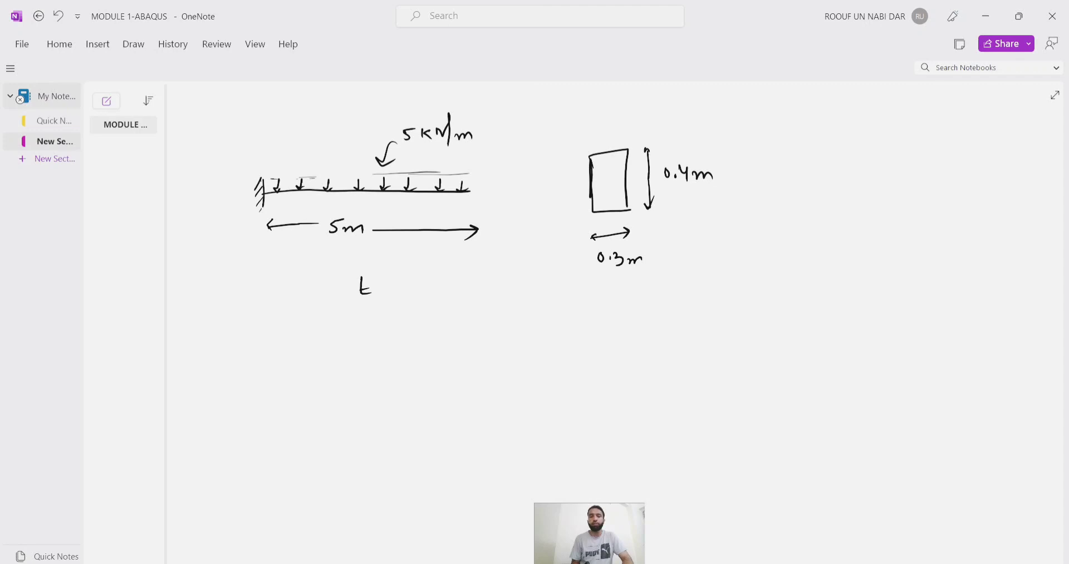
type("=")
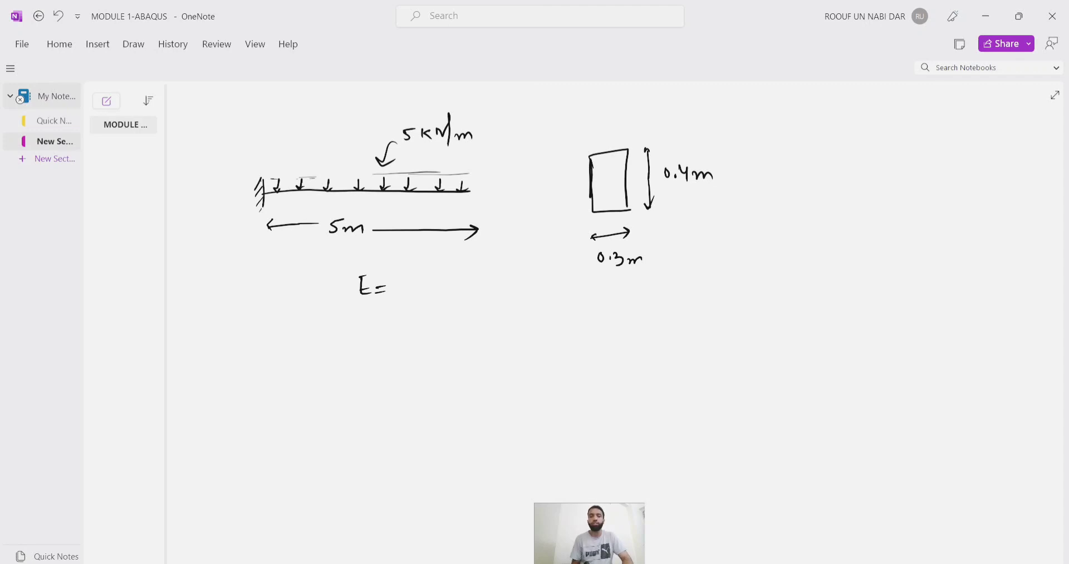
type("2,")
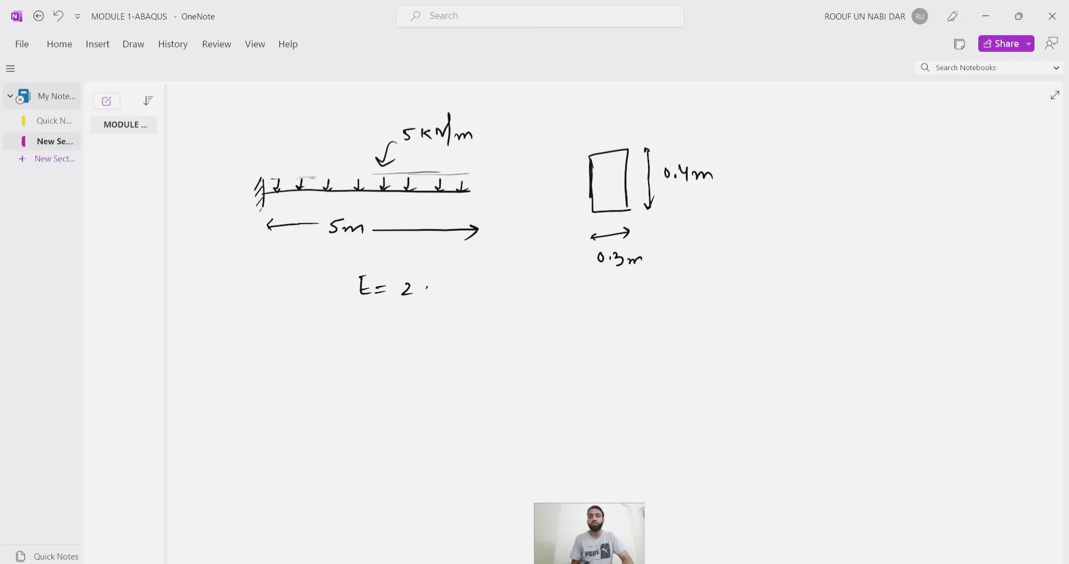
left_click_drag(415, 287, 450, 273)
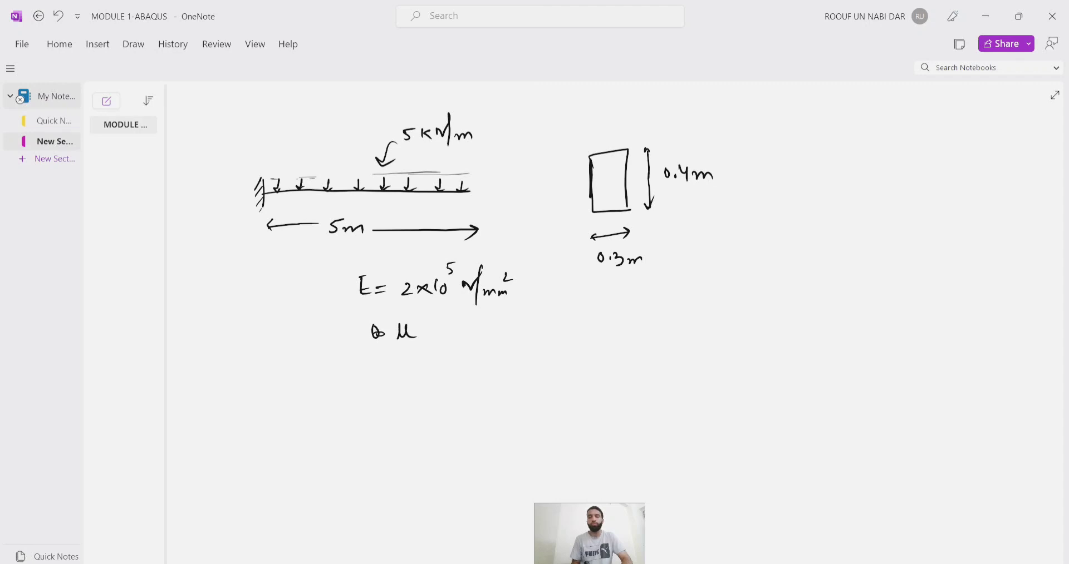
type("= 0.")
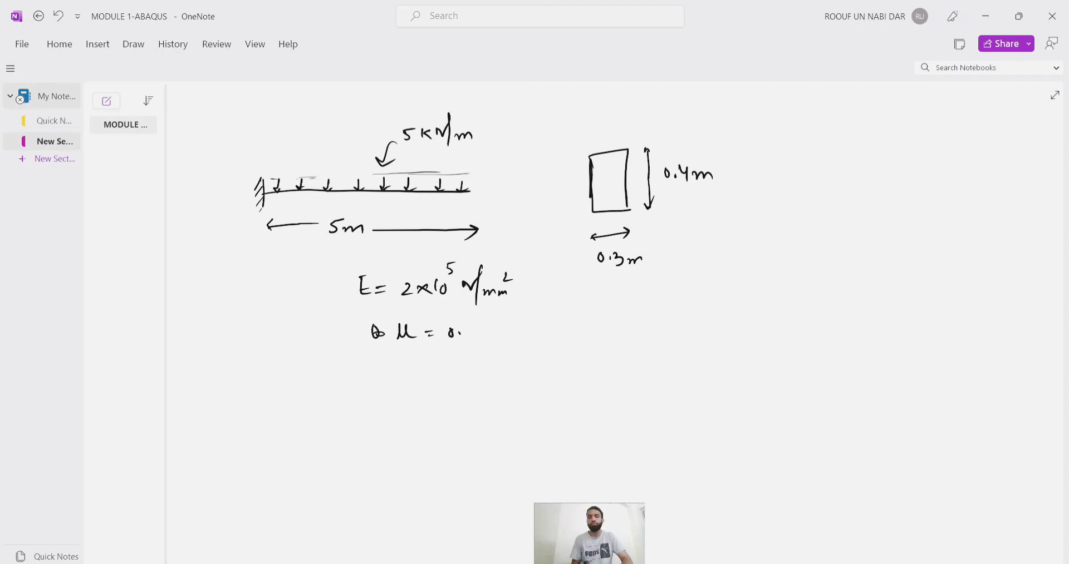
type("3")
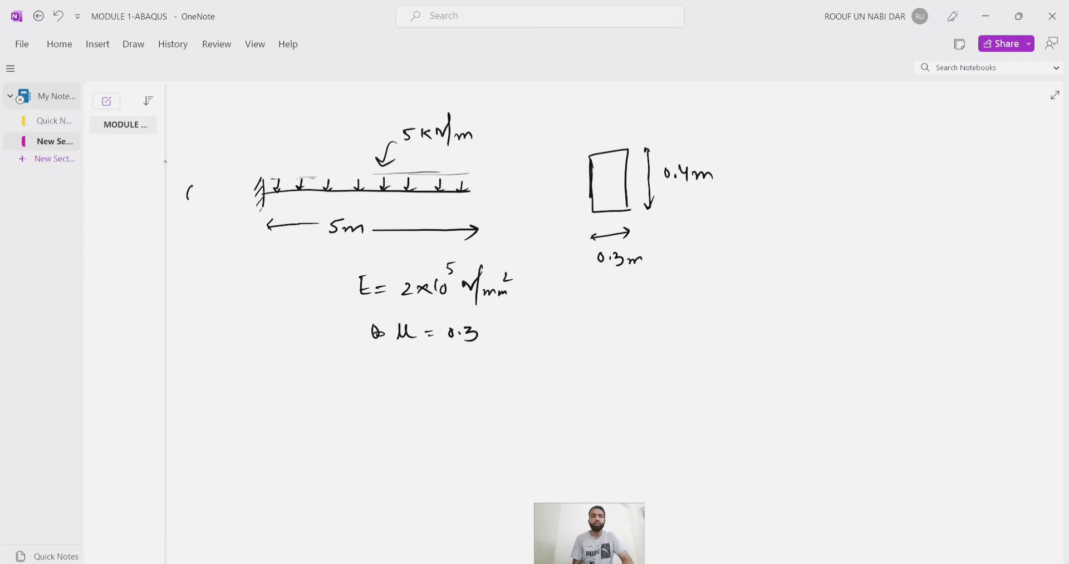
Step: Circle the problem number and write question 1: deflection at free end B
left_click_drag(183, 180, 187, 218)
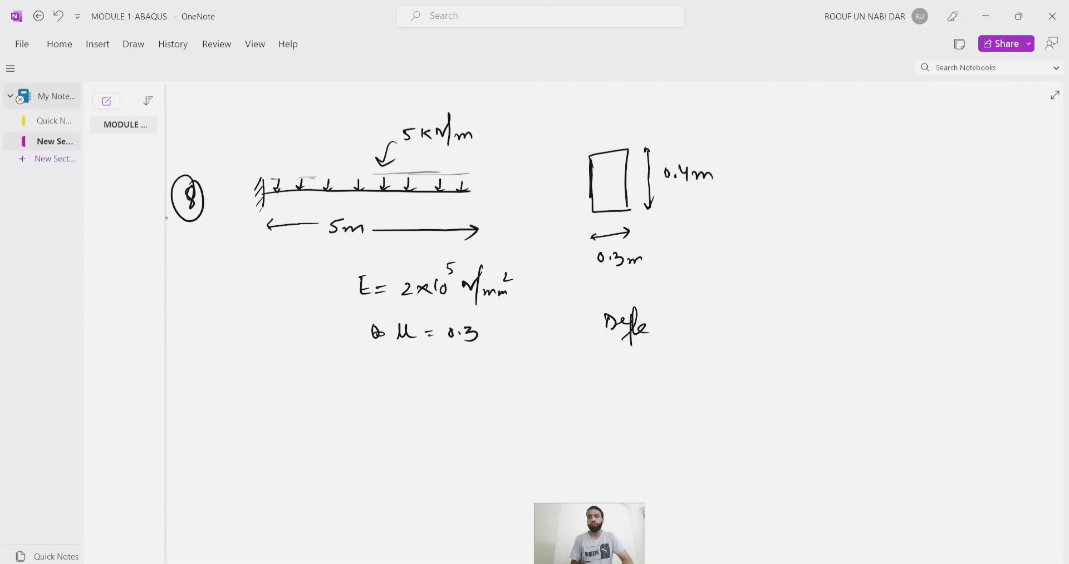
left_click_drag(648, 326, 694, 326)
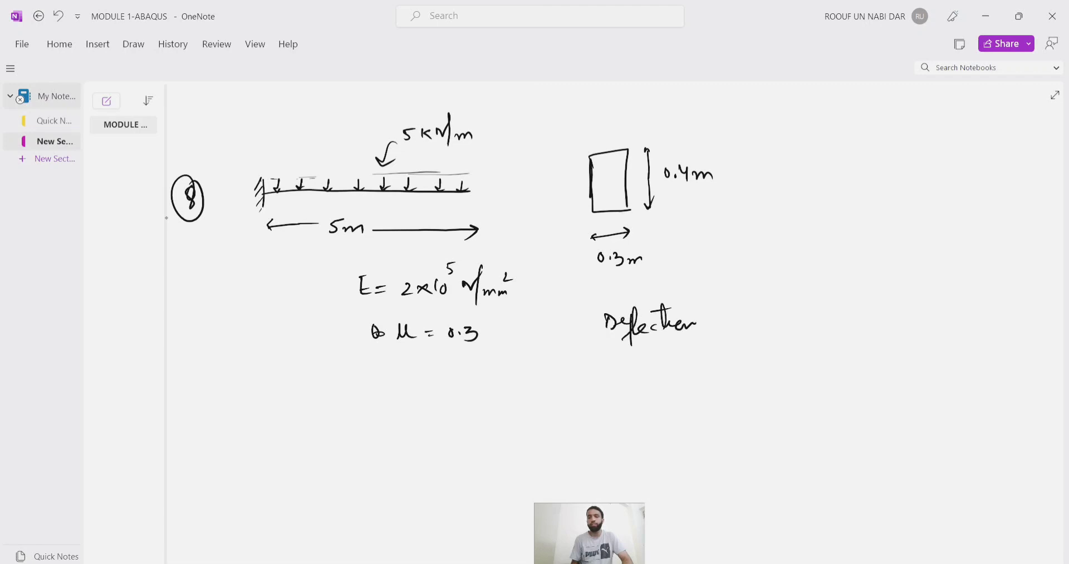
type("at the")
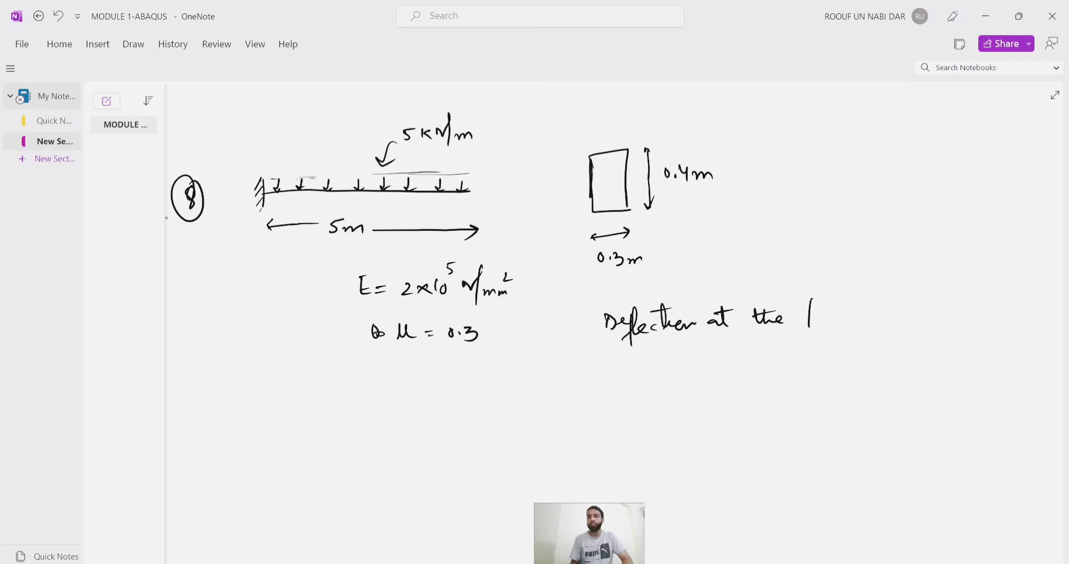
type("free end B ?")
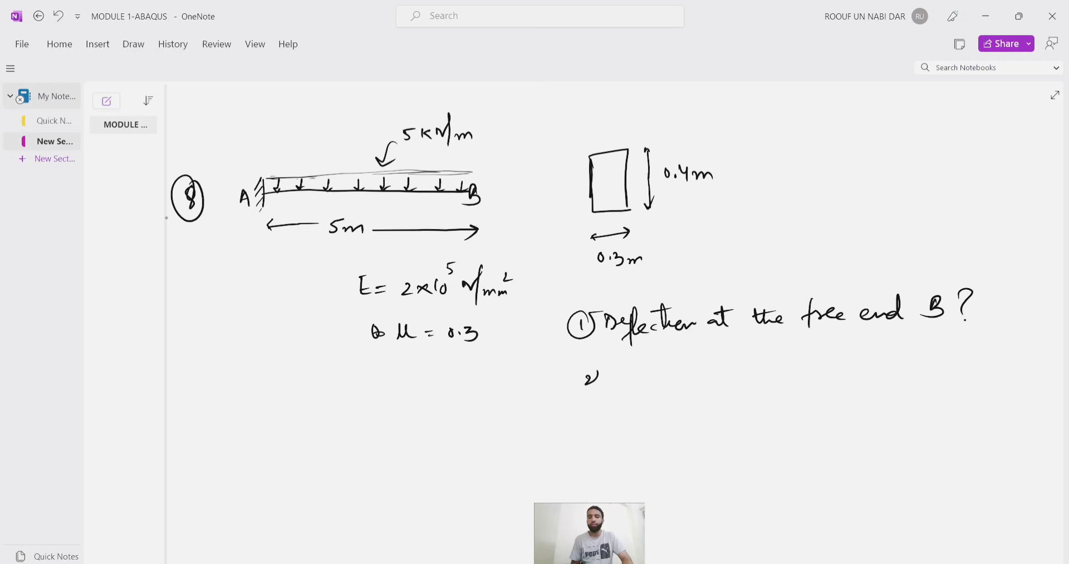
Step: Write question 2: maximum bending stress at A, and start δB = ?
left_click_drag(576, 382, 600, 379)
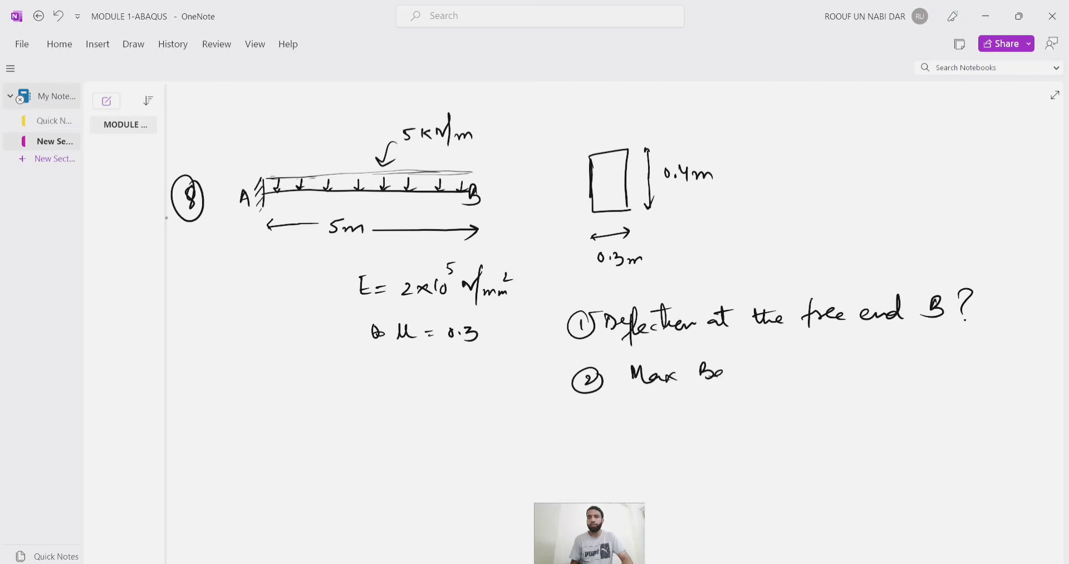
type("Bending")
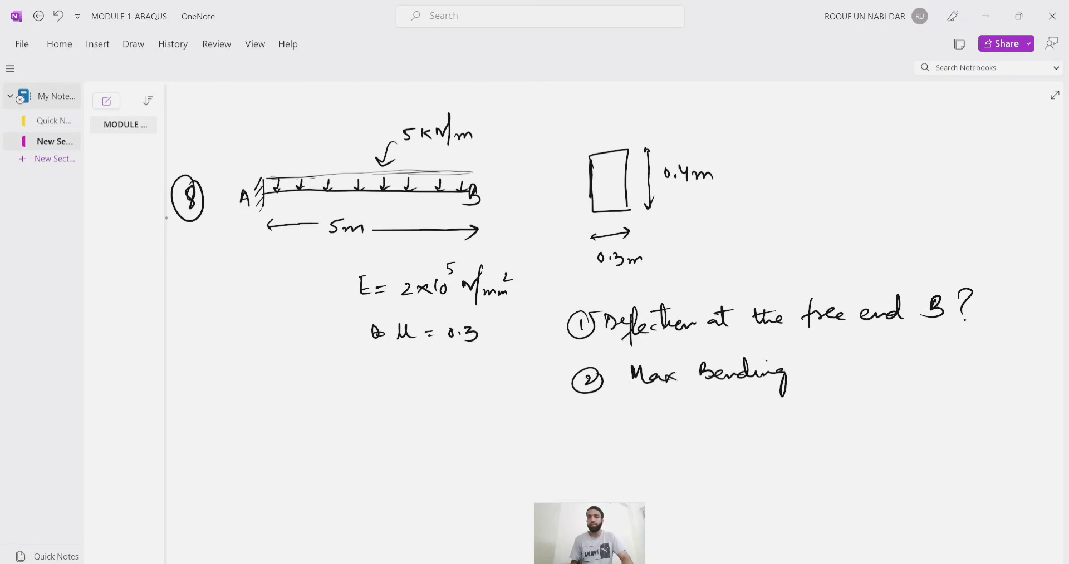
left_click_drag(804, 372, 858, 372)
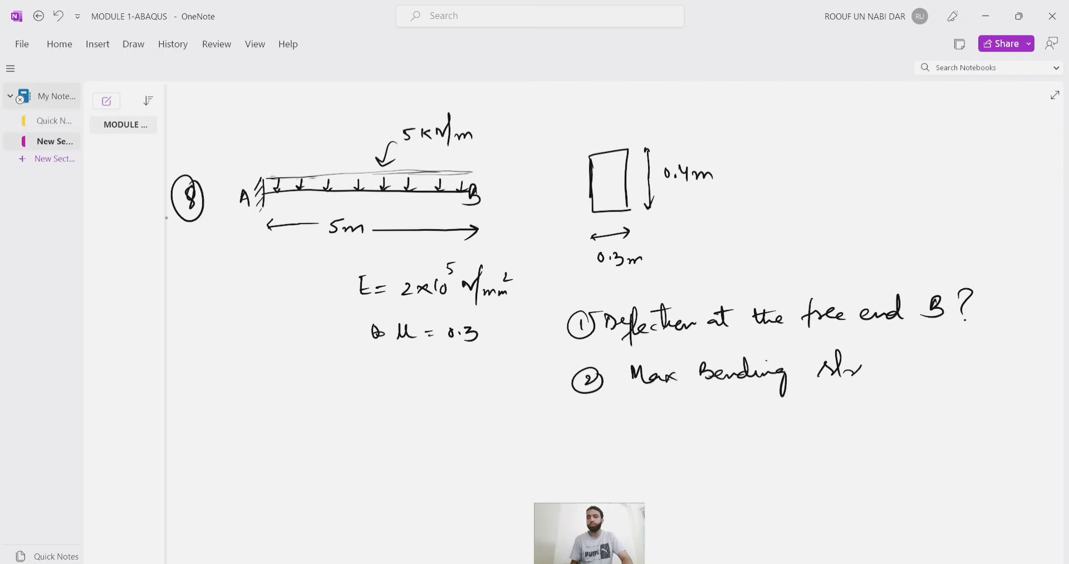
type("Stress al")
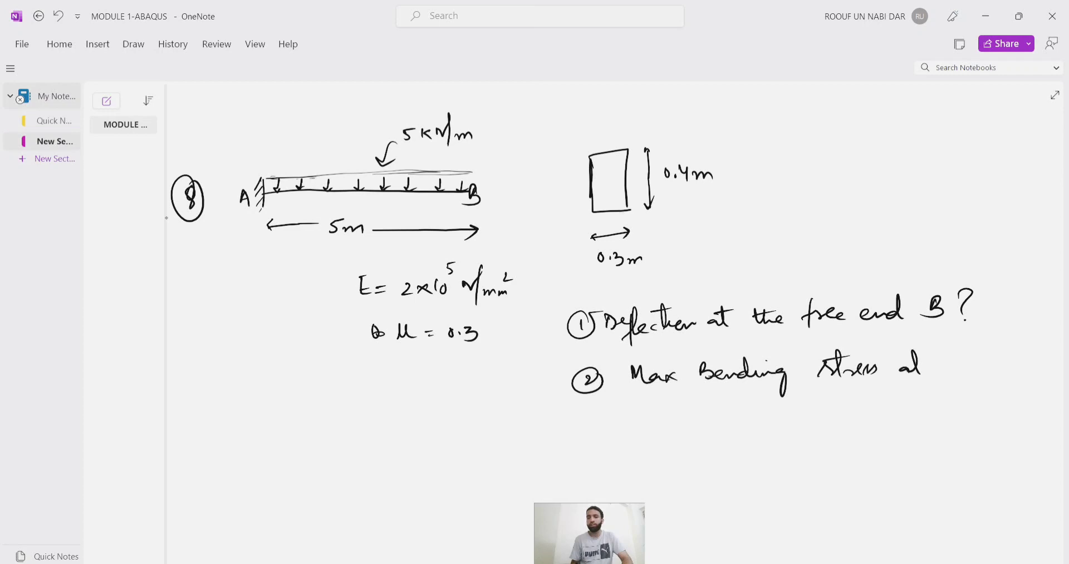
type("at A ?")
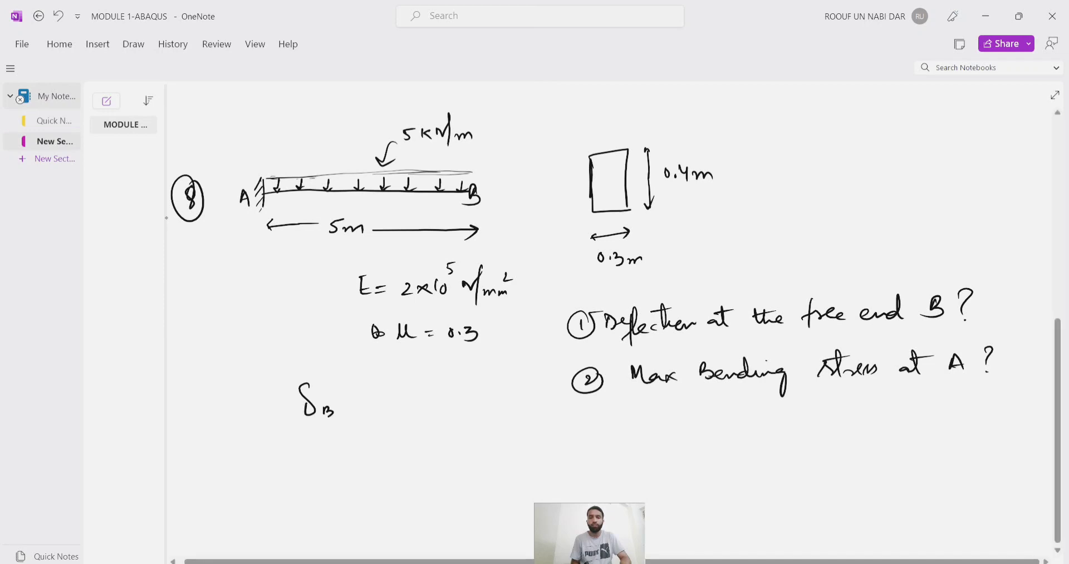
type("= ?")
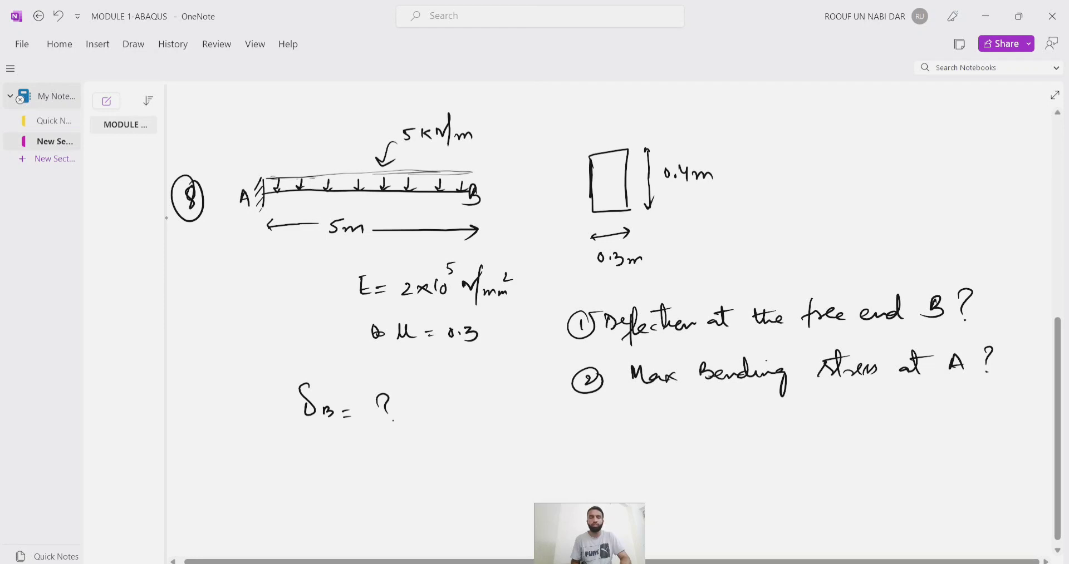
Step: Write Max σA = ? under δB = ? and box both unknowns
type("M.")
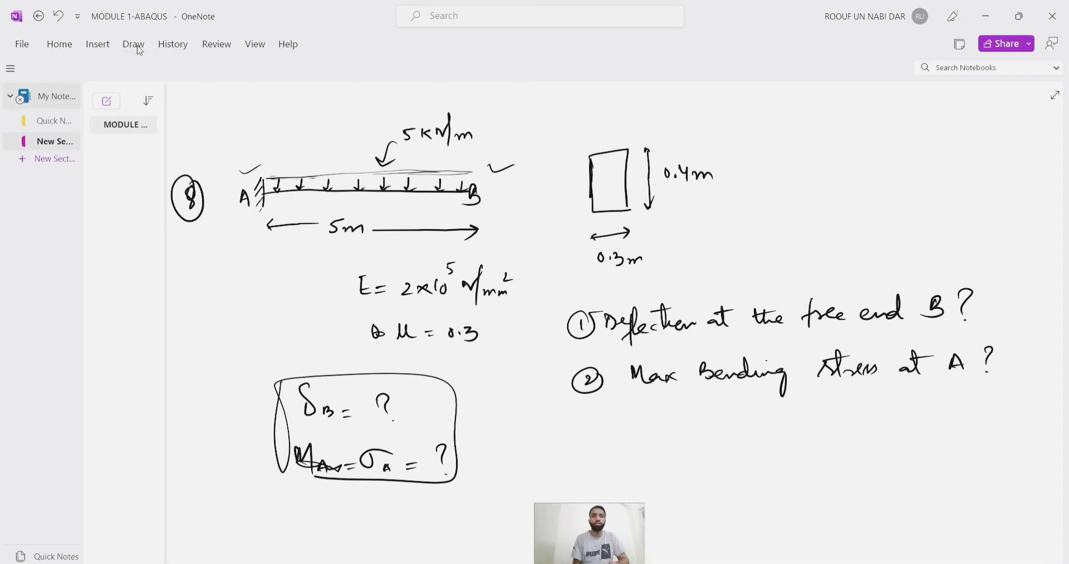
Step: In red ink, write '1-D beam' and '3-D FE model' and bracket the two approaches
left_click(134, 43)
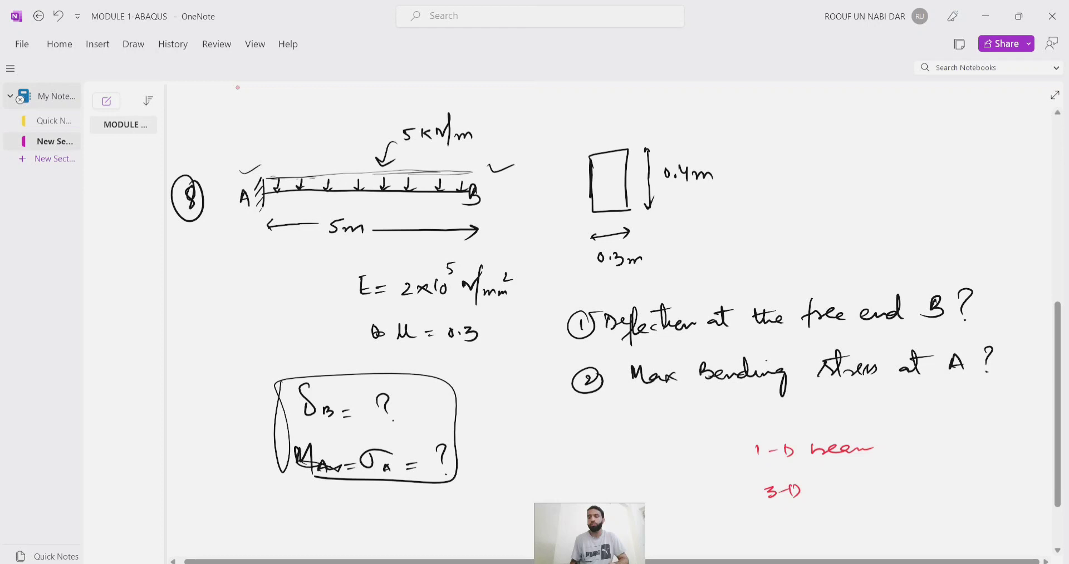
type("Ft m")
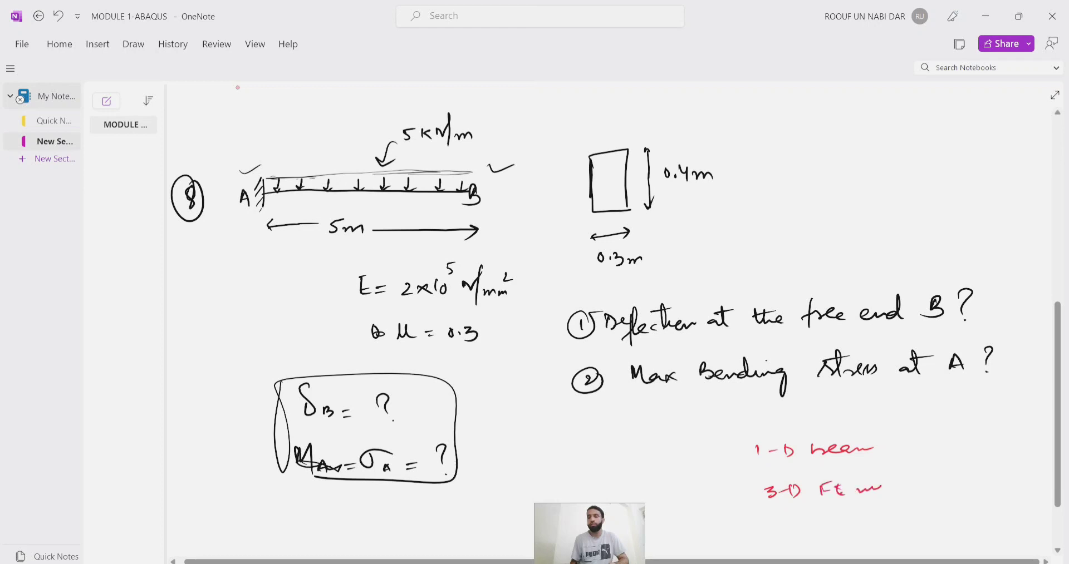
type("model")
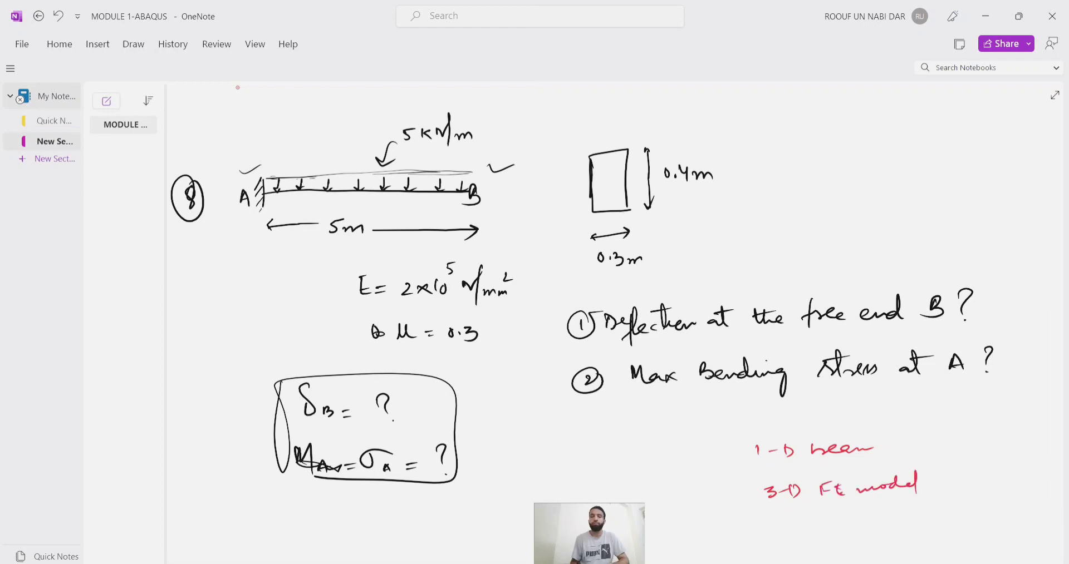
left_click_drag(749, 430, 954, 498)
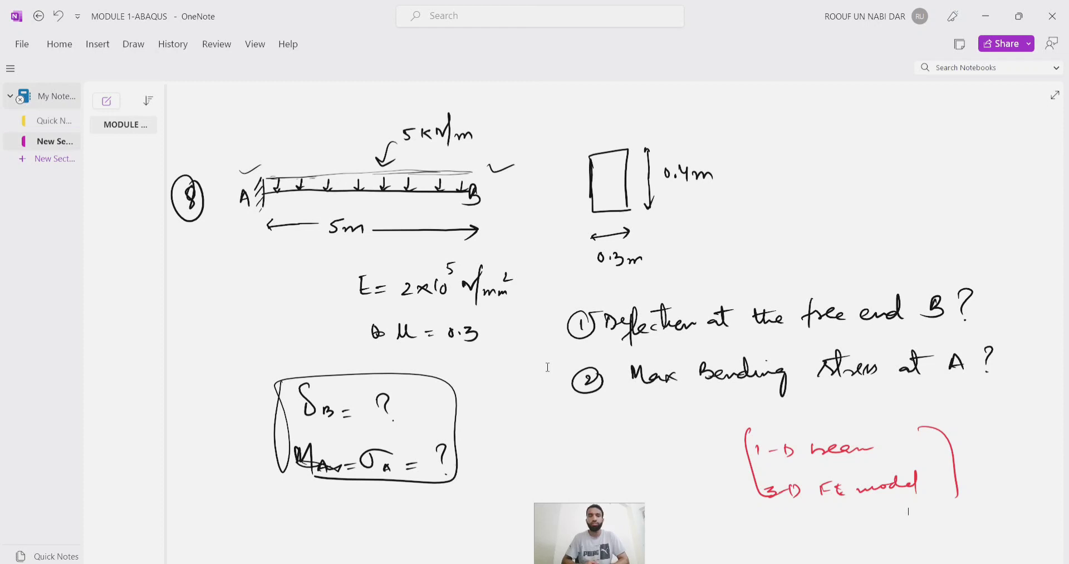
mouse_move(975, 9)
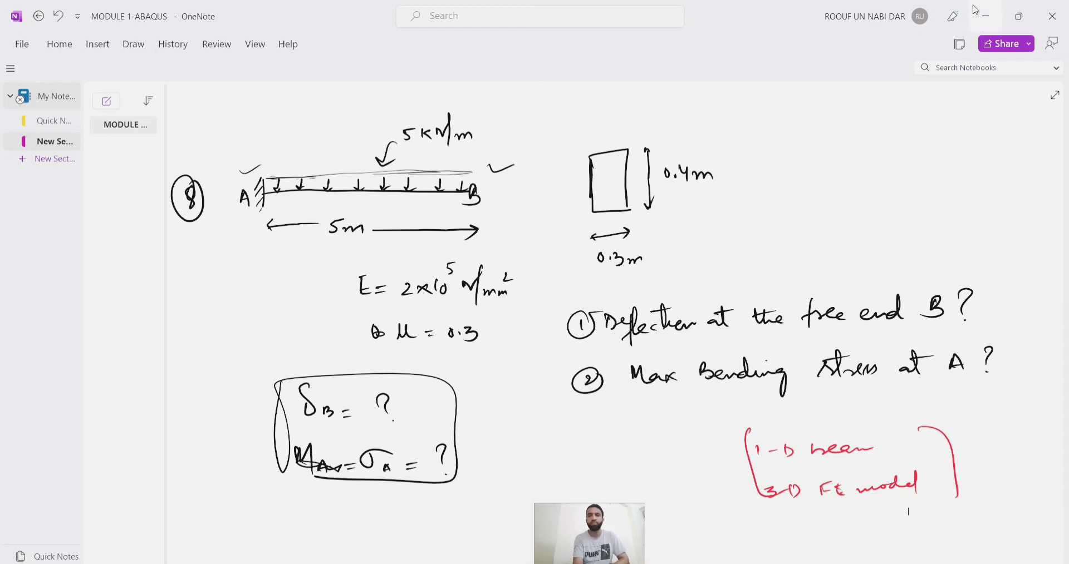